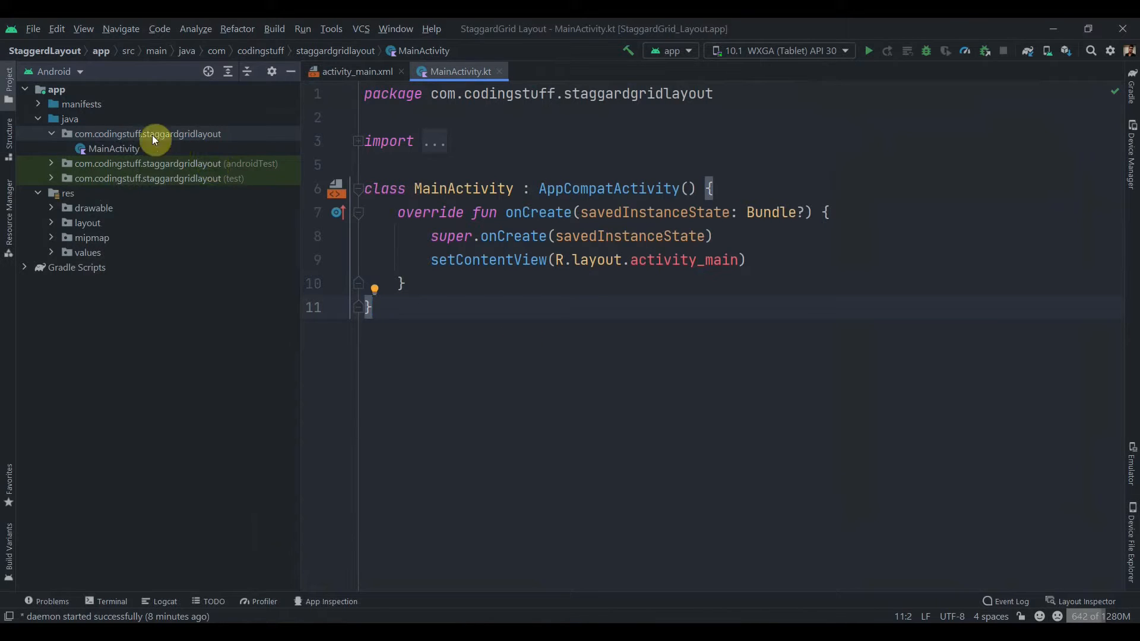
{"action": "mouse_move", "coordinate": [470, 130]}
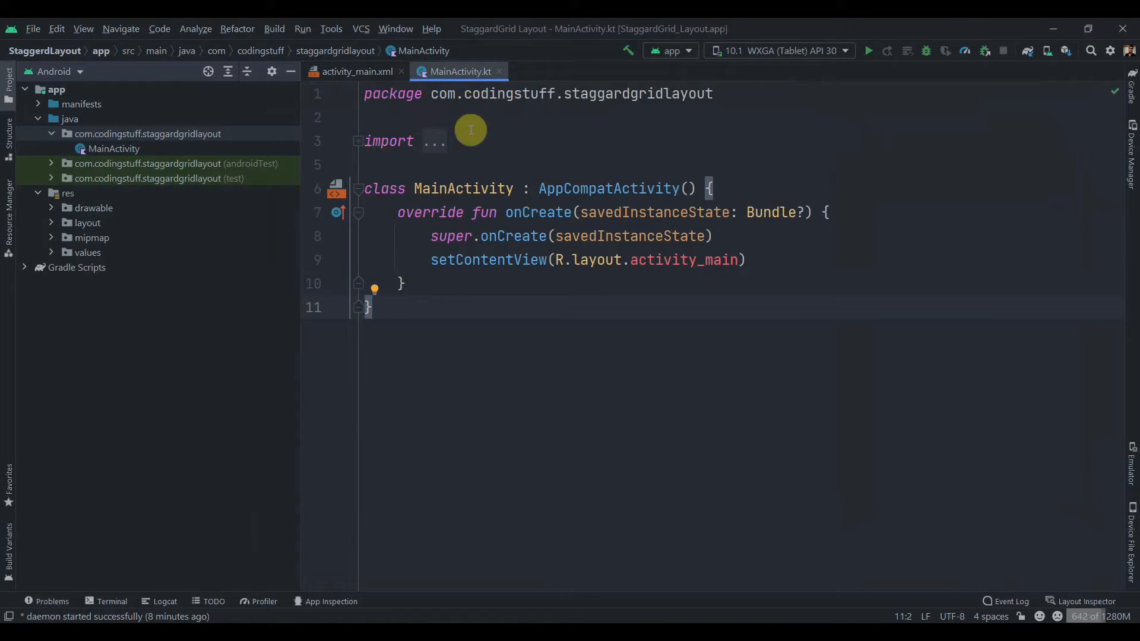
Constrain the RecyclerView to all parent edges, size it 0dp by 0dp, and give it id recyclerView.
{"action": "left_click", "coordinate": [355, 71]}
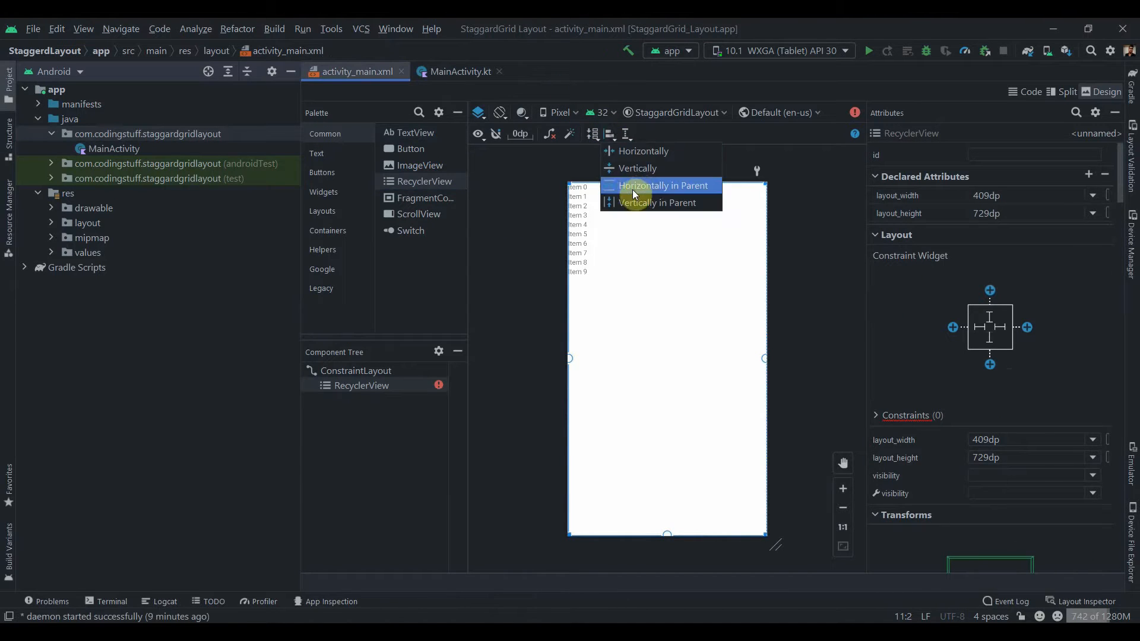
{"action": "left_click", "coordinate": [664, 185]}
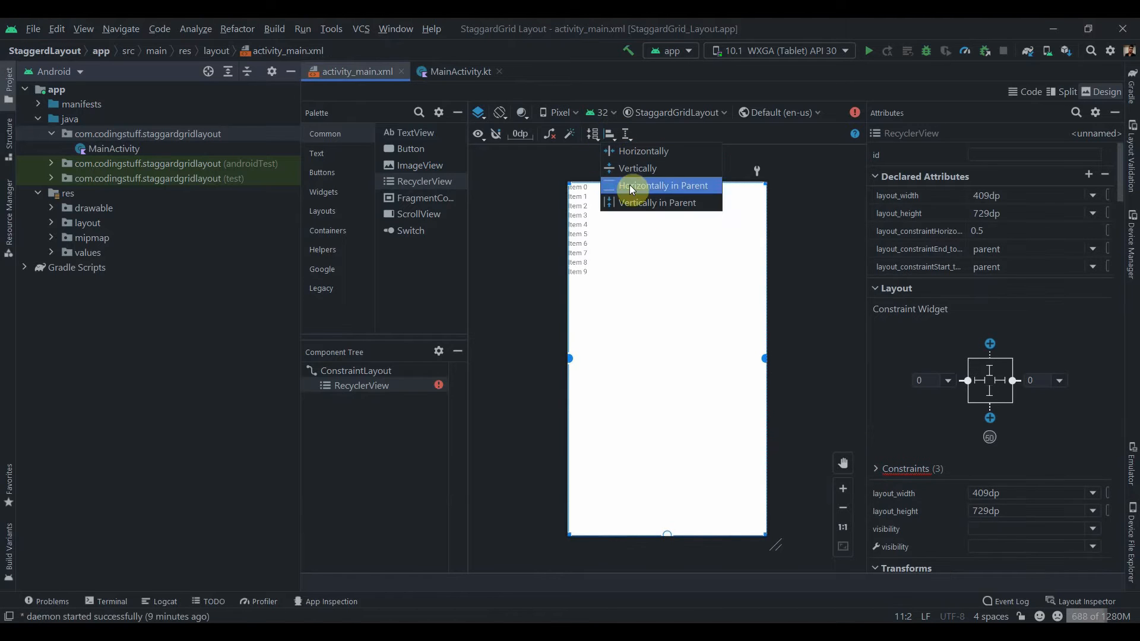
{"action": "left_click", "coordinate": [658, 202]}
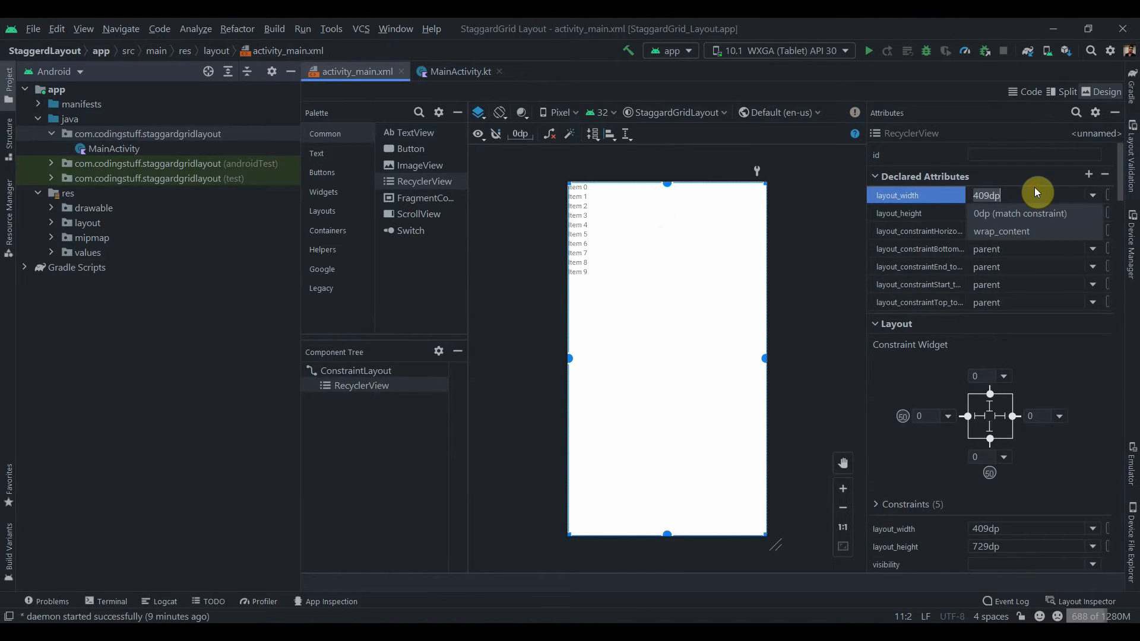
{"action": "left_click", "coordinate": [1021, 213]}
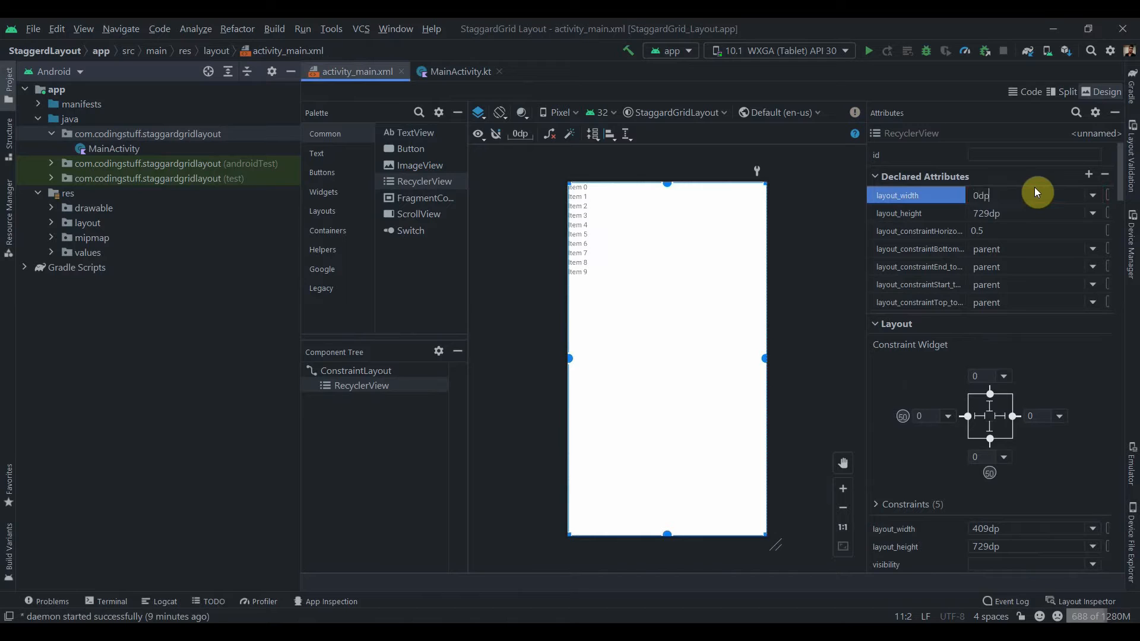
{"action": "left_click", "coordinate": [1027, 213]}
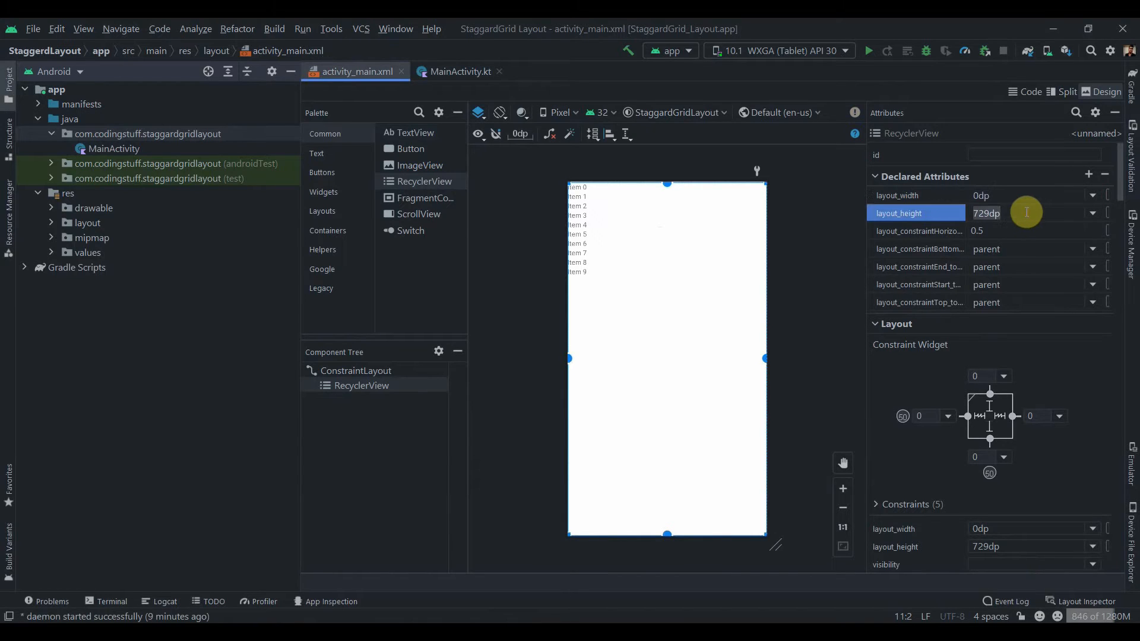
{"action": "type", "text": "0dp"}
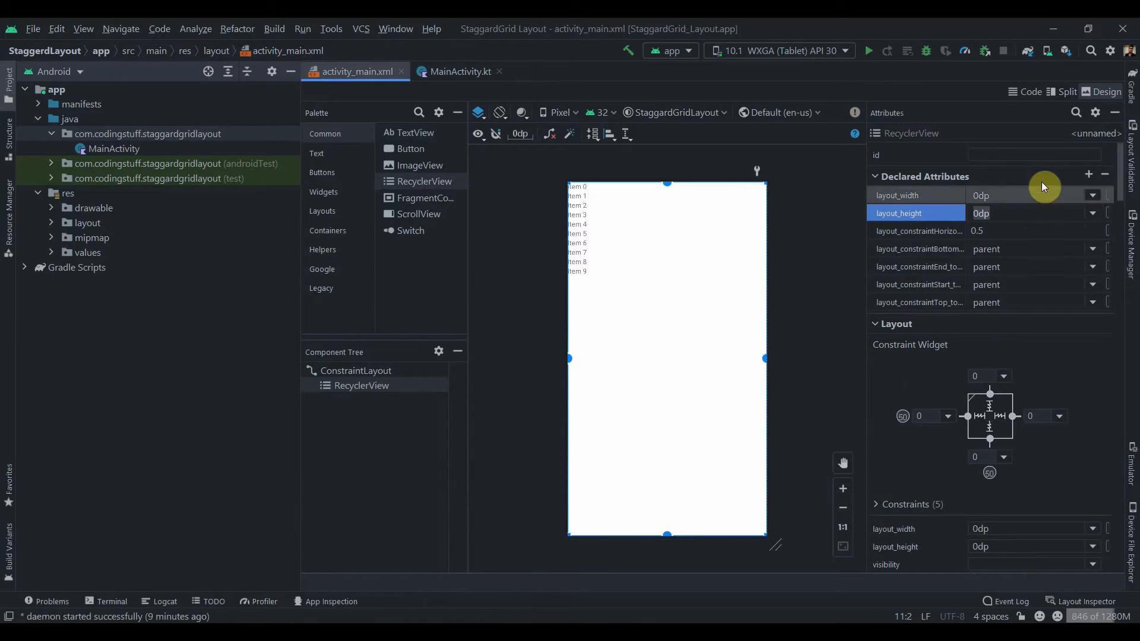
{"action": "type", "text": "recyclerView"}
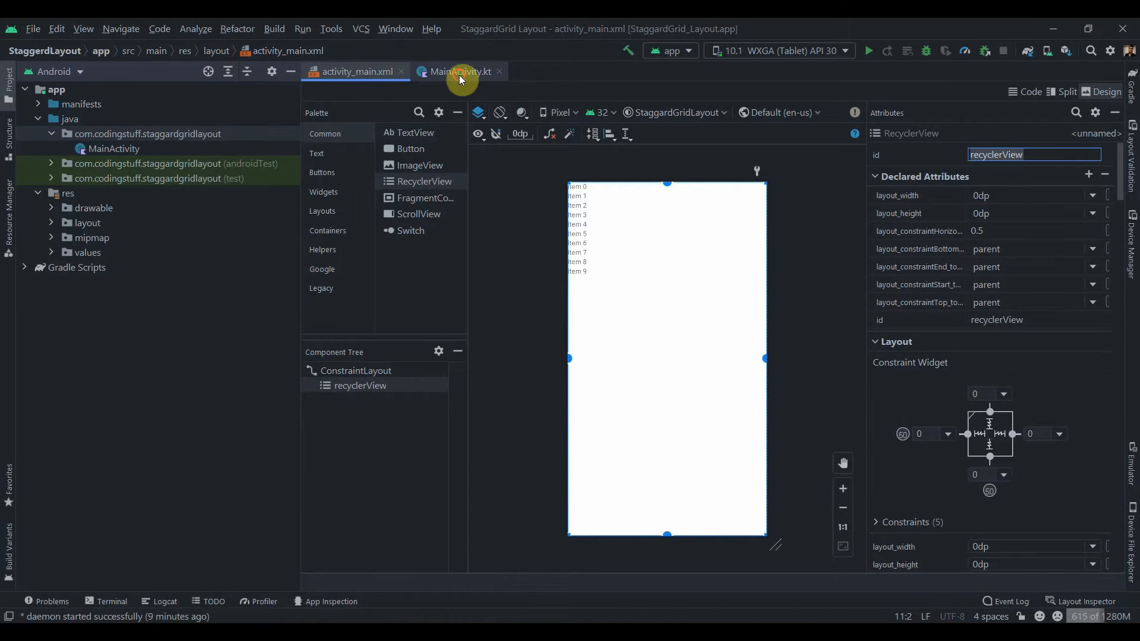
Declare 'private lateinit var recyclerView: RecyclerView' in MainActivity and call init() from onCreate.
{"action": "left_click", "coordinate": [459, 71]}
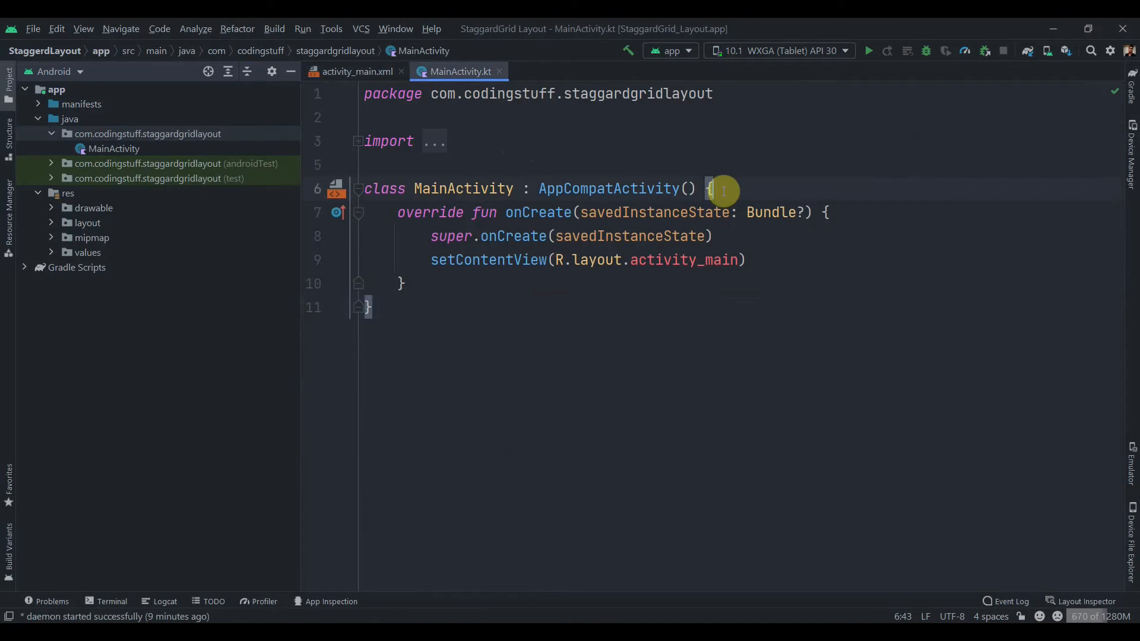
{"action": "type", "text": "private lateinit va"}
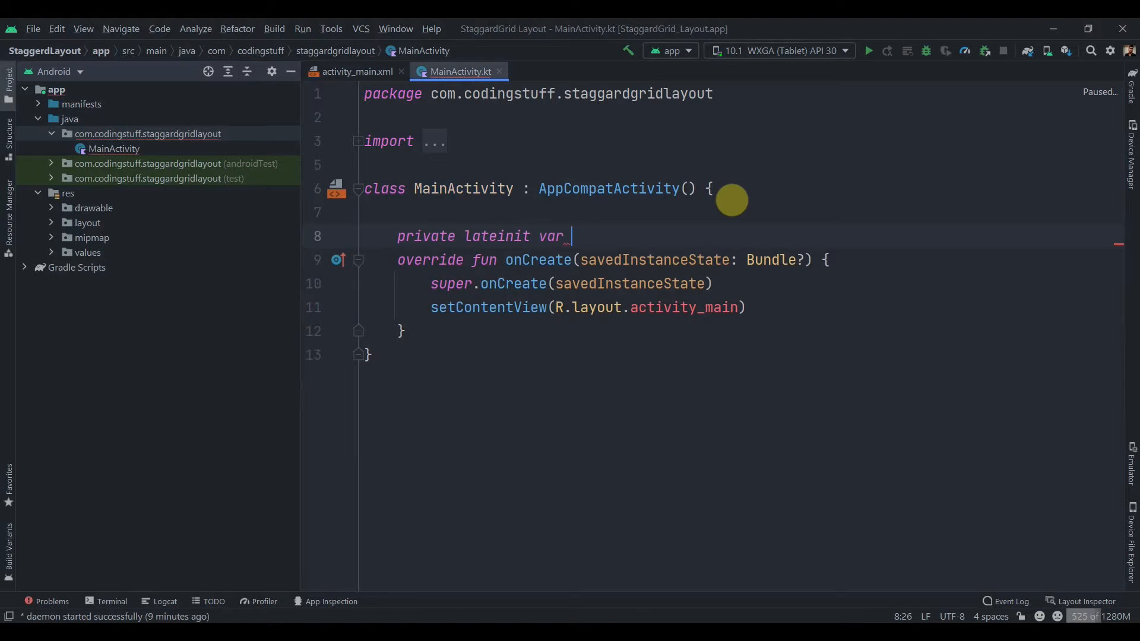
{"action": "type", "text": "recycler"}
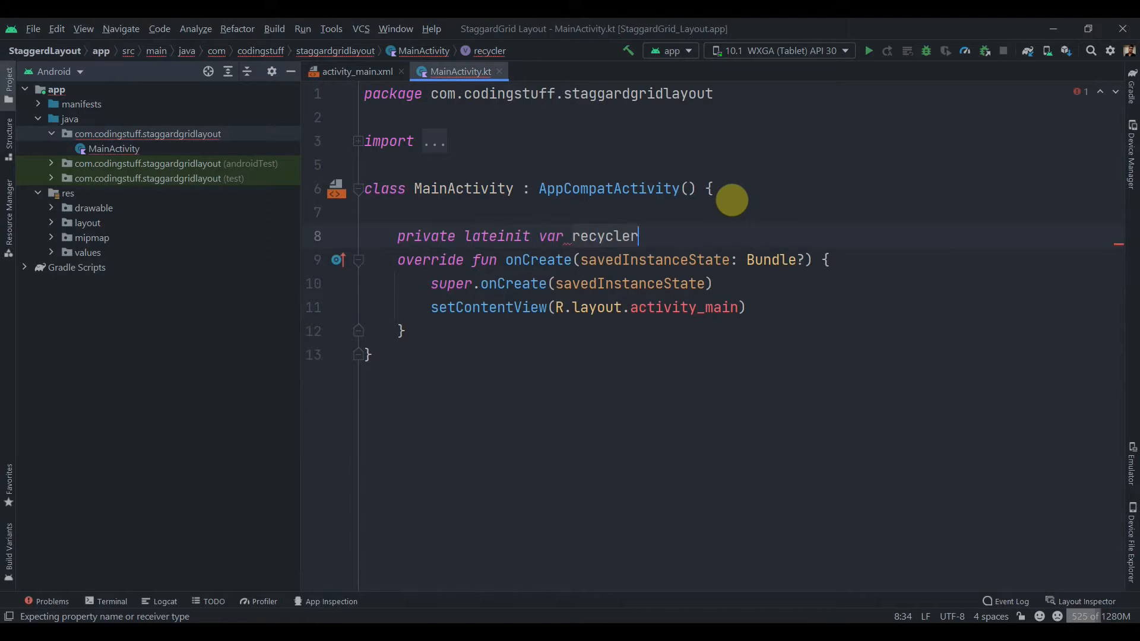
{"action": "type", "text": "View: RecyclerView"}
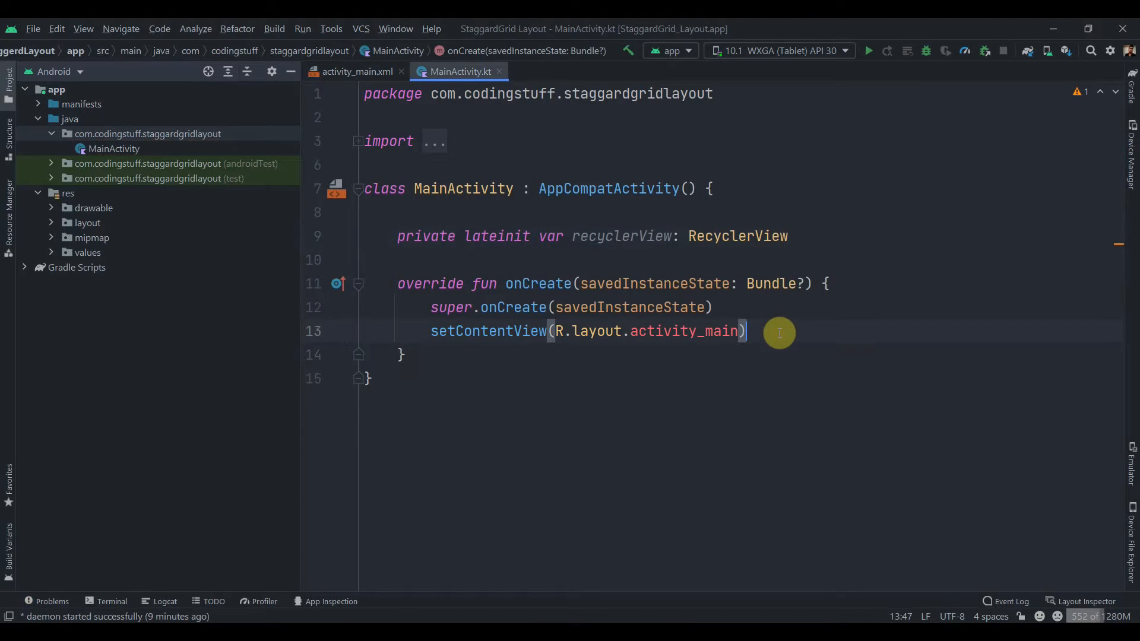
{"action": "type", "text": "init"}
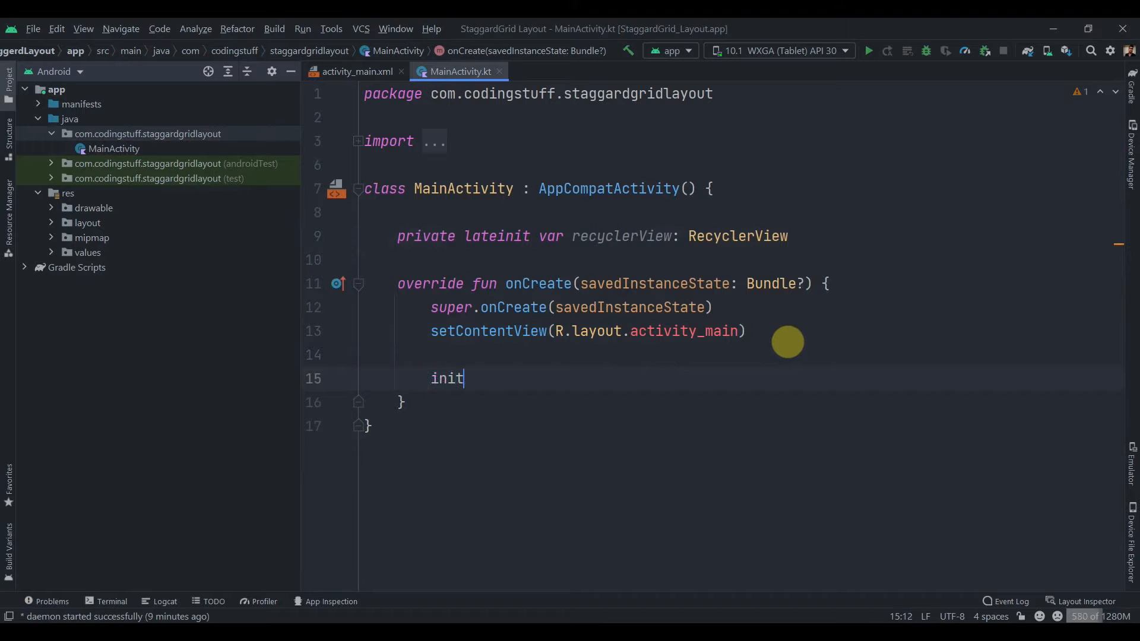
{"action": "type", "text": "()"}
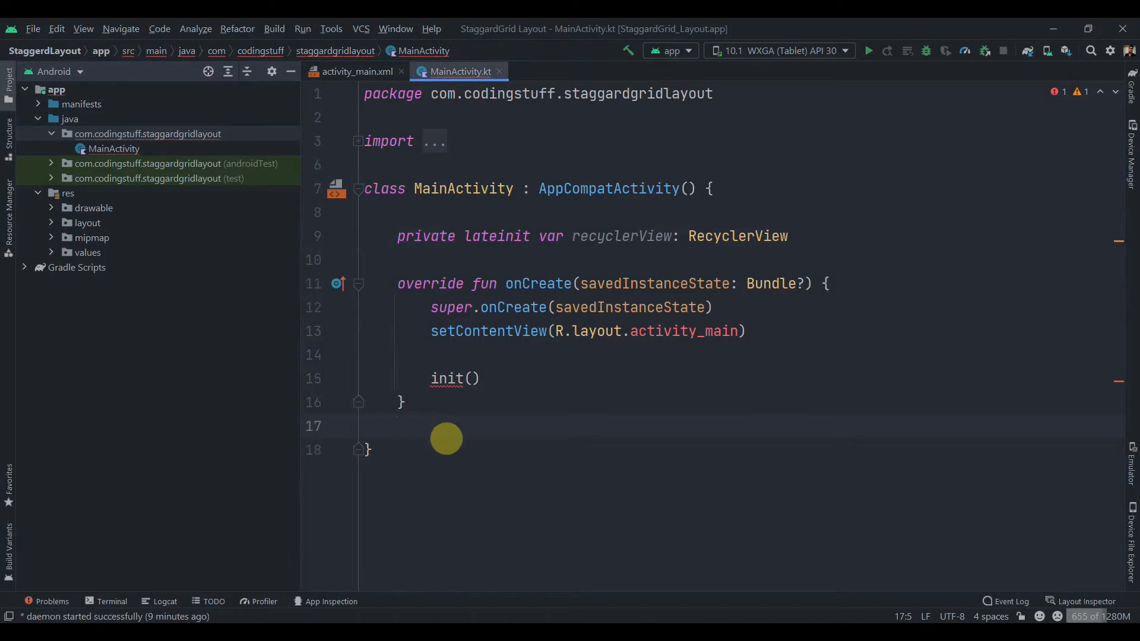
Define private fun init() that finds R.id.recyclerView and sets setHasFixedSize(true).
{"action": "type", "text": "private fun init(){"}
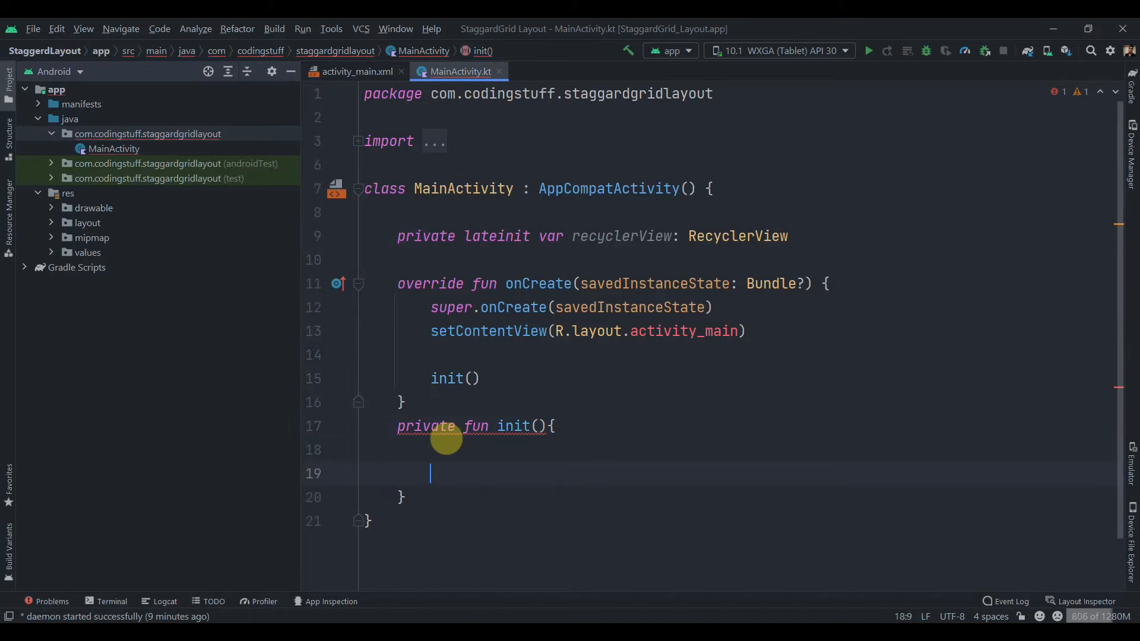
{"action": "type", "text": "recyclerView"}
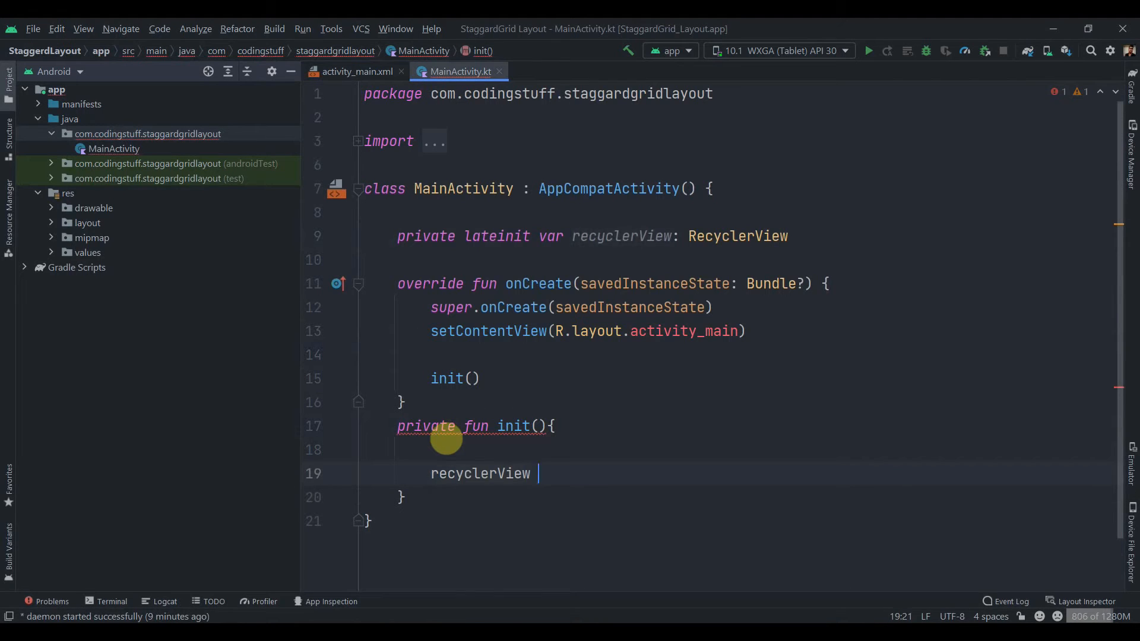
{"action": "type", "text": "="}
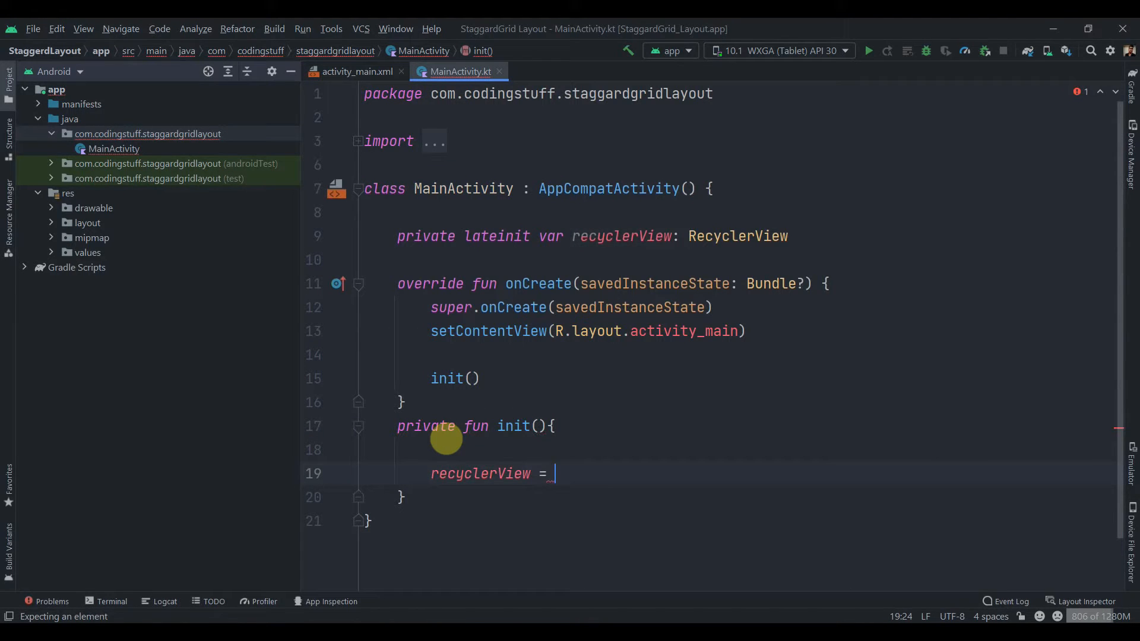
{"action": "type", "text": "findViewById()"}
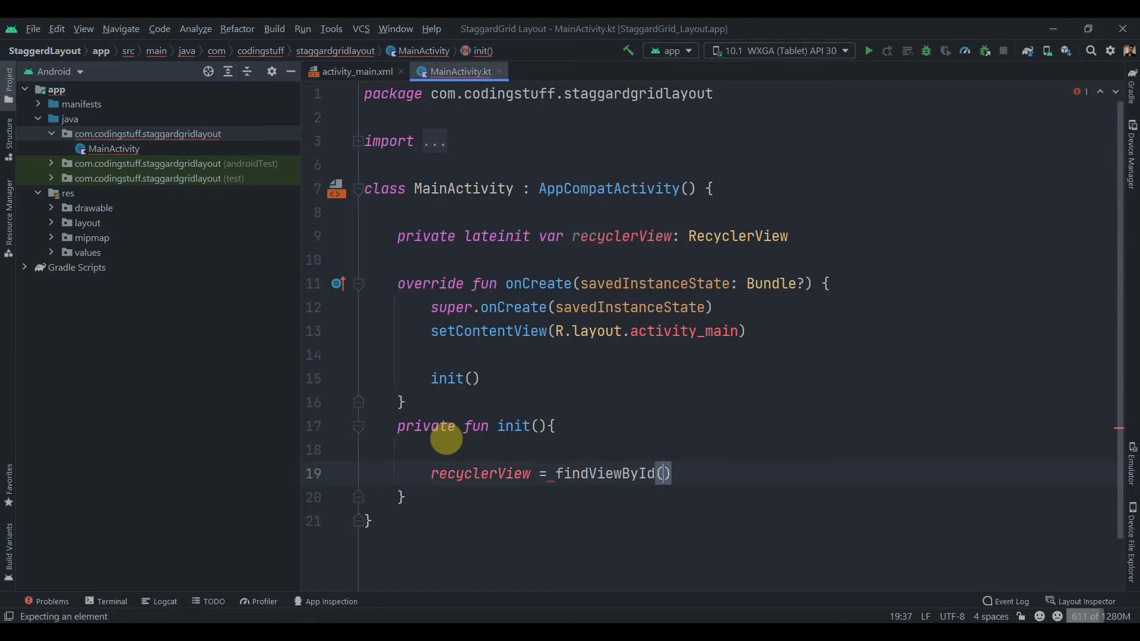
{"action": "type", "text": "R.id."}
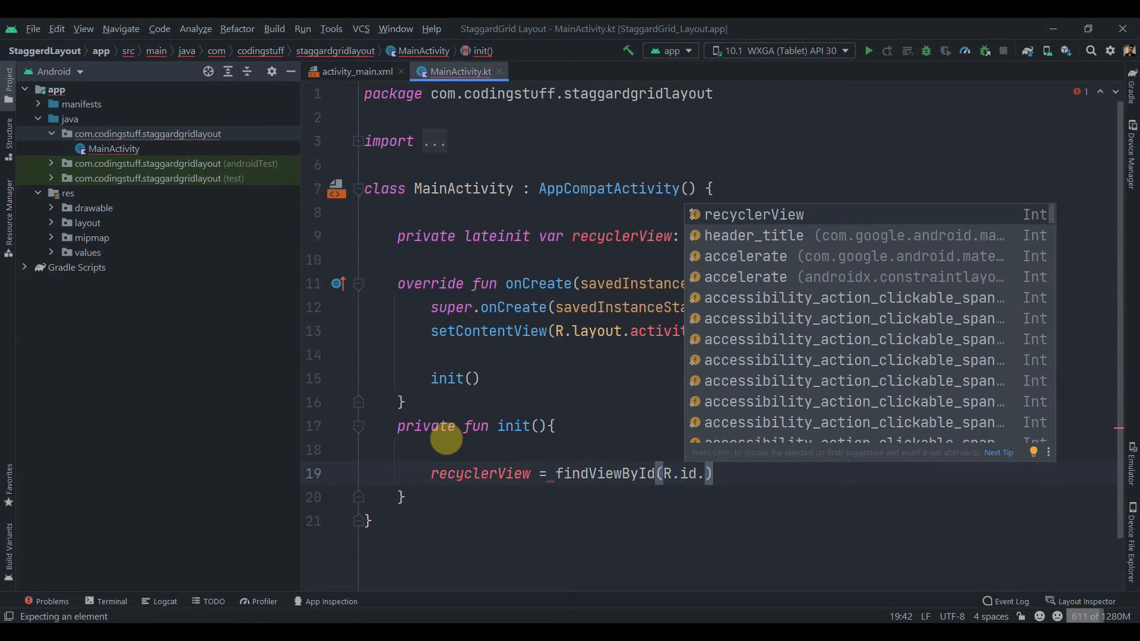
{"action": "type", "text": "recyclerView"}
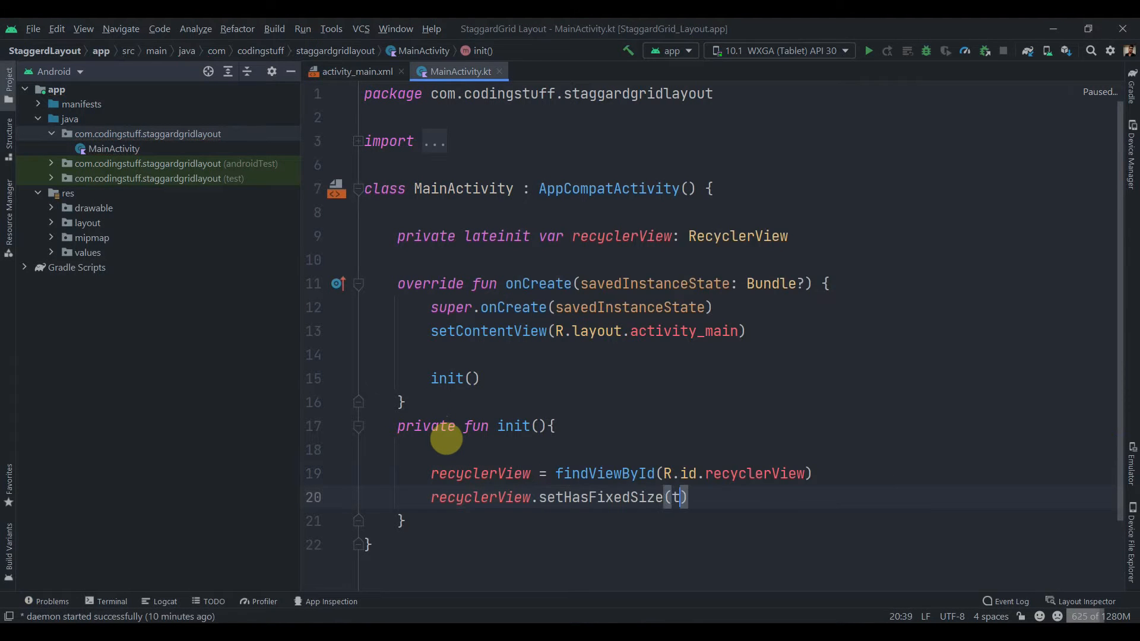
{"action": "type", "text": "rue"}
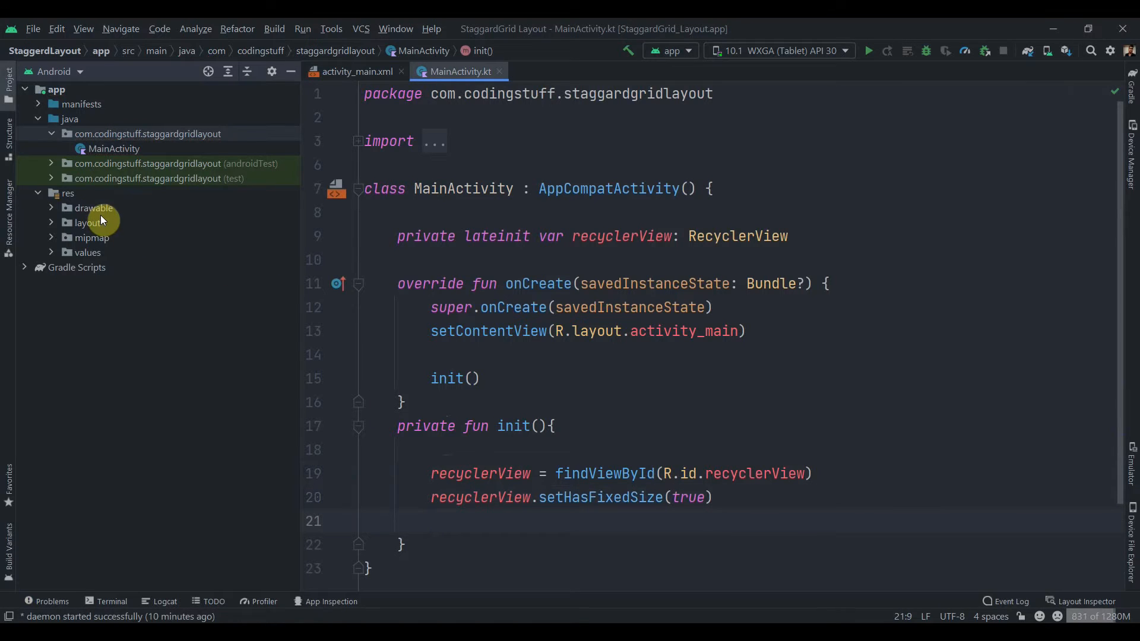
Create a new layout resource file named each_item in the res/layout folder.
{"action": "left_click", "coordinate": [355, 71]}
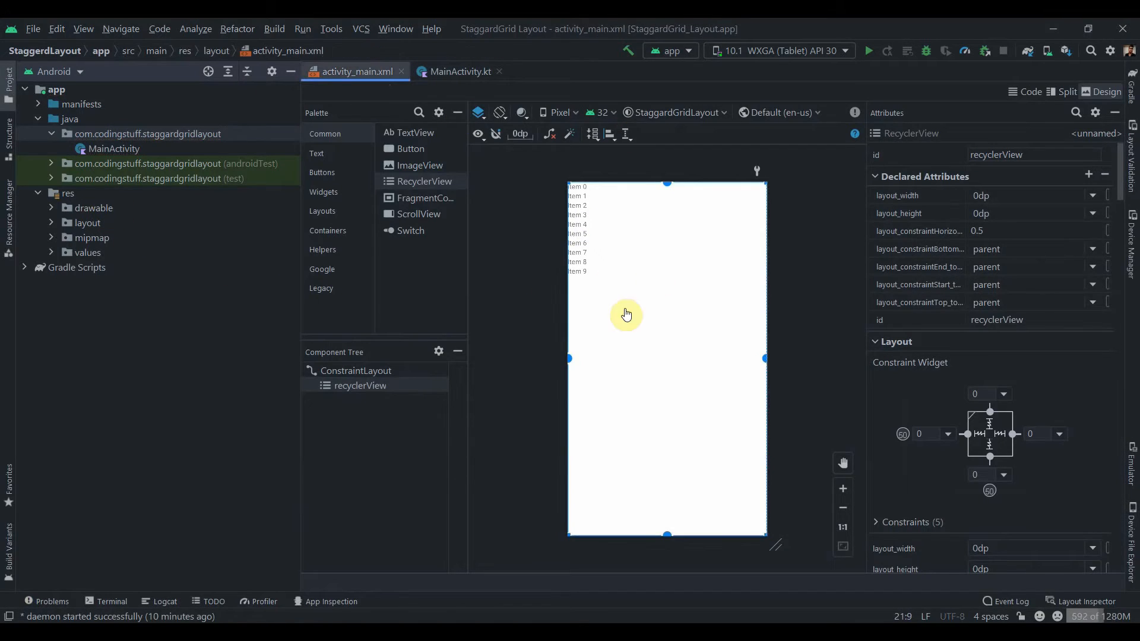
{"action": "mouse_move", "coordinate": [597, 271]}
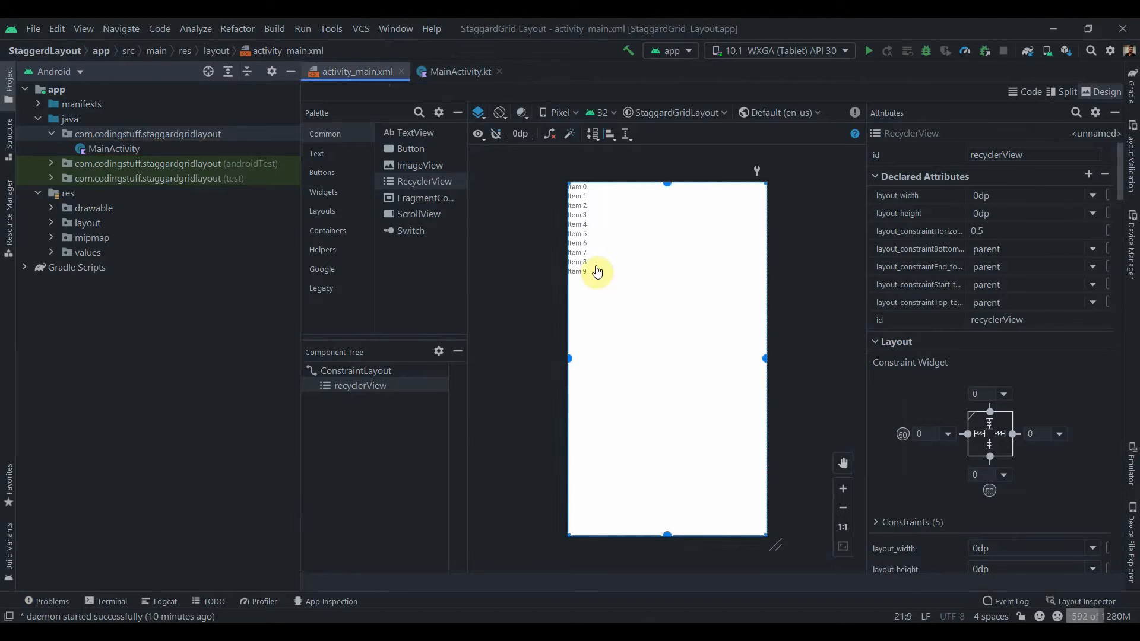
{"action": "left_click", "coordinate": [86, 223]}
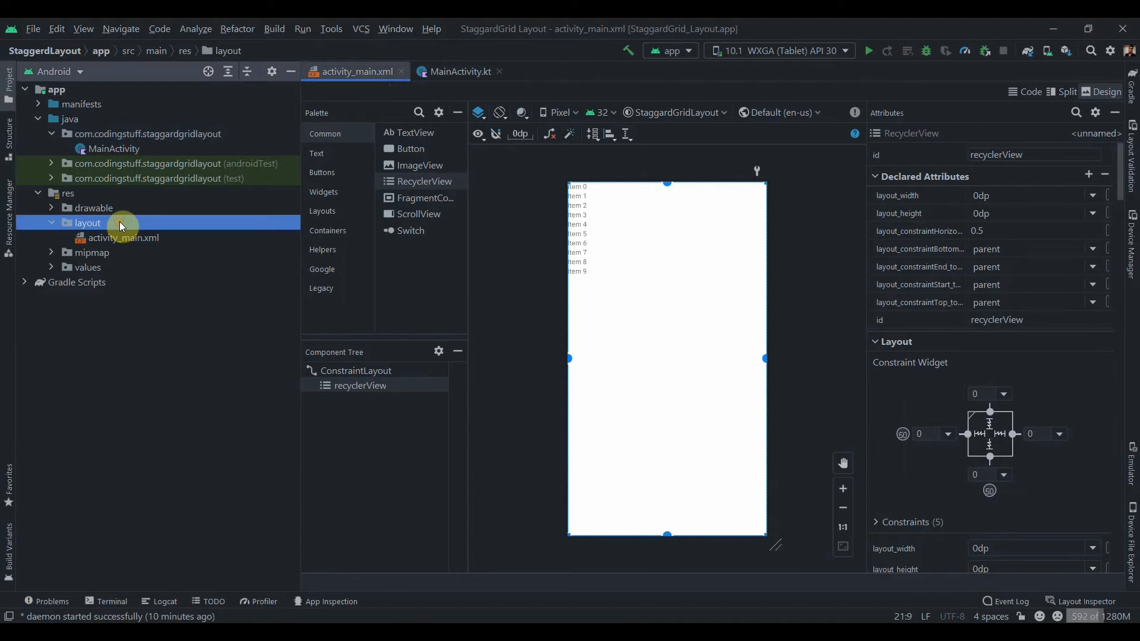
{"action": "right_click", "coordinate": [88, 223]}
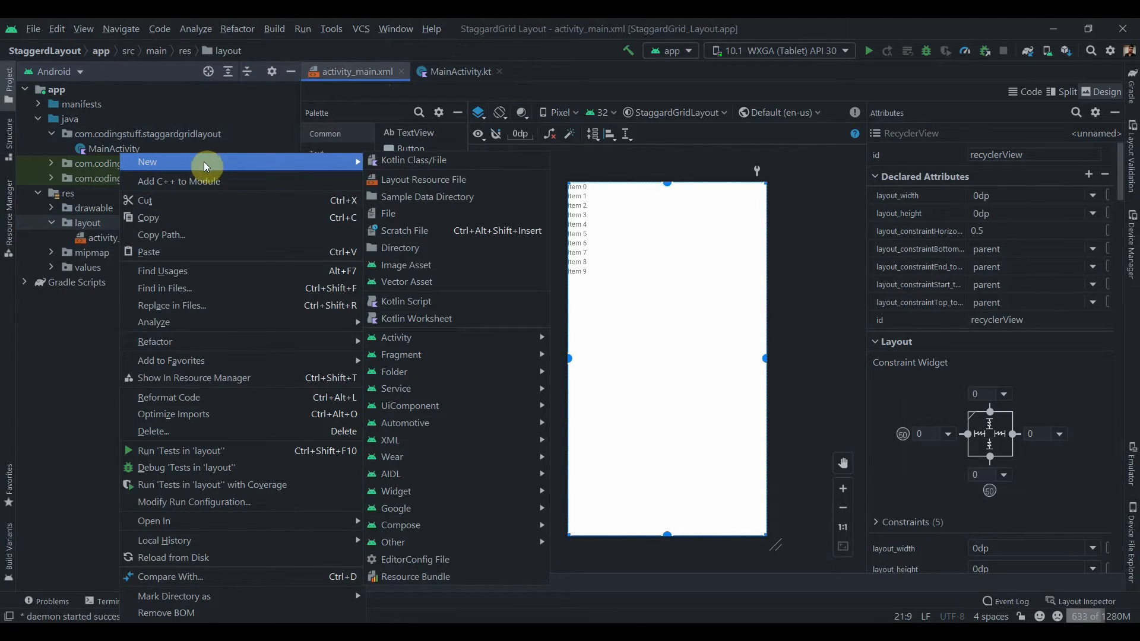
{"action": "left_click", "coordinate": [423, 180]}
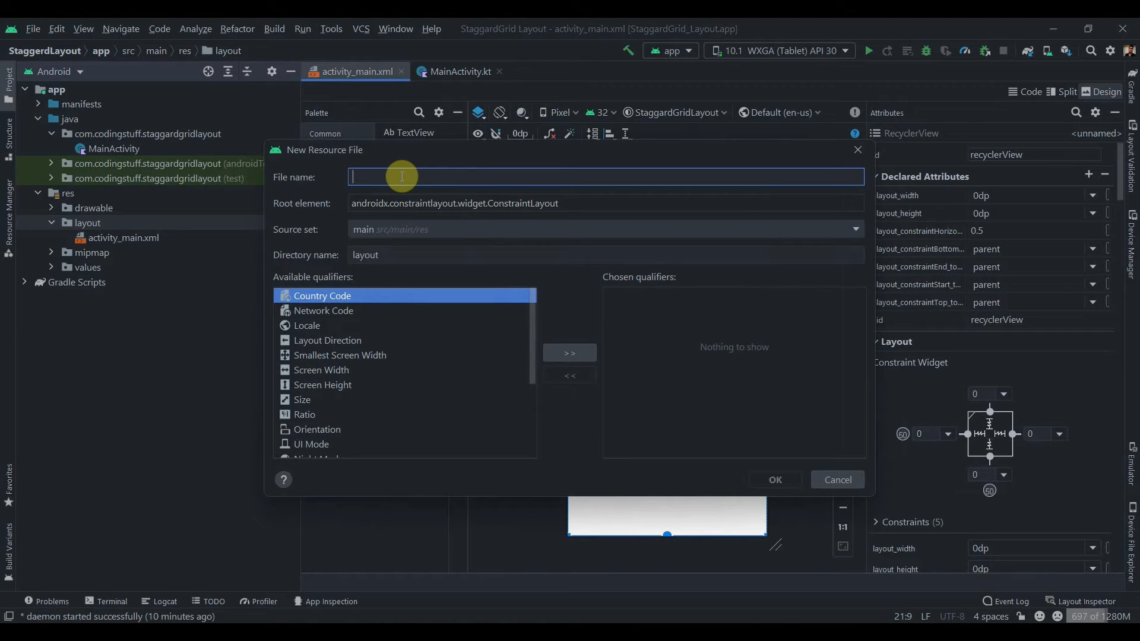
{"action": "type", "text": "each_ite"}
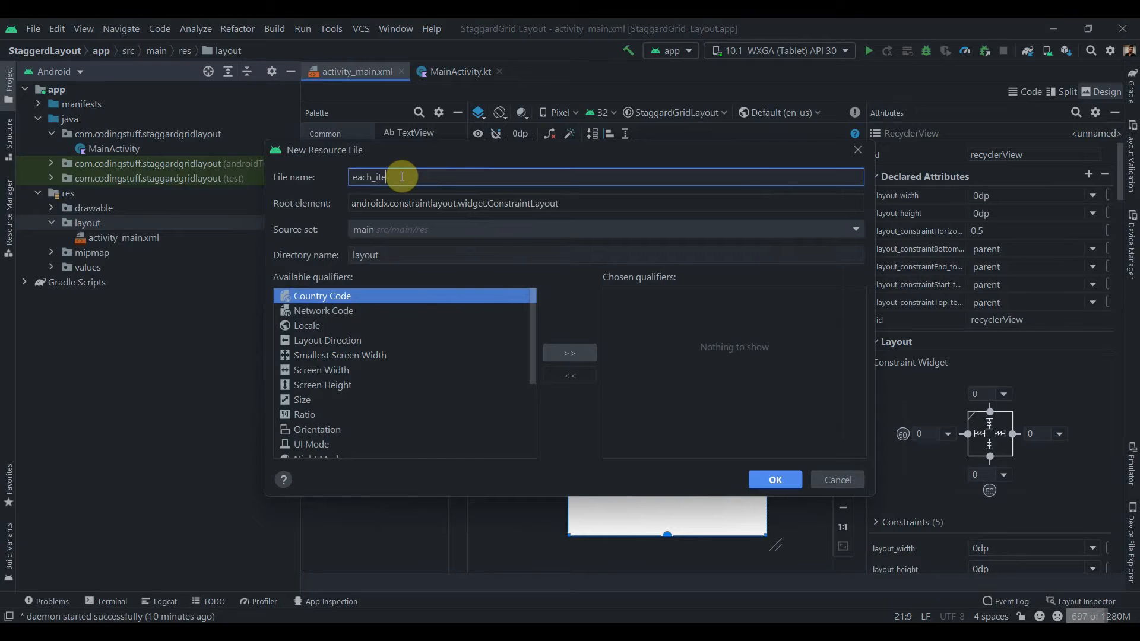
{"action": "left_click", "coordinate": [775, 480]}
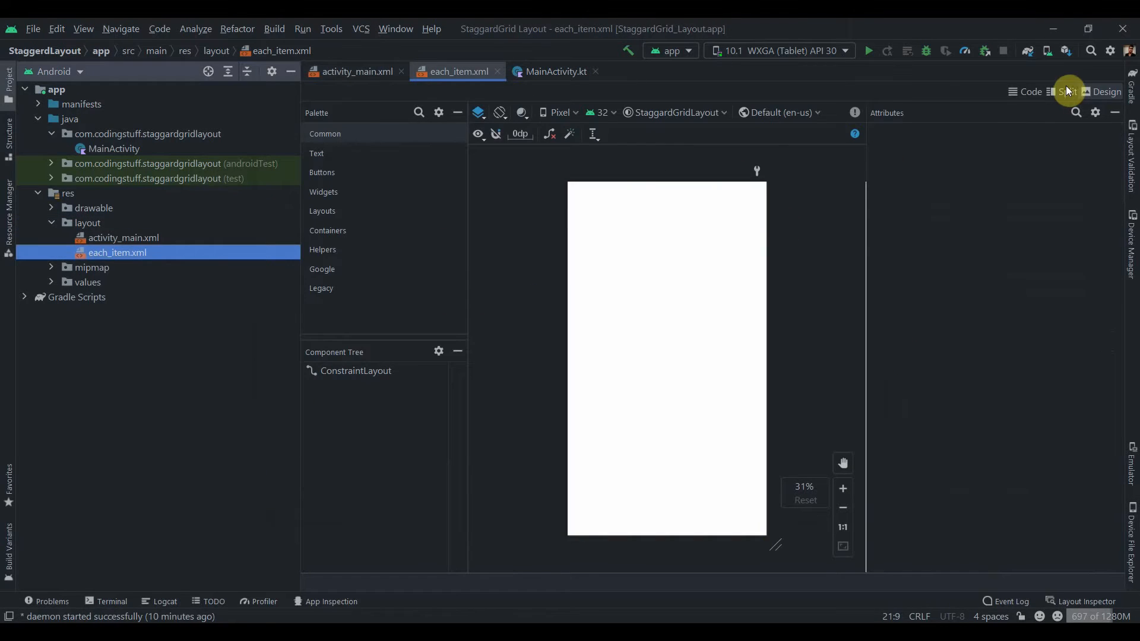
In each_item.xml code view, make the root androidx.cardview.widget.CardView with an ImageView child.
{"action": "left_click", "coordinate": [1066, 91]}
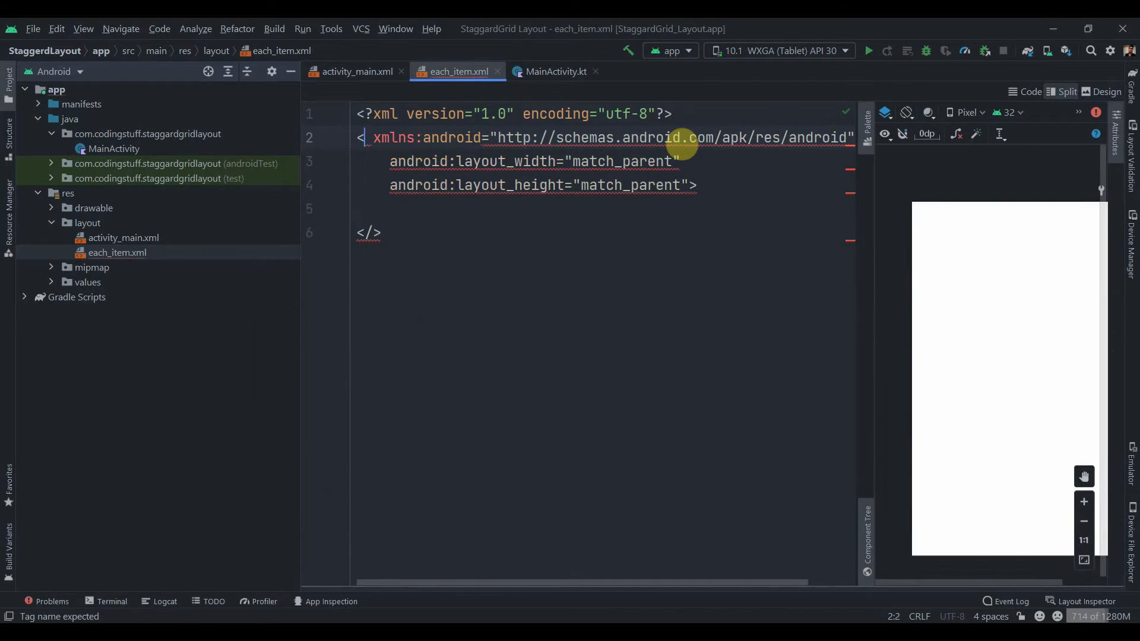
{"action": "type", "text": "androidx.cardview.widget.CardView xmlns:android=\"http://sch"}
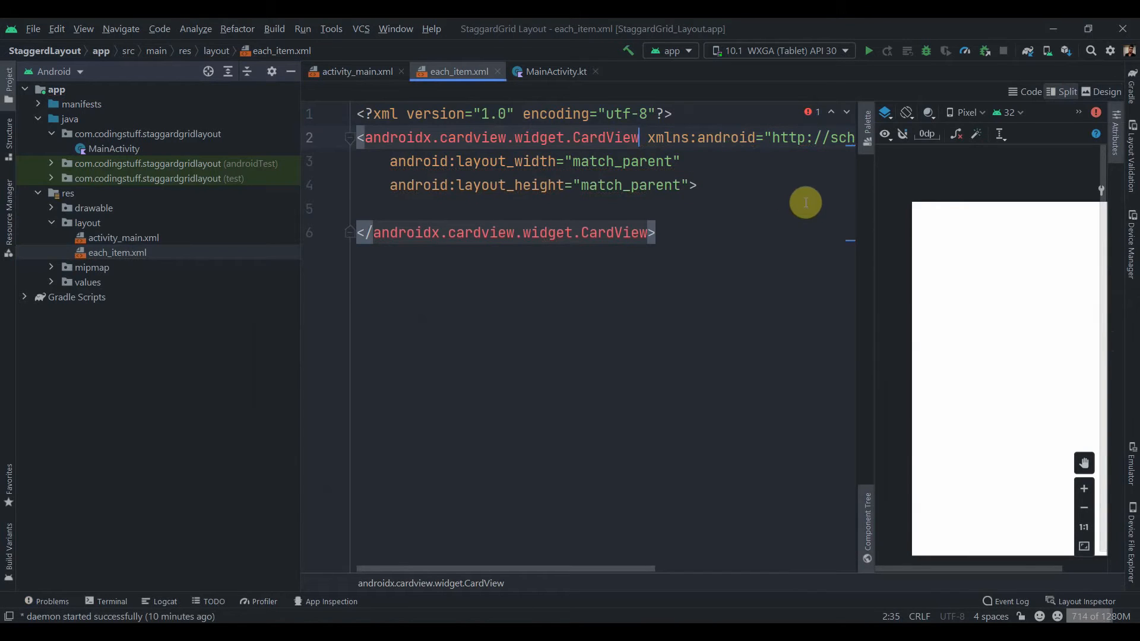
{"action": "type", "text": "<"}
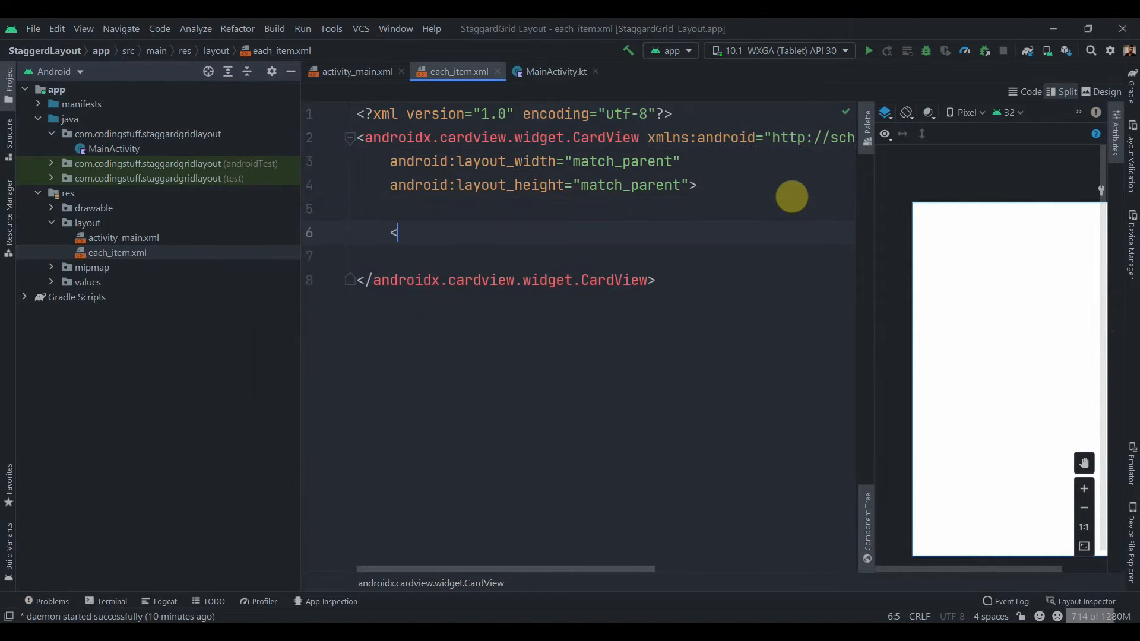
{"action": "type", "text": "Ima"}
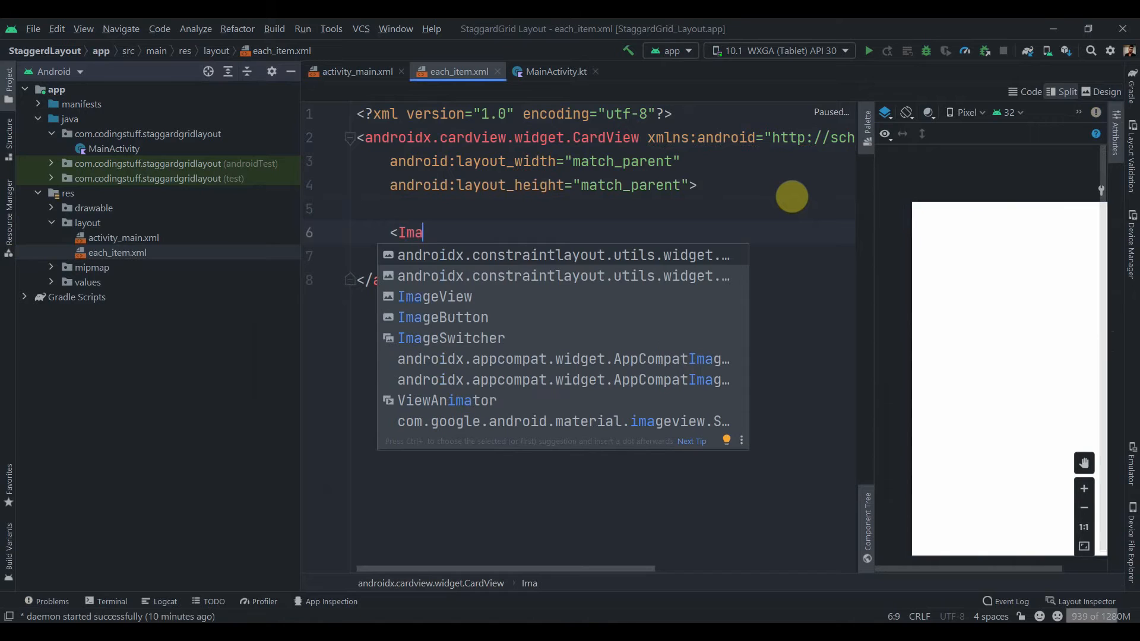
{"action": "key", "text": "Enter"}
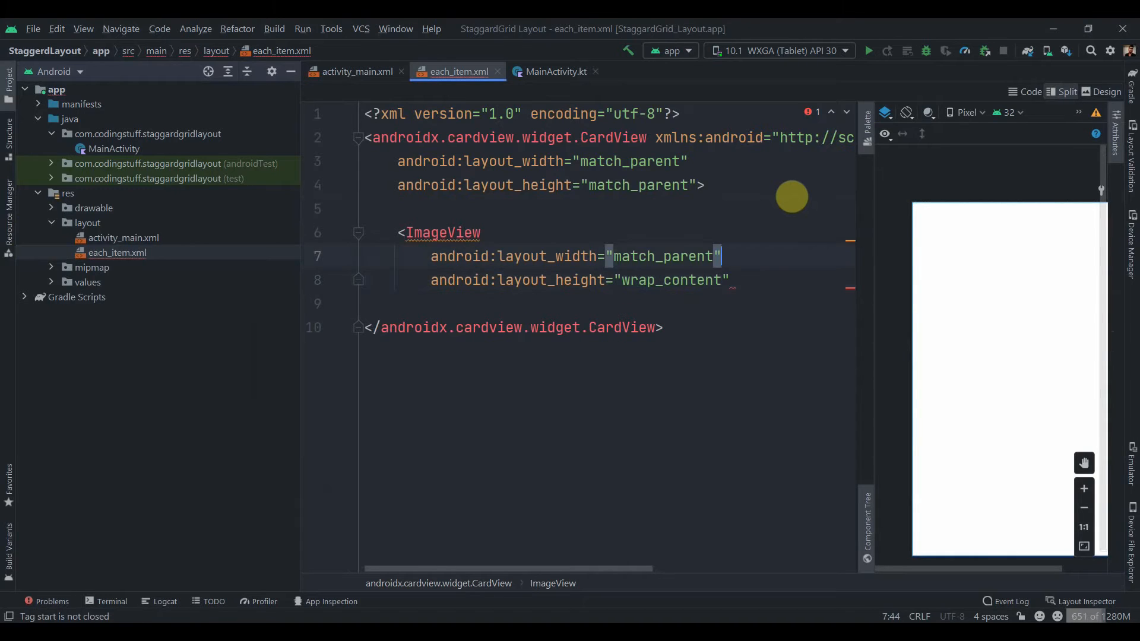
Give the ImageView id imageView with width and height, and self-close the tag.
{"action": "type", "text": "android:id=\"@+id/imageView"}
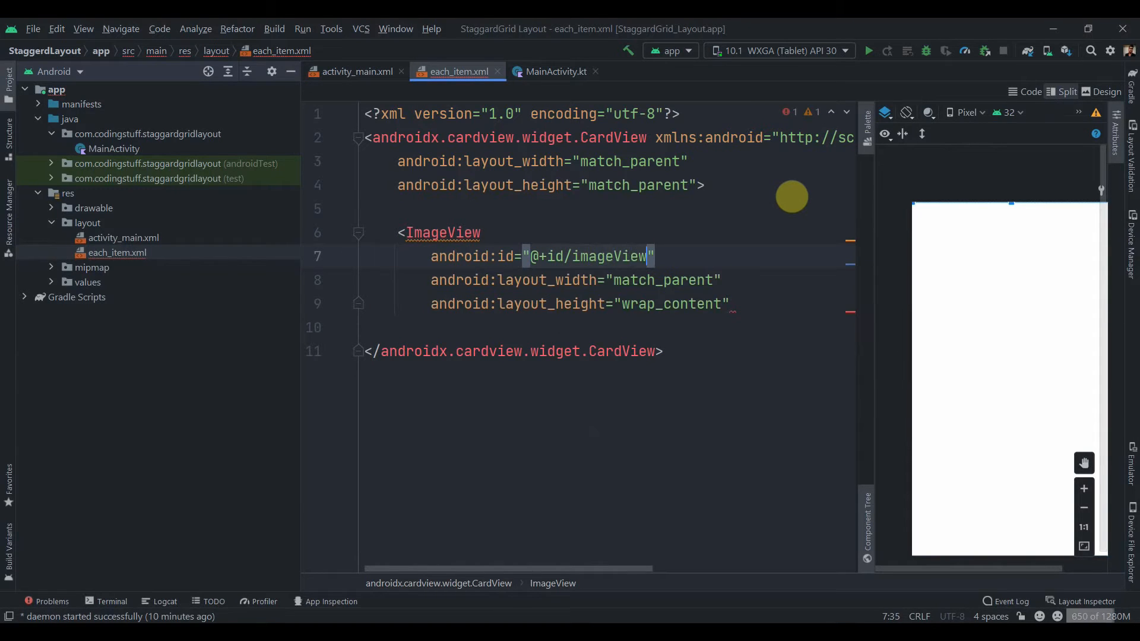
{"action": "left_click", "coordinate": [744, 305]}
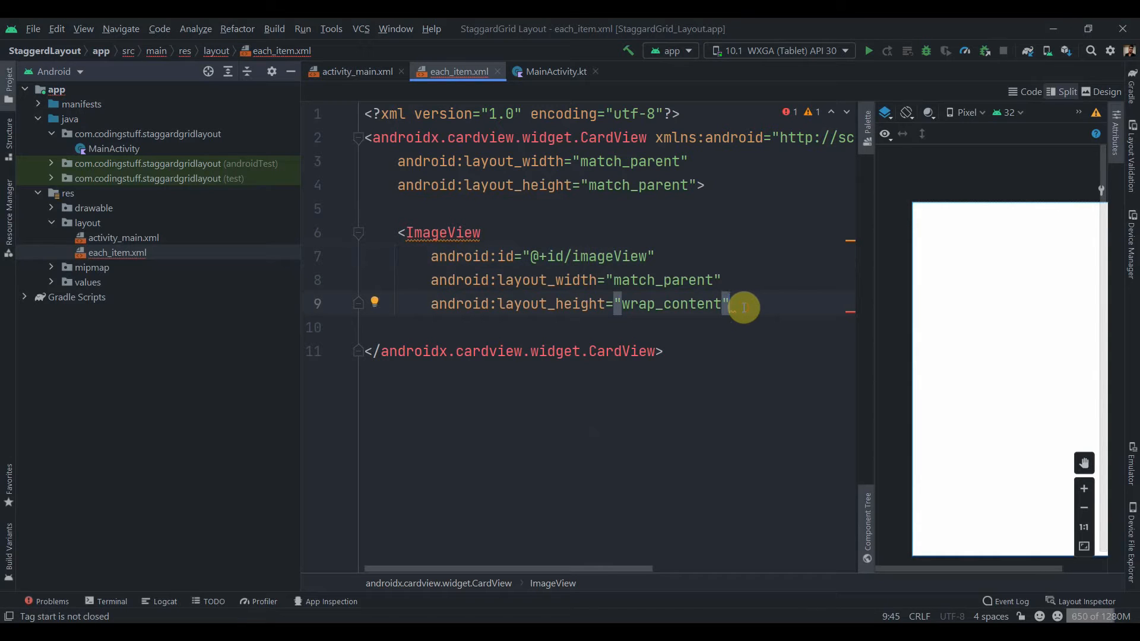
{"action": "type", "text": "/>"}
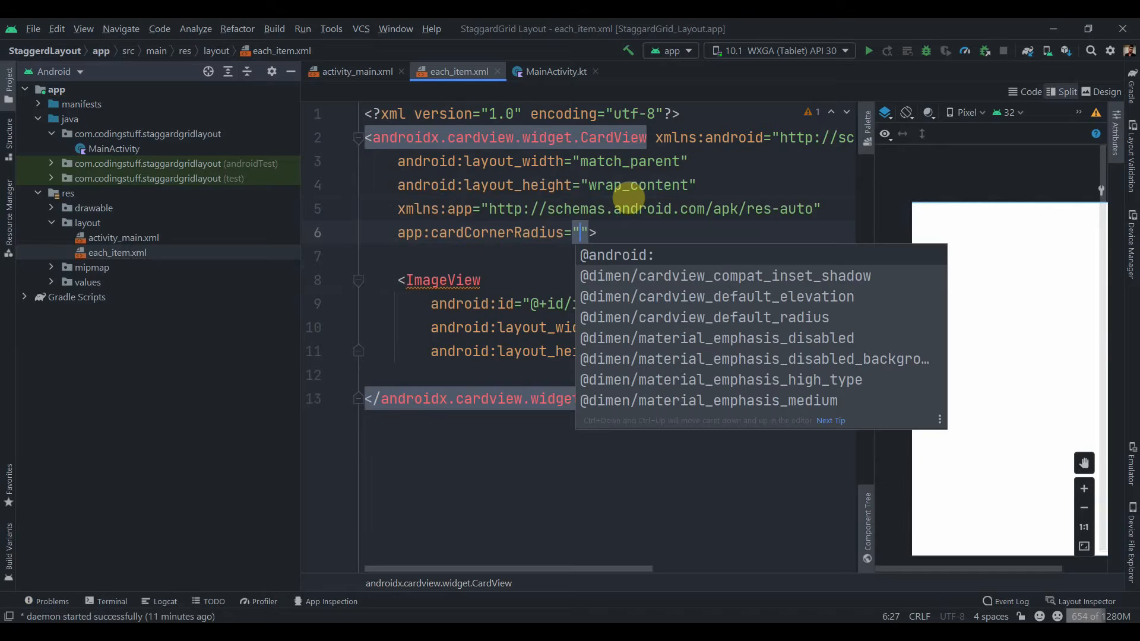
Give the CardView wrap_content height, 10dp corner radius, 8dp elevation, and 10dp top and start margins.
{"action": "type", "text": "10dp"}
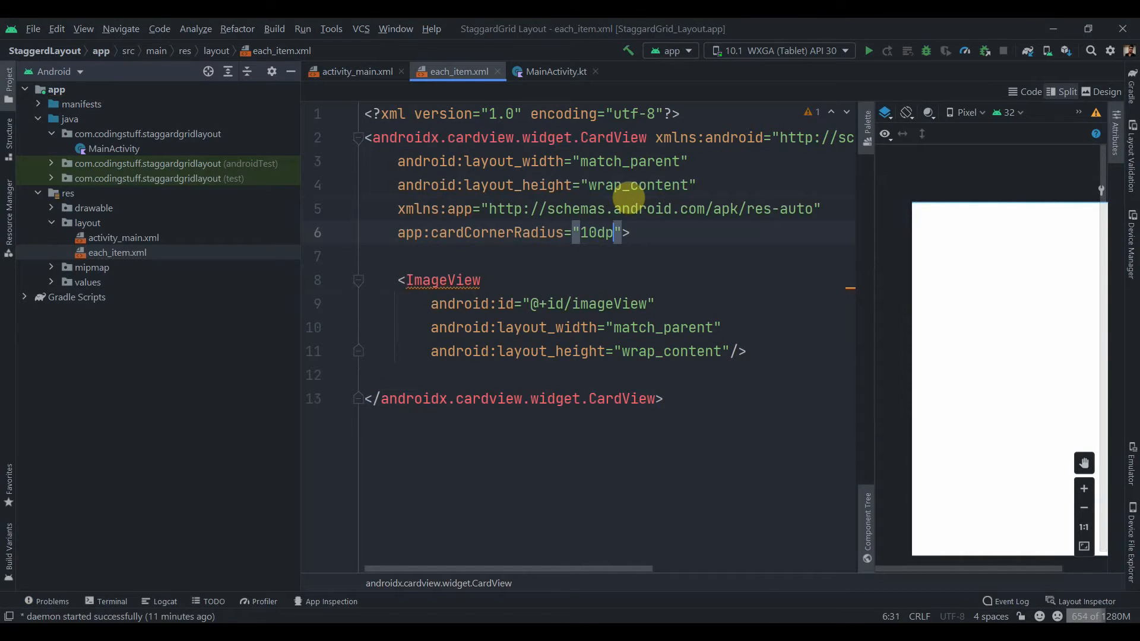
{"action": "type", "text": "cardElevation=\"8dp\">"}
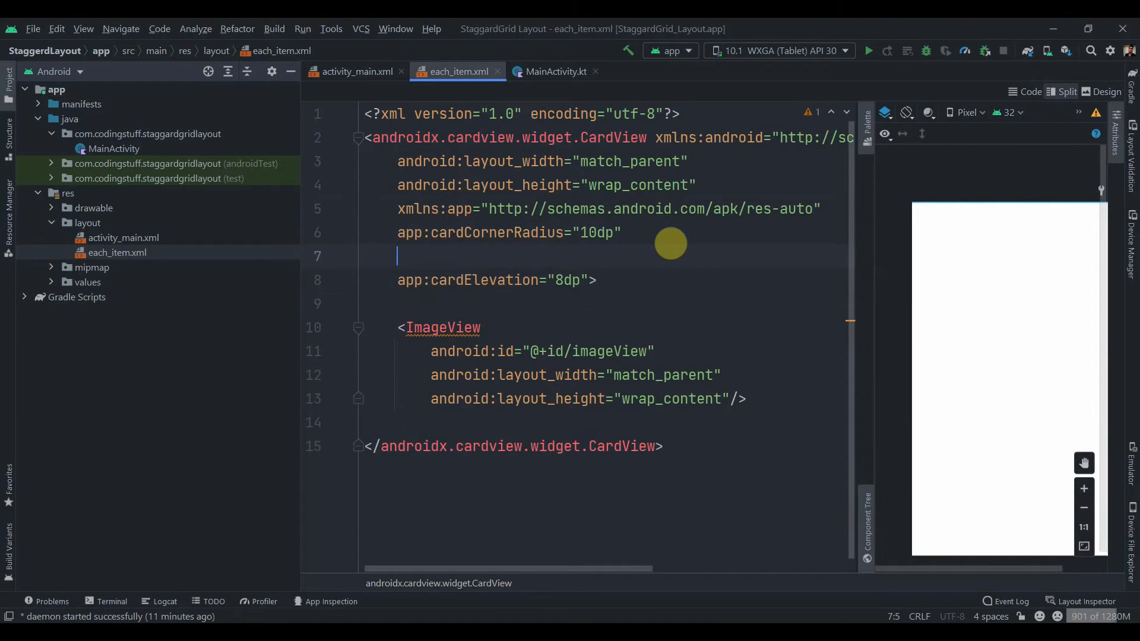
{"action": "type", "text": "ma"}
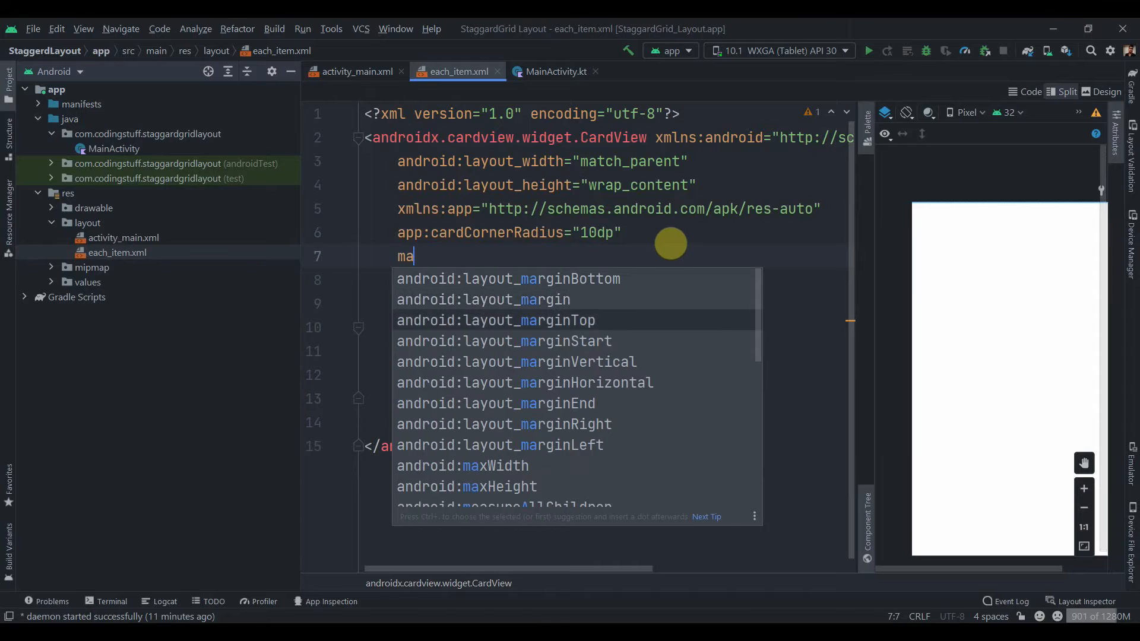
{"action": "type", "text": "android:layout_marginTop=\"10"}
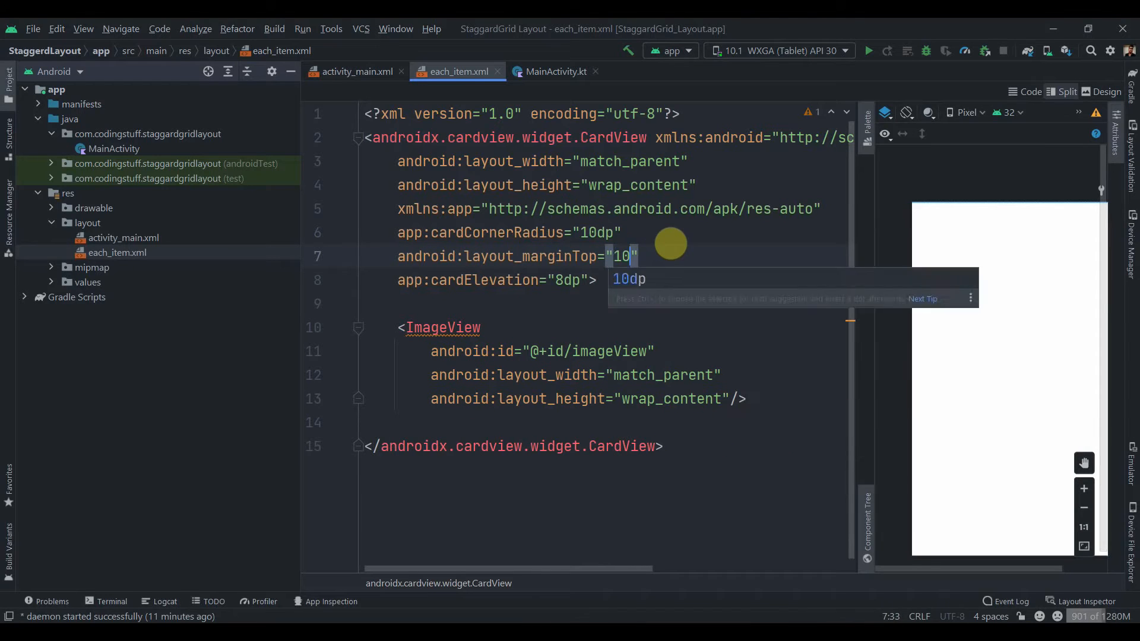
{"action": "key", "text": "Enter"}
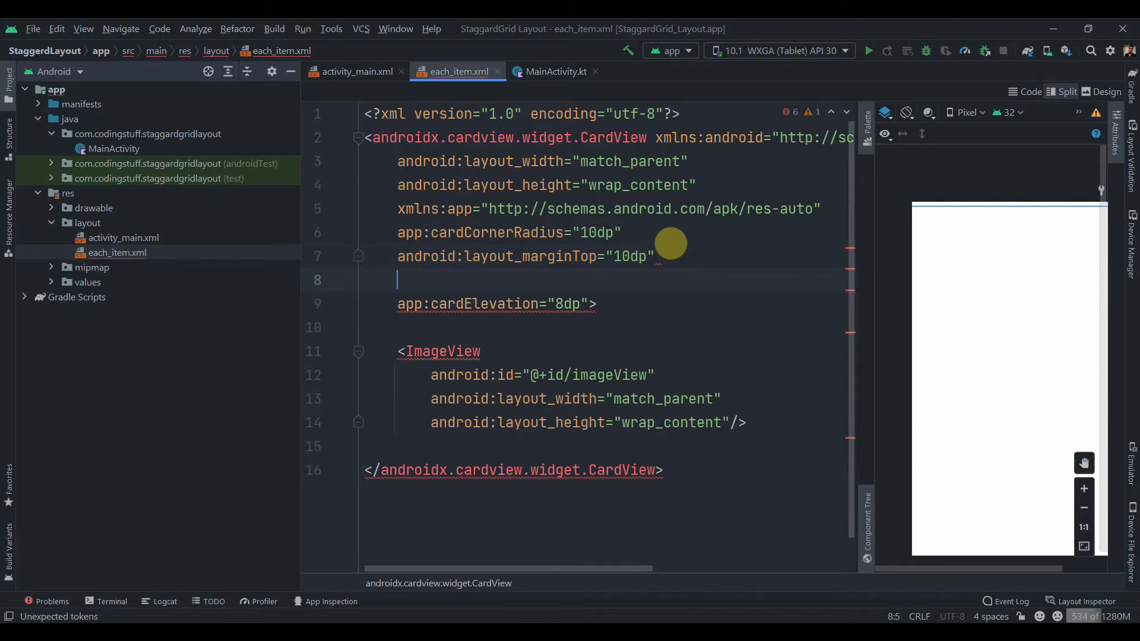
{"action": "type", "text": "marginStart=\"10dp"}
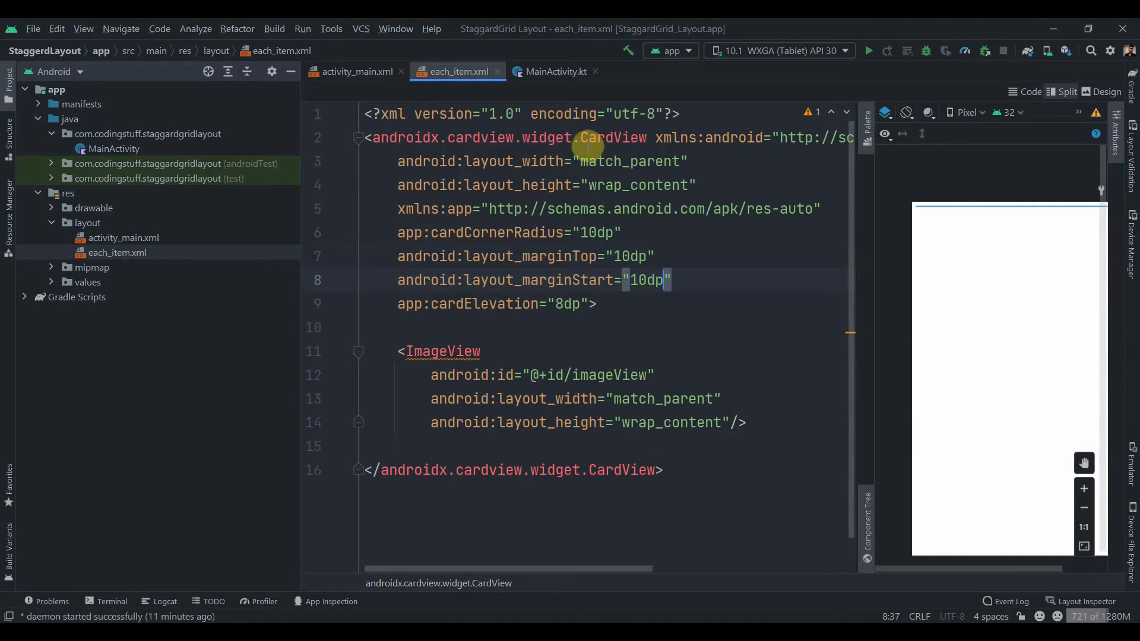
Return to MainActivity.kt and bring up actions on the app's package folder.
{"action": "left_click", "coordinate": [556, 71]}
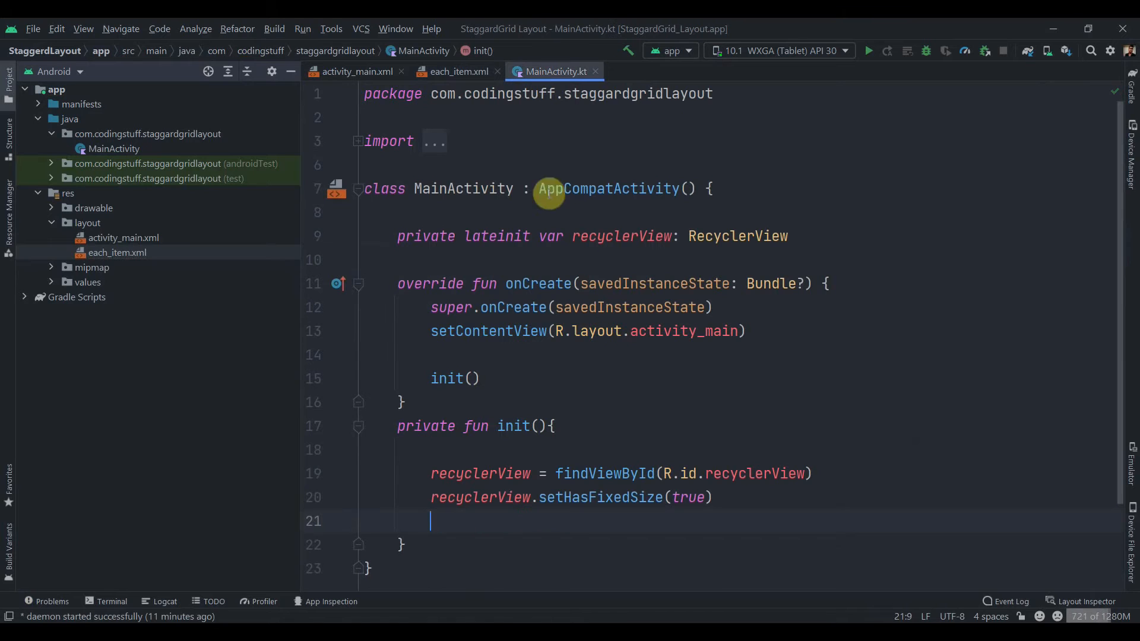
{"action": "right_click", "coordinate": [147, 134]}
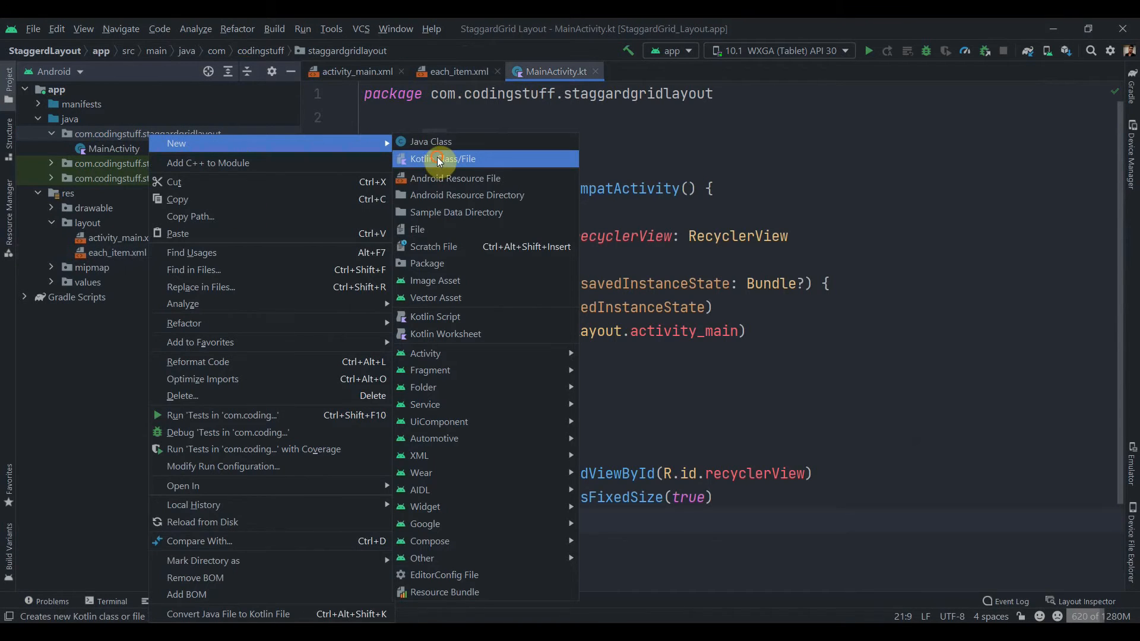
Create Kotlin class ItemAdapter taking constructor parameter 'private val itemList: List<Int>'.
{"action": "left_click", "coordinate": [439, 159]}
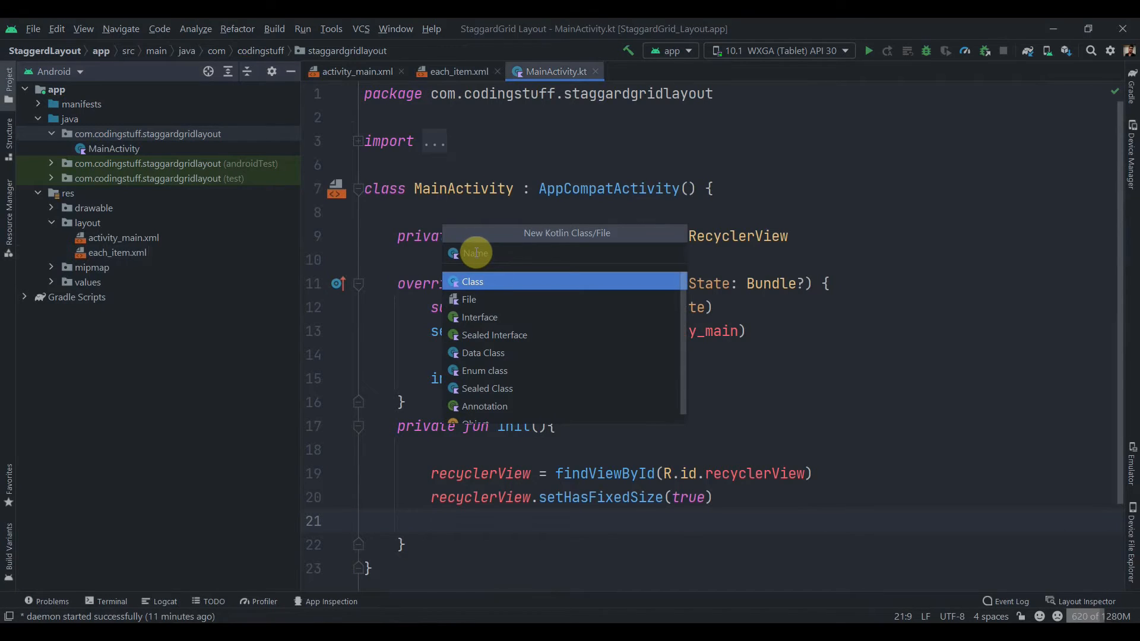
{"action": "type", "text": "Ite"}
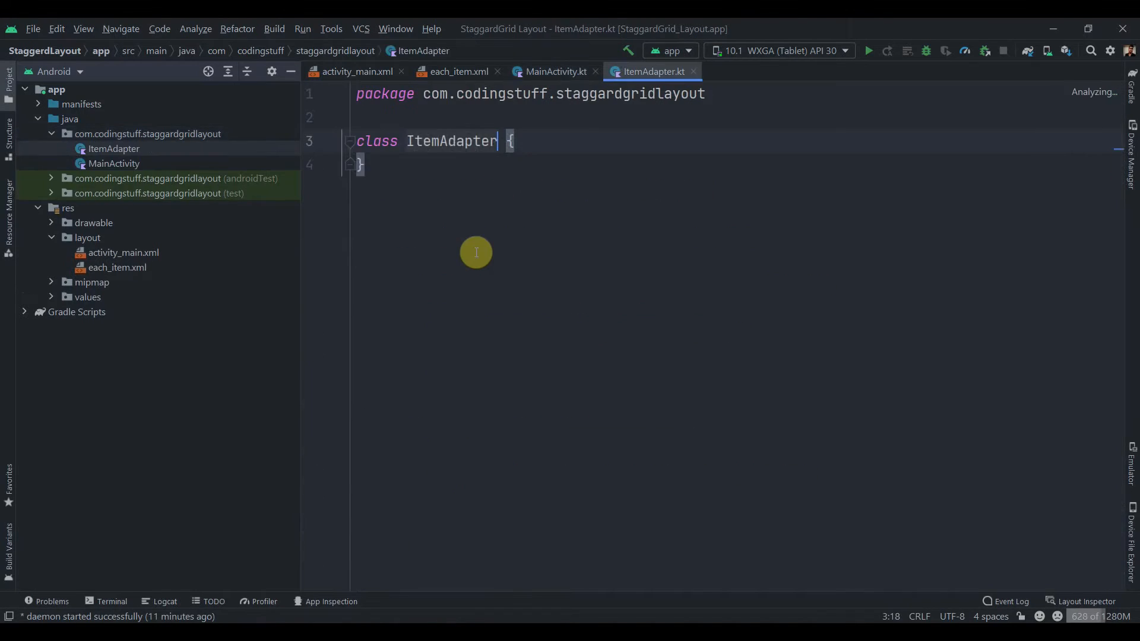
{"action": "type", "text": "(private val"}
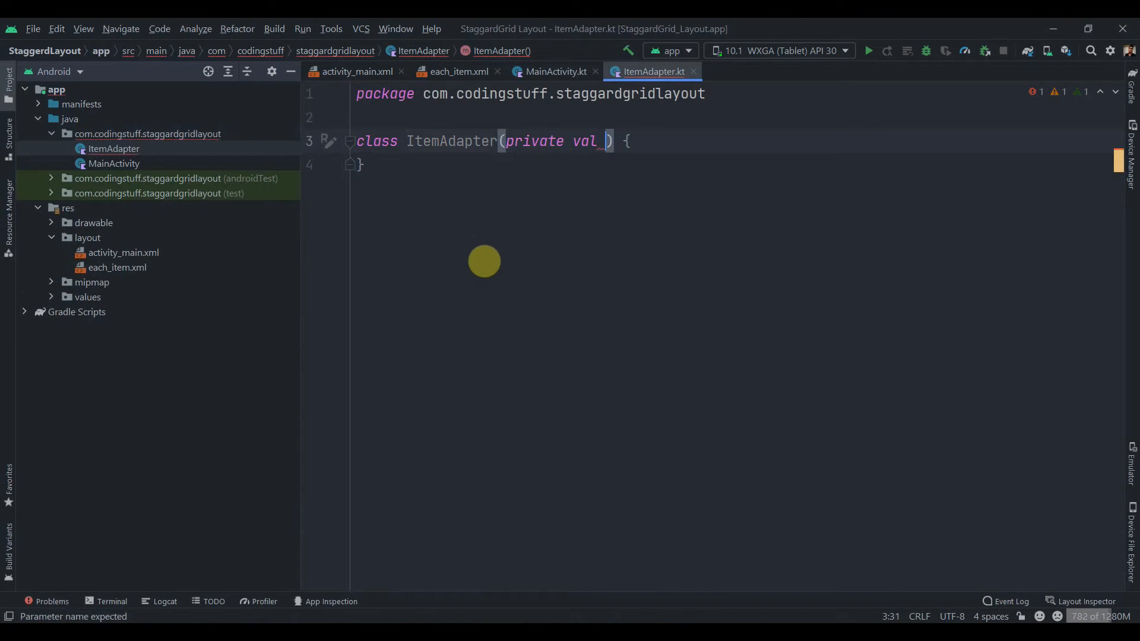
{"action": "type", "text": "itemList:Lis"}
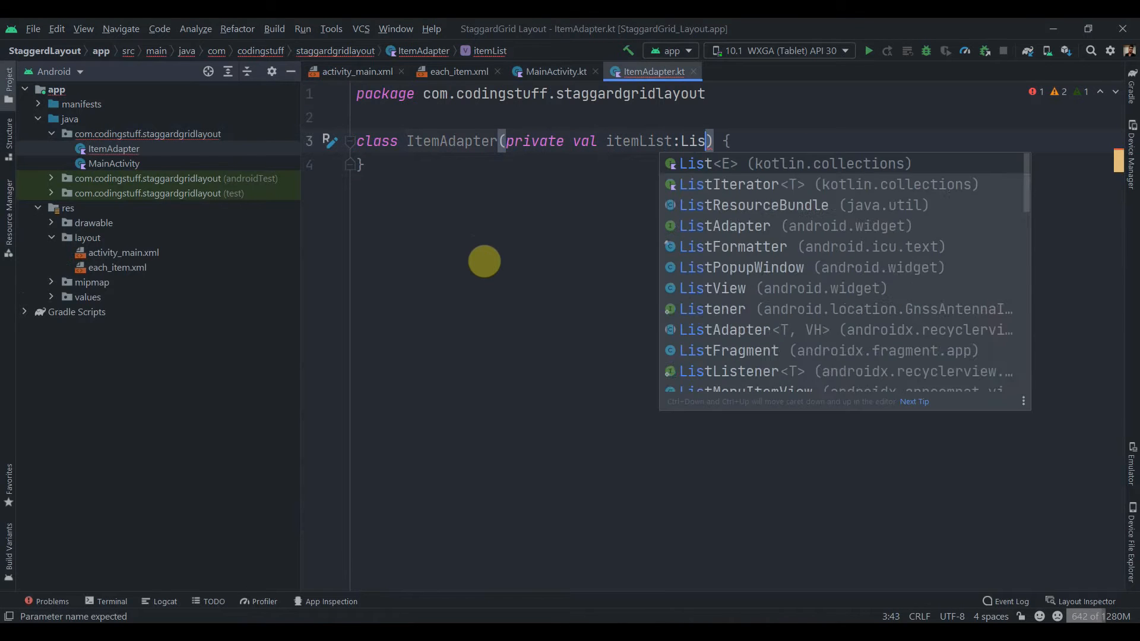
{"action": "type", "text": "t<Int>"}
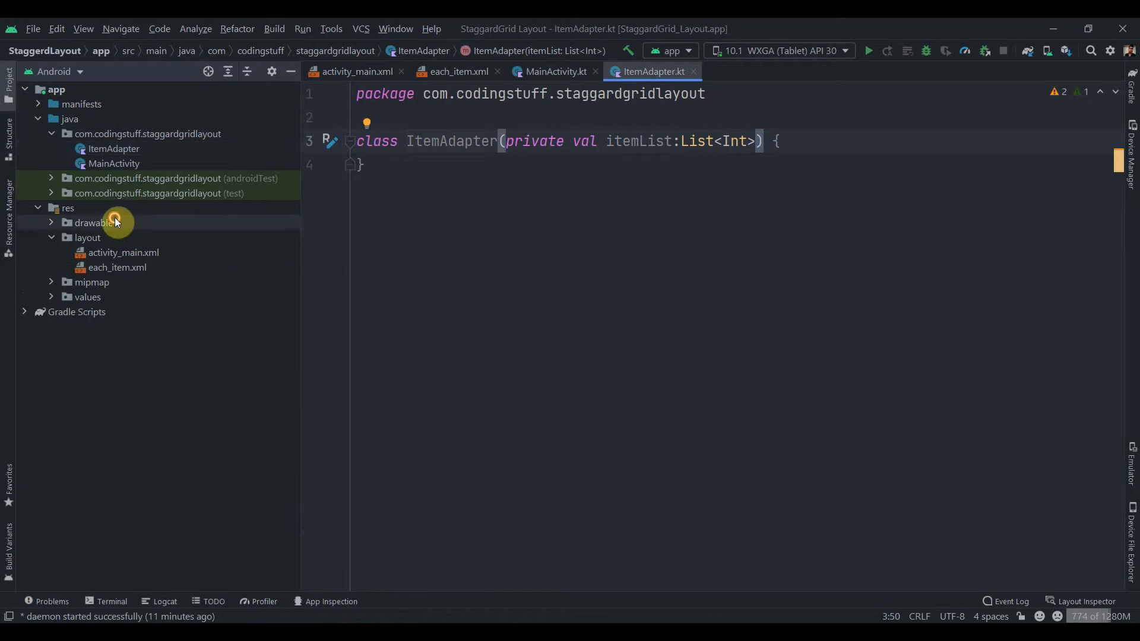
Expand res/drawable to show pic1 through pic9 and start a blank line inside ItemAdapter's body.
{"action": "left_click", "coordinate": [92, 222]}
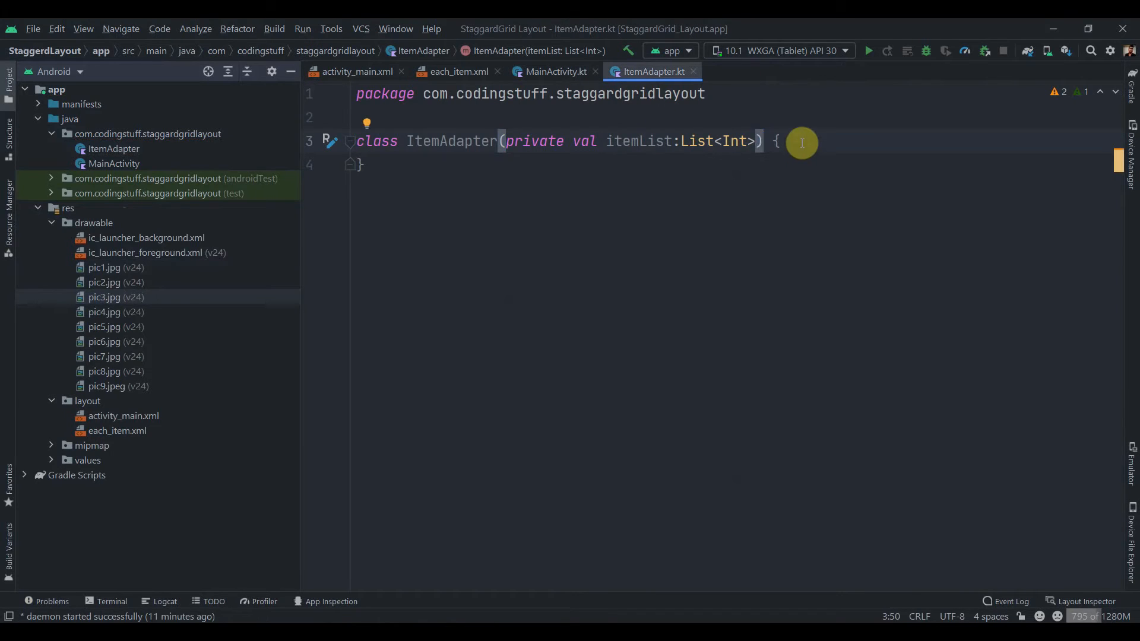
{"action": "key", "text": "Enter"}
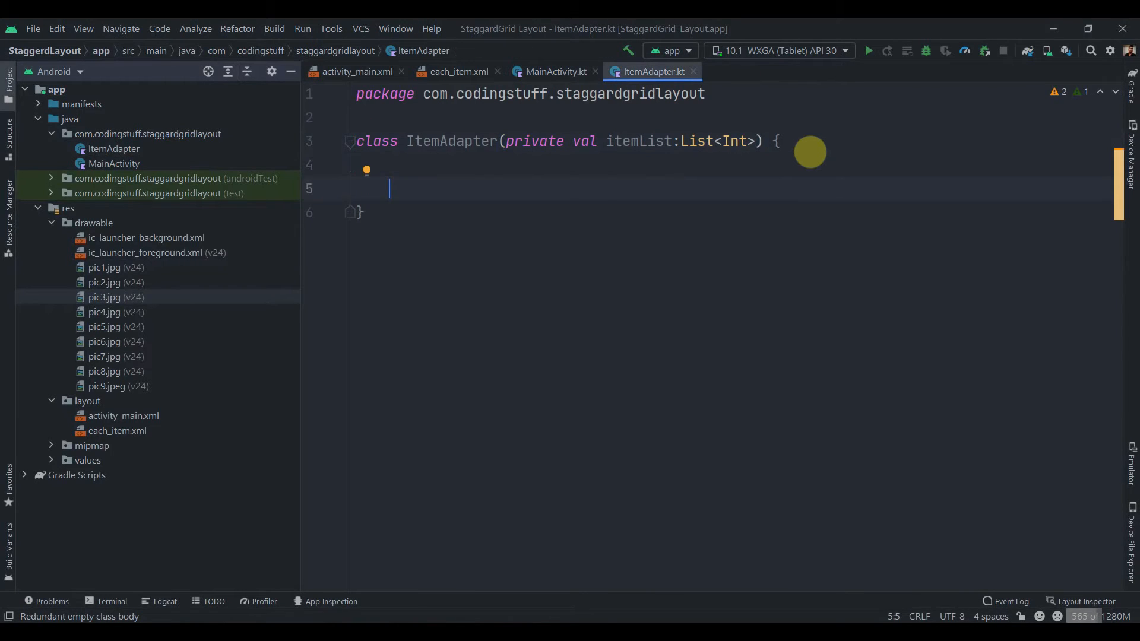
Write inner class ItemViewHolder(itemView: View) : RecyclerView.ViewHolder(itemView).
{"action": "type", "text": "class"}
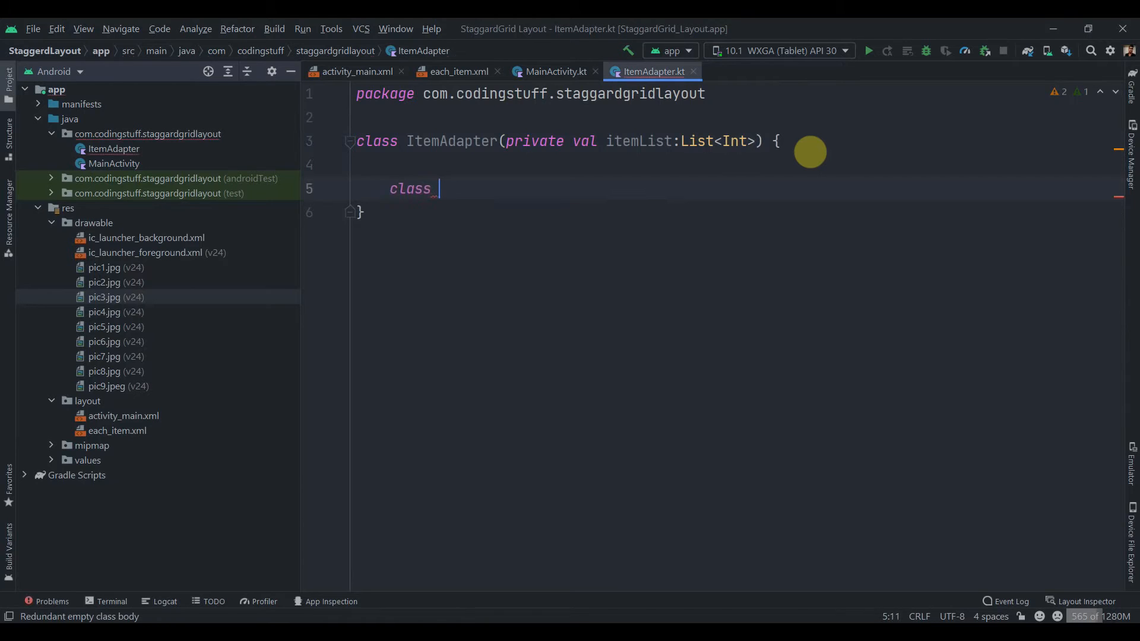
{"action": "type", "text": "ItemViewHolder(i"}
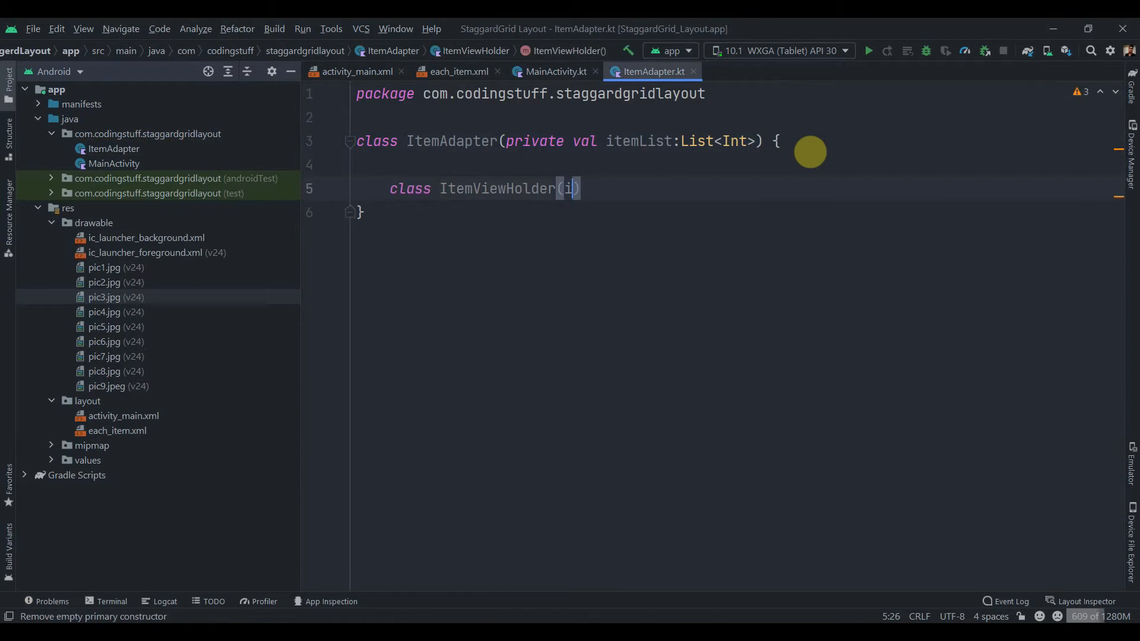
{"action": "type", "text": "temView:"}
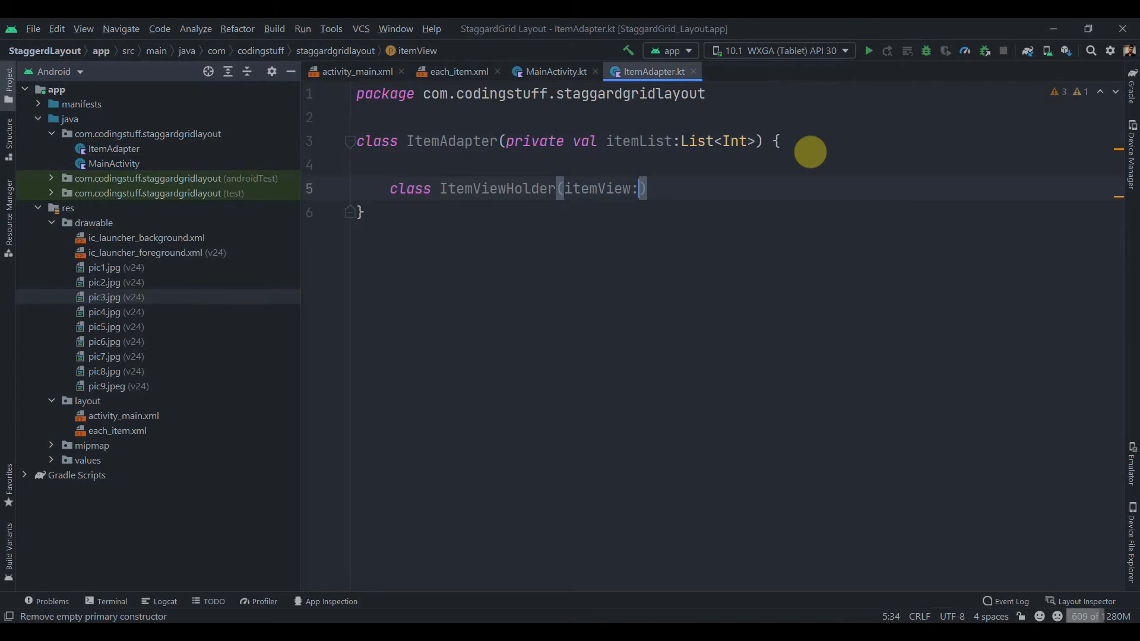
{"action": "type", "text": "View)"}
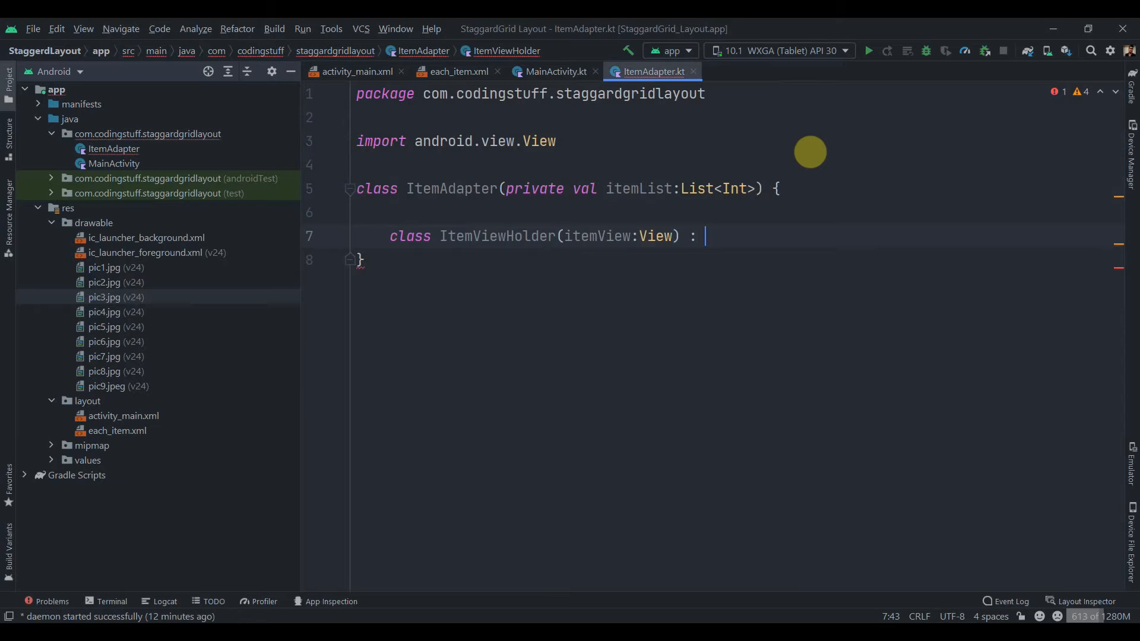
{"action": "type", "text": "RecyclerView.ViewHolder()"}
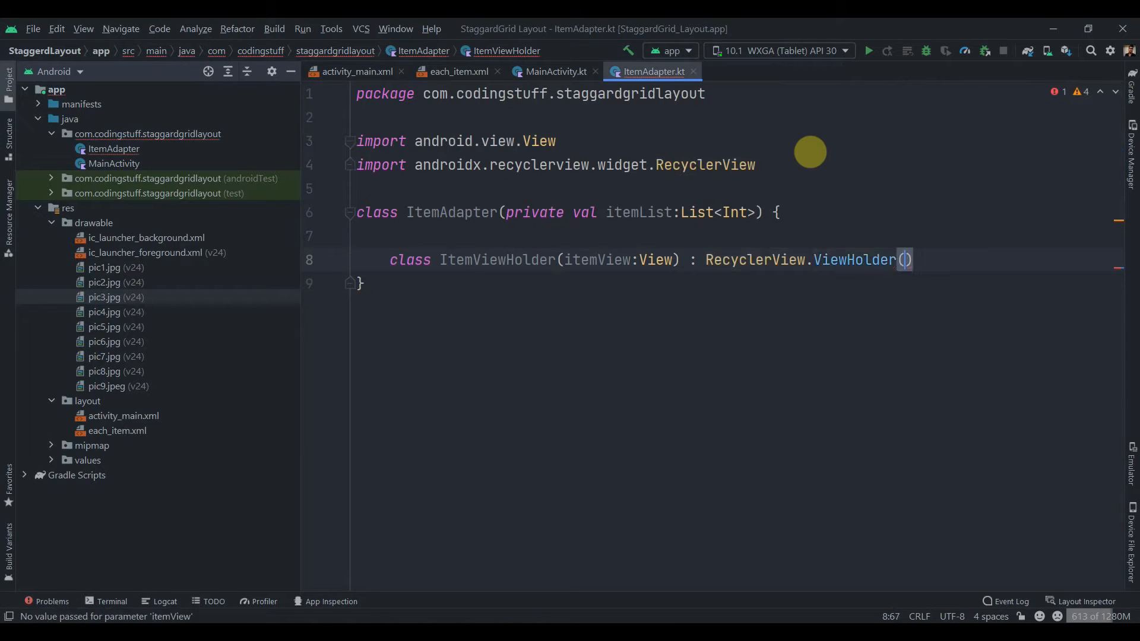
{"action": "type", "text": "itemView"}
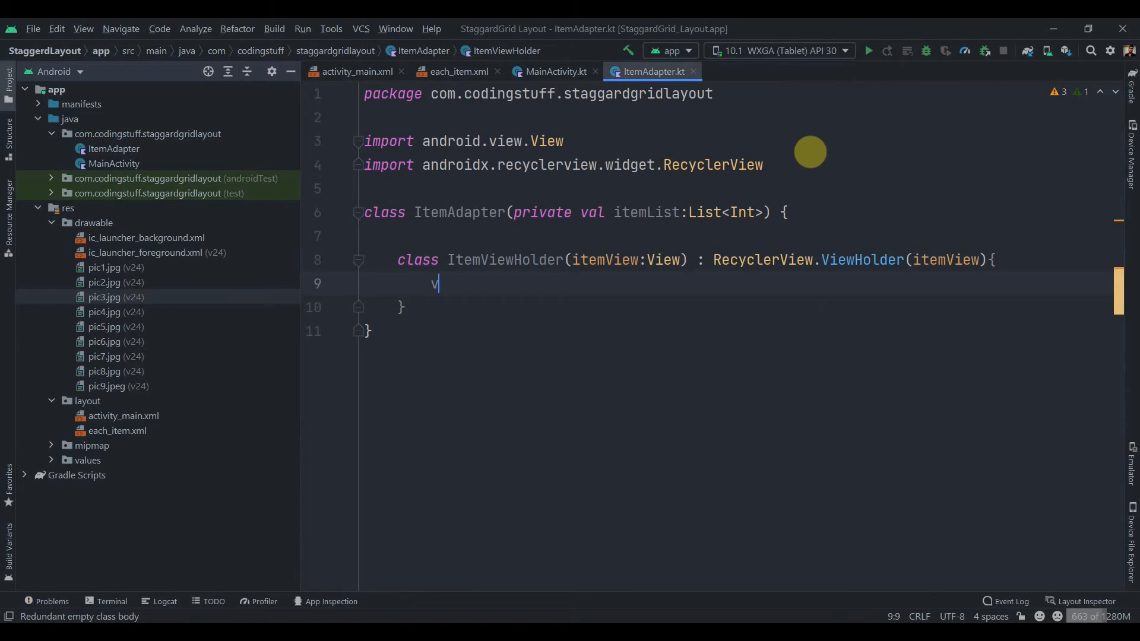
{"action": "type", "text": "al"}
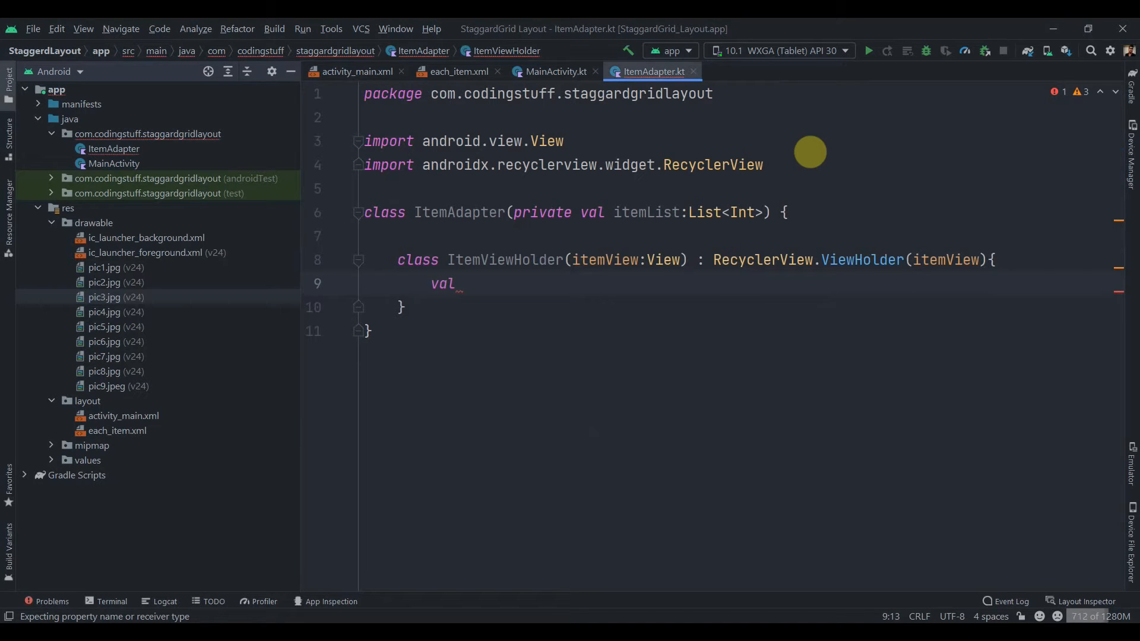
After checking the id in each_item.xml, add val imageView: ImageView = itemView.findViewById(R.id.imageView).
{"action": "left_click", "coordinate": [457, 72]}
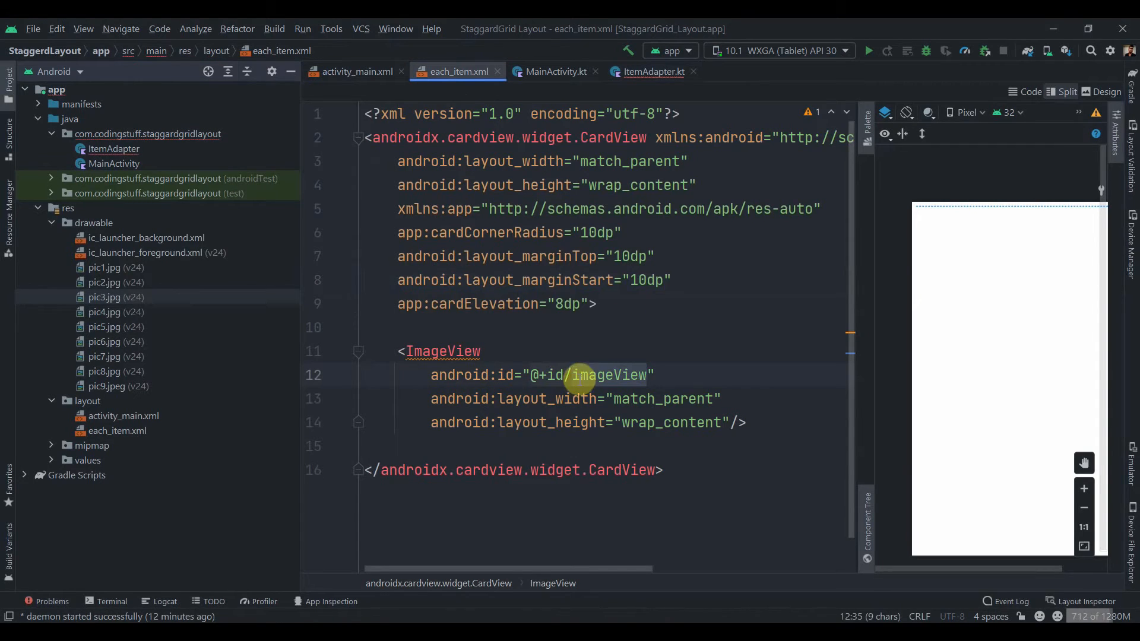
{"action": "left_click", "coordinate": [654, 71]}
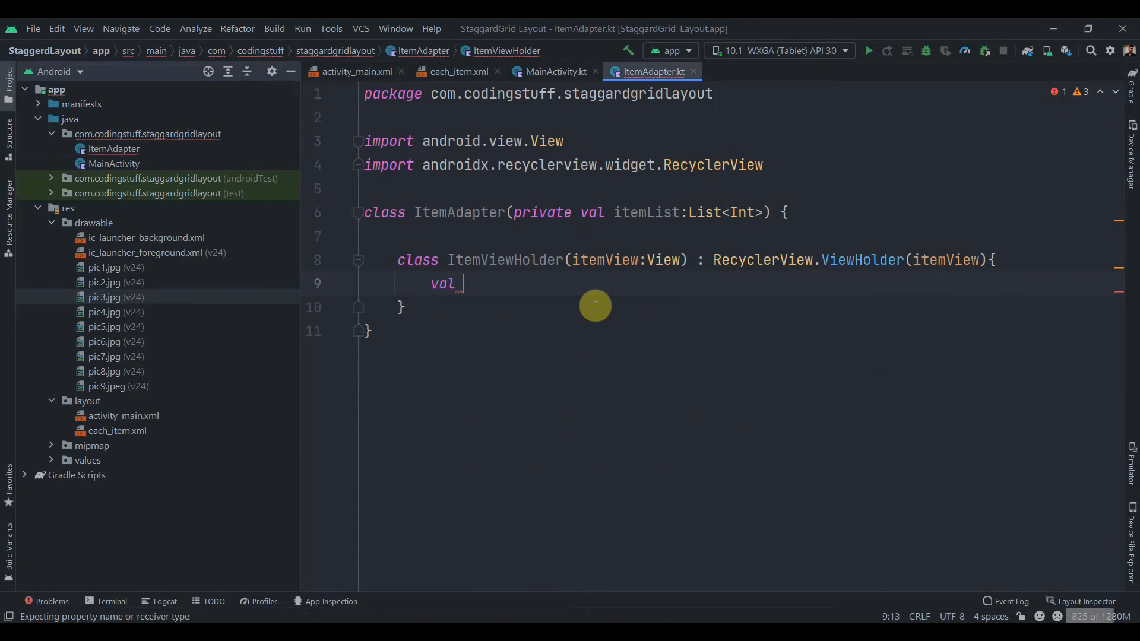
{"action": "type", "text": "imageView : Imag"}
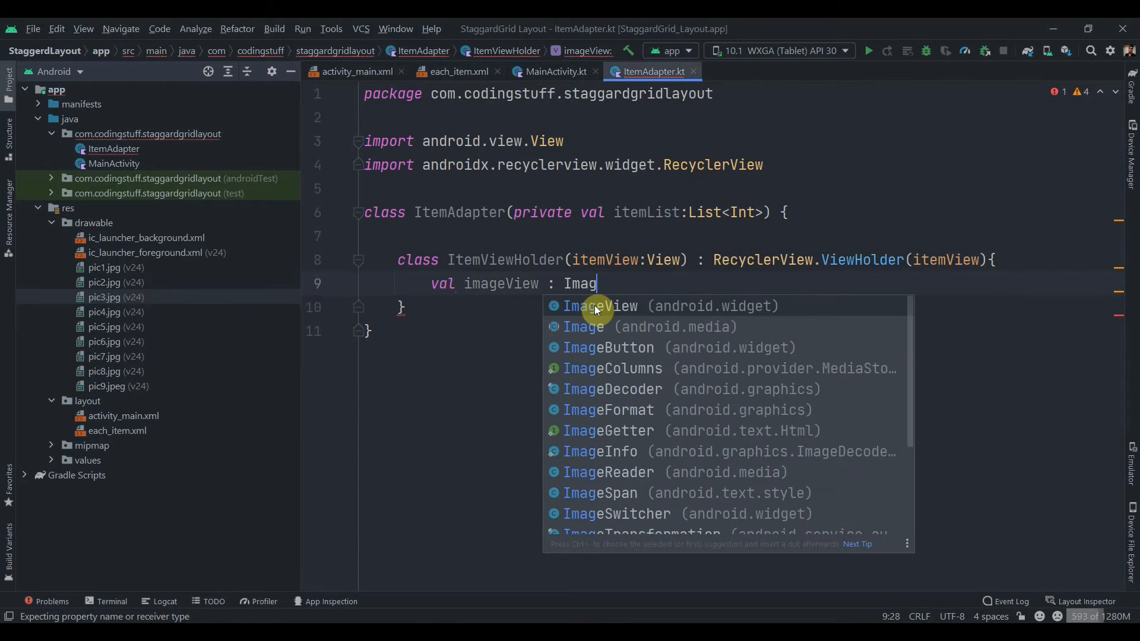
{"action": "left_click", "coordinate": [601, 306]}
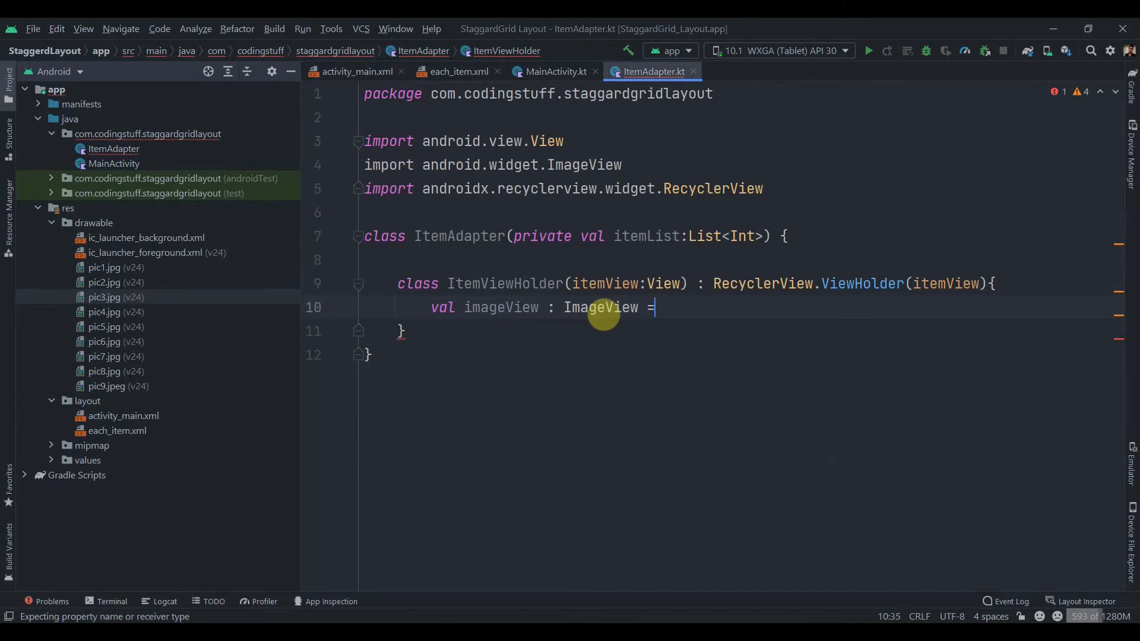
{"action": "type", "text": "itemView.findViewById(R.id"}
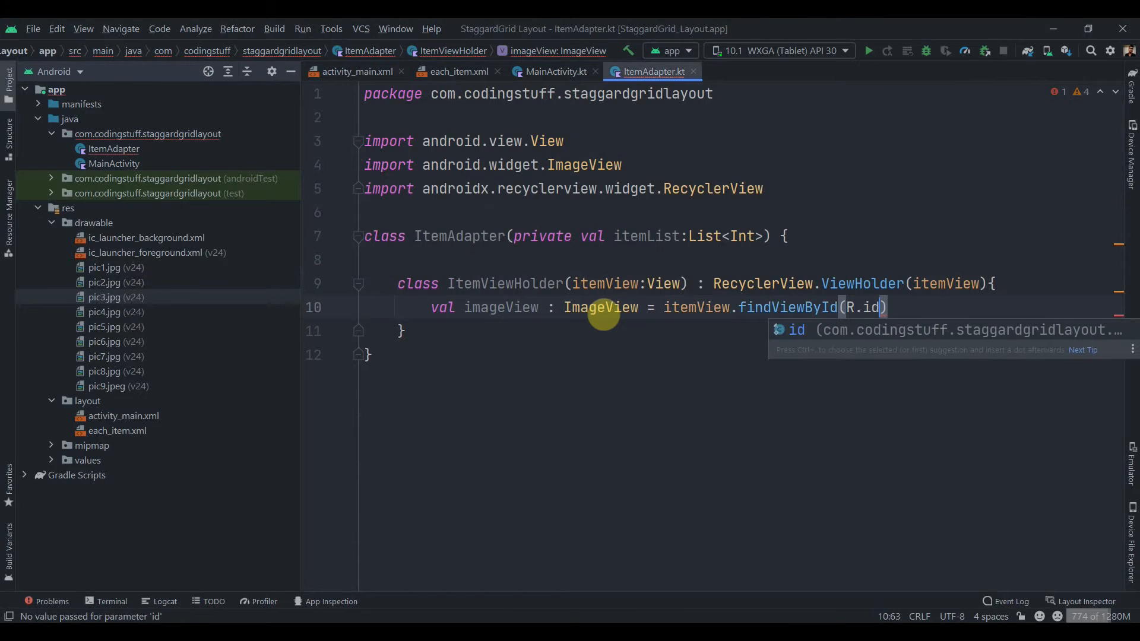
{"action": "type", "text": ".imageView"}
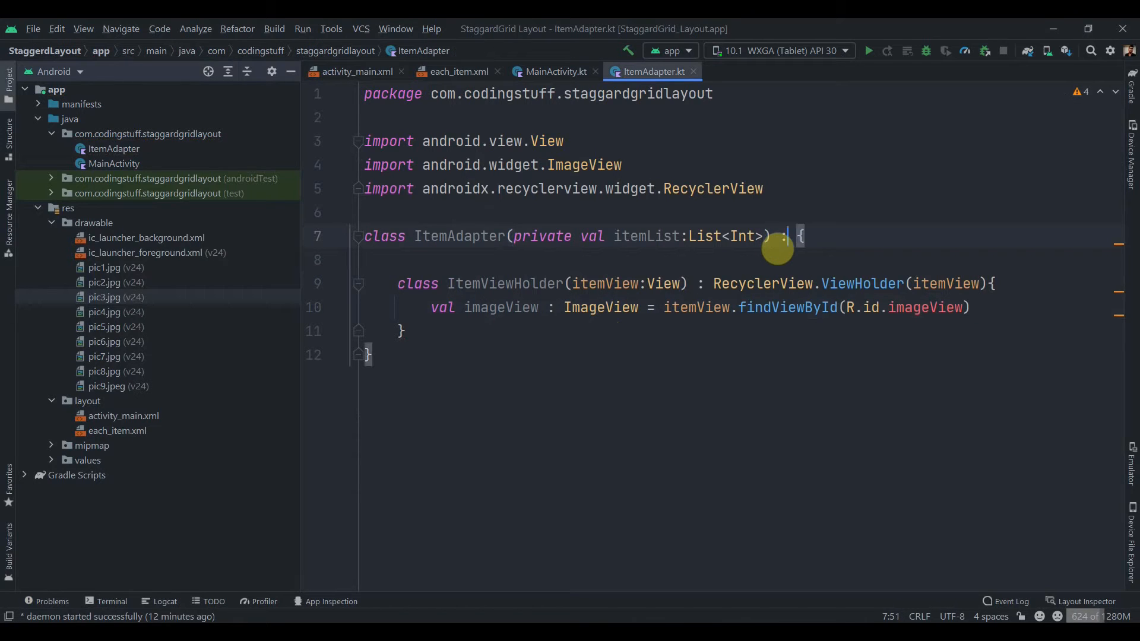
Make ItemAdapter extend RecyclerView.Adapter<ItemAdapter.ItemViewHolder>().
{"action": "type", "text": "RecyclerView."}
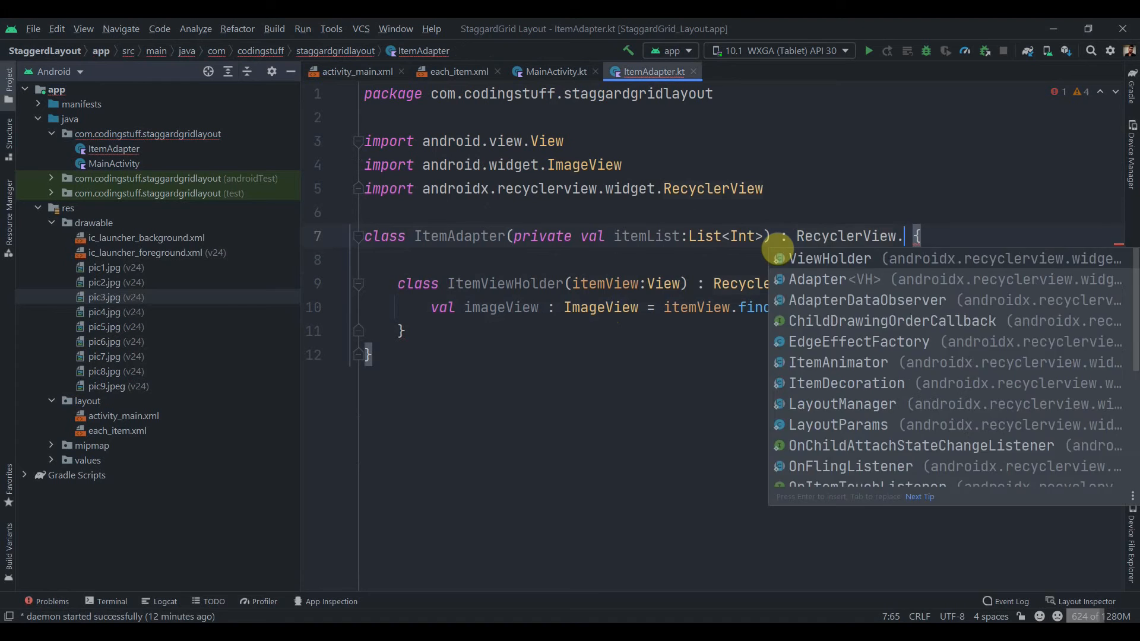
{"action": "left_click", "coordinate": [817, 279]}
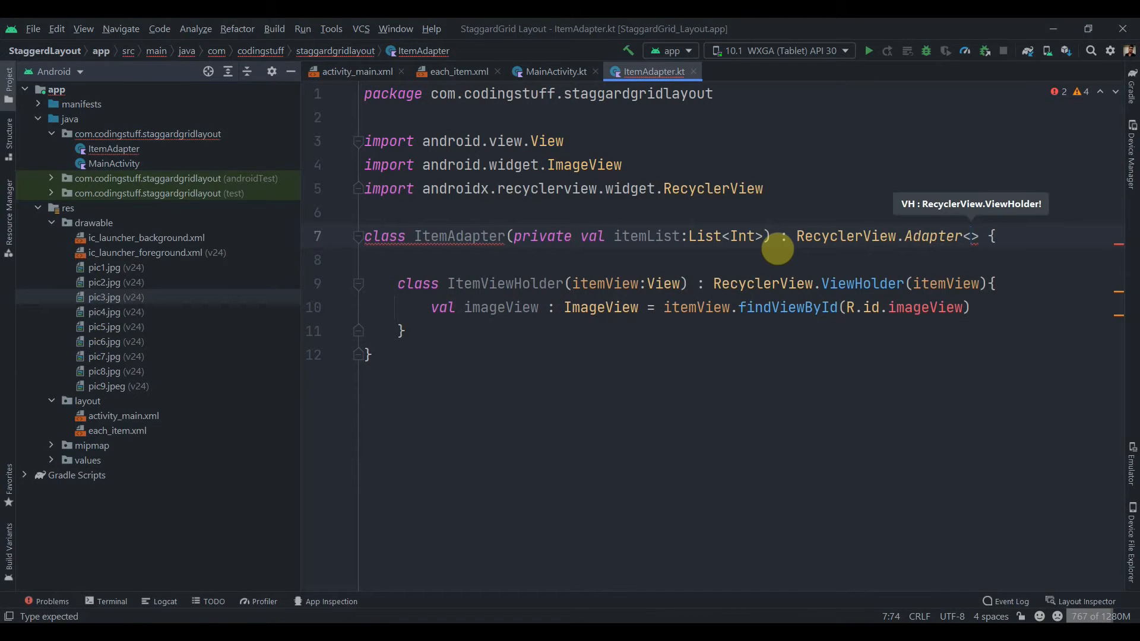
{"action": "type", "text": "ItemAdapter.ItemViewHolder"}
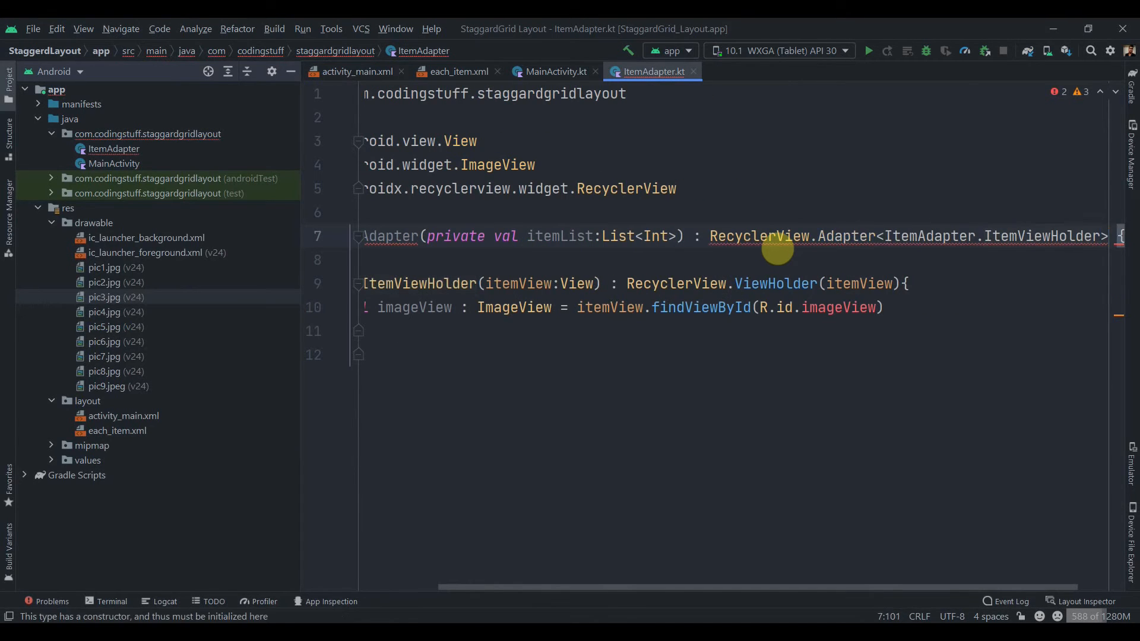
{"action": "type", "text": "()"}
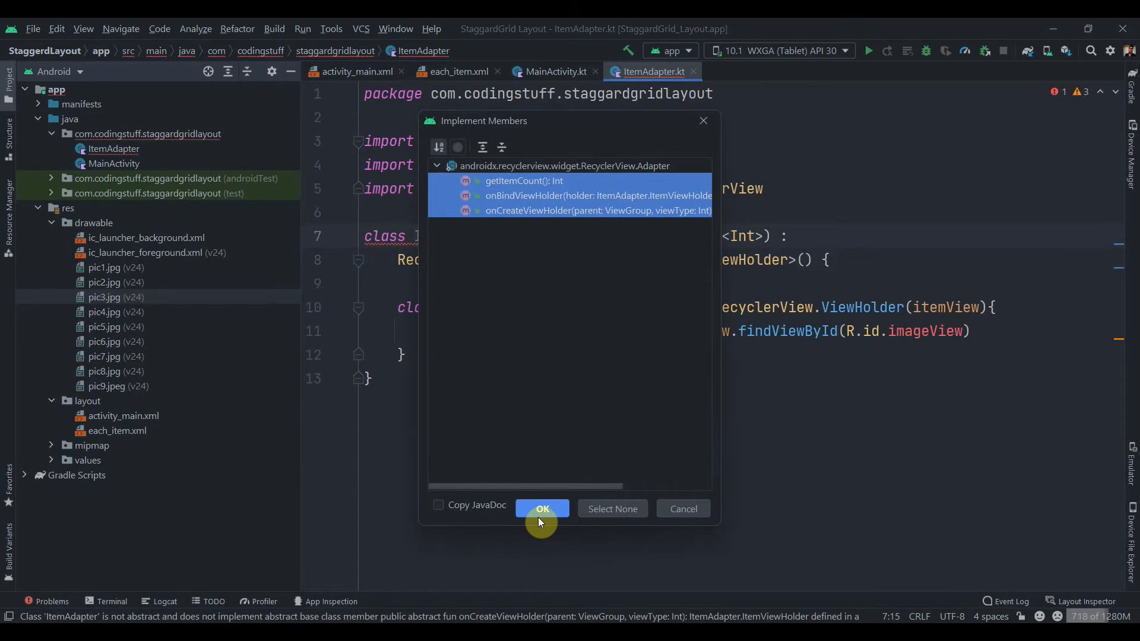
Implement the three adapter members and inflate R.layout.each_item from parent.context in onCreateViewHolder.
{"action": "left_click", "coordinate": [542, 509]}
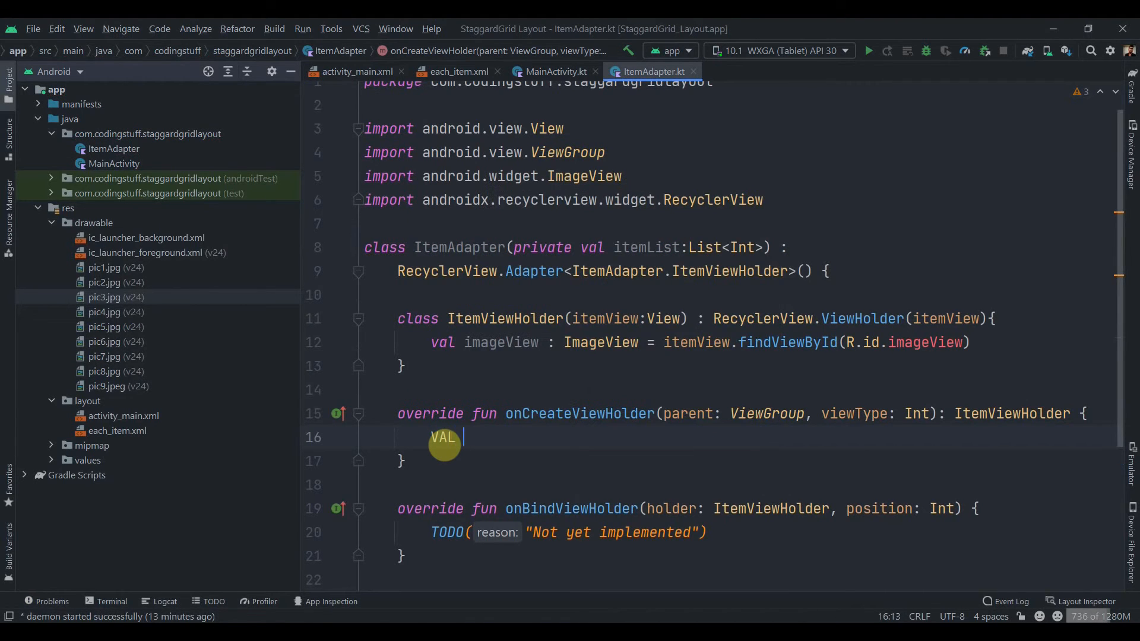
{"action": "type", "text": "val"}
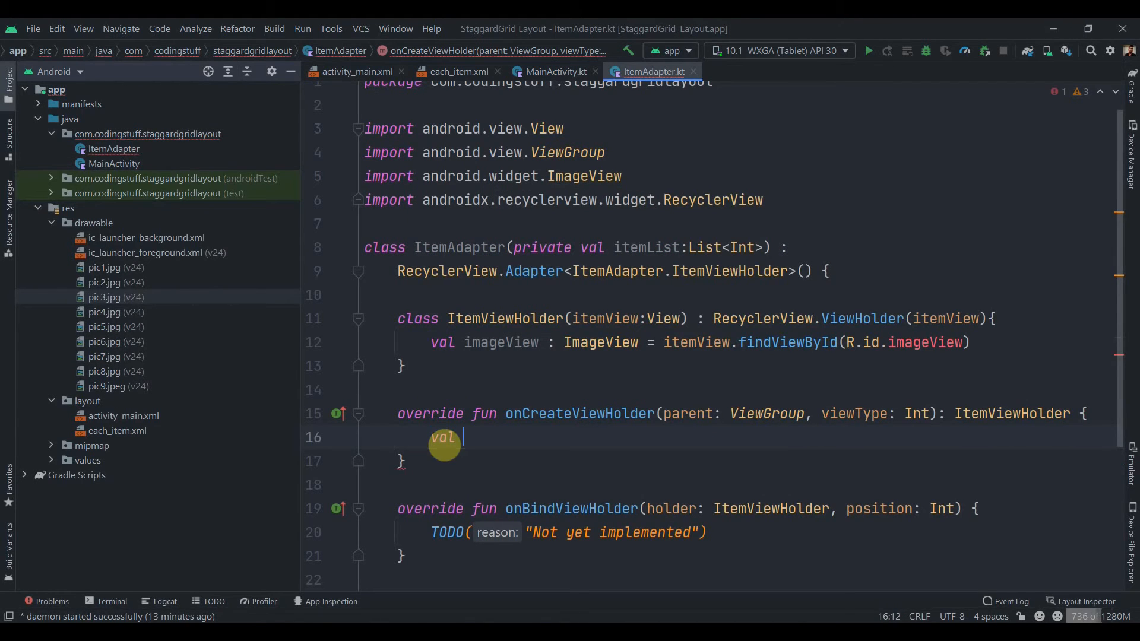
{"action": "type", "text": "vi"}
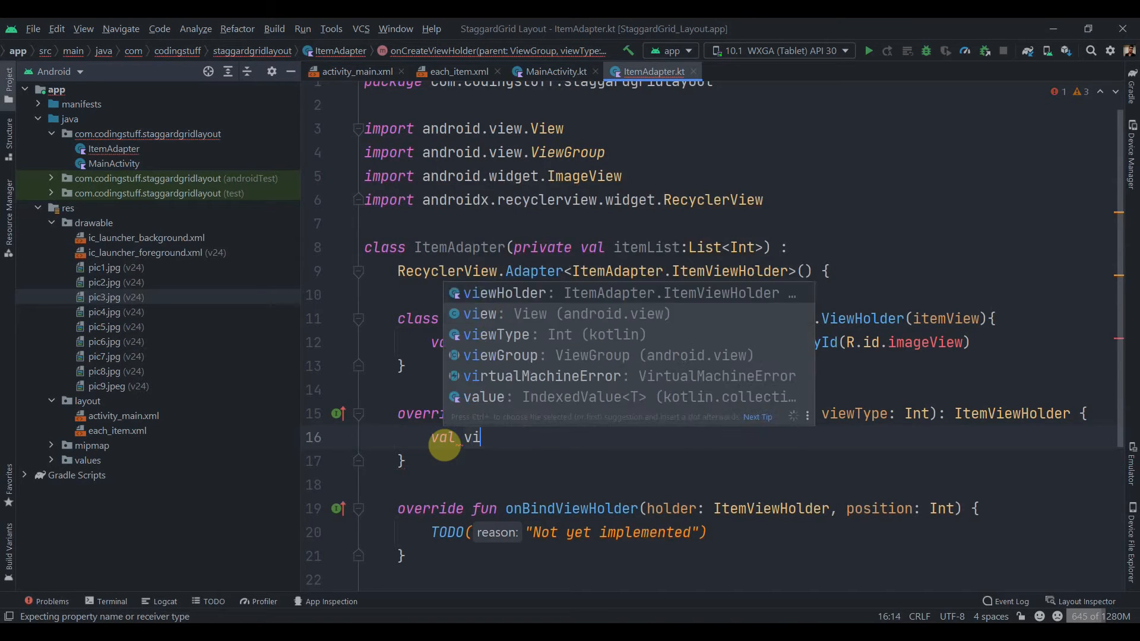
{"action": "type", "text": "ew = LayoutInflater"}
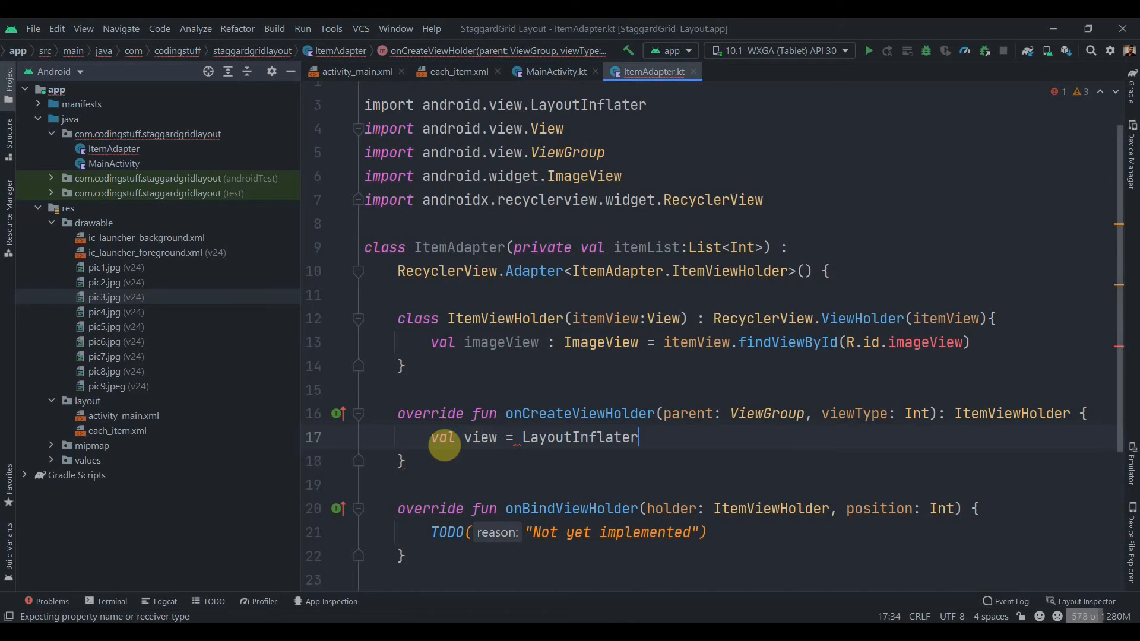
{"action": "type", "text": ".from(parent)"}
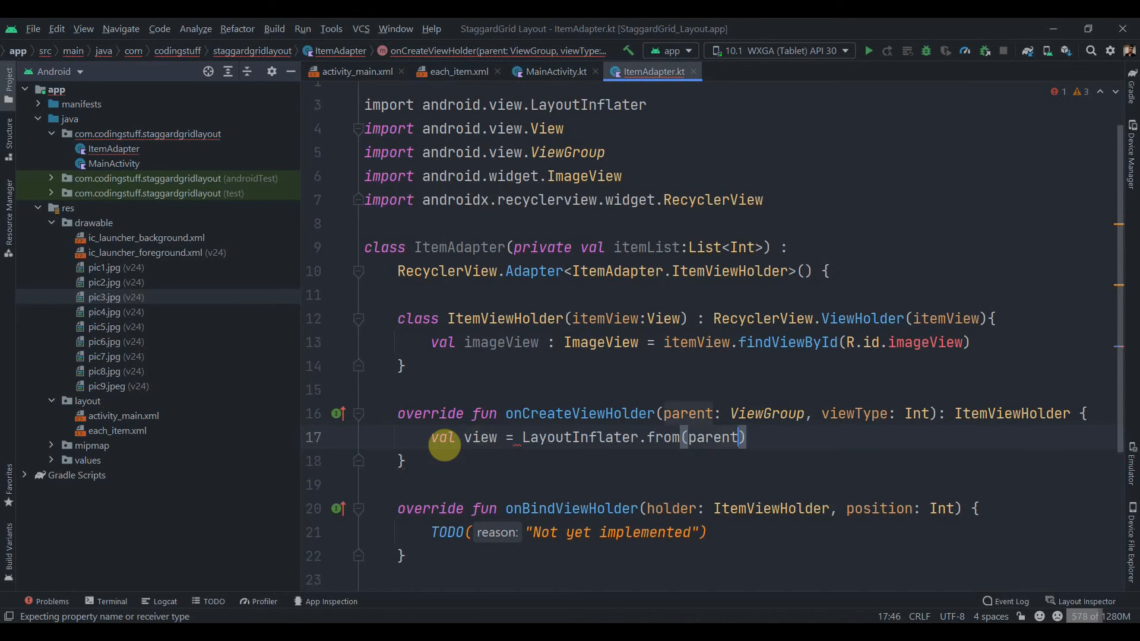
{"action": "type", "text": ".context"}
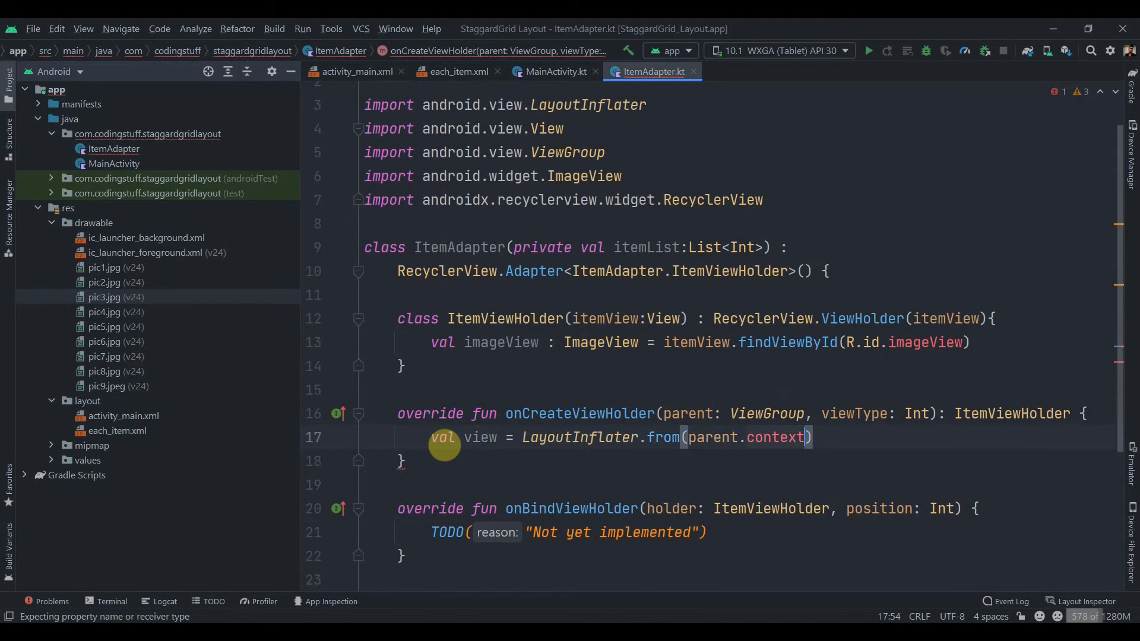
{"action": "type", "text": ".inflate(R.layout.each_item"}
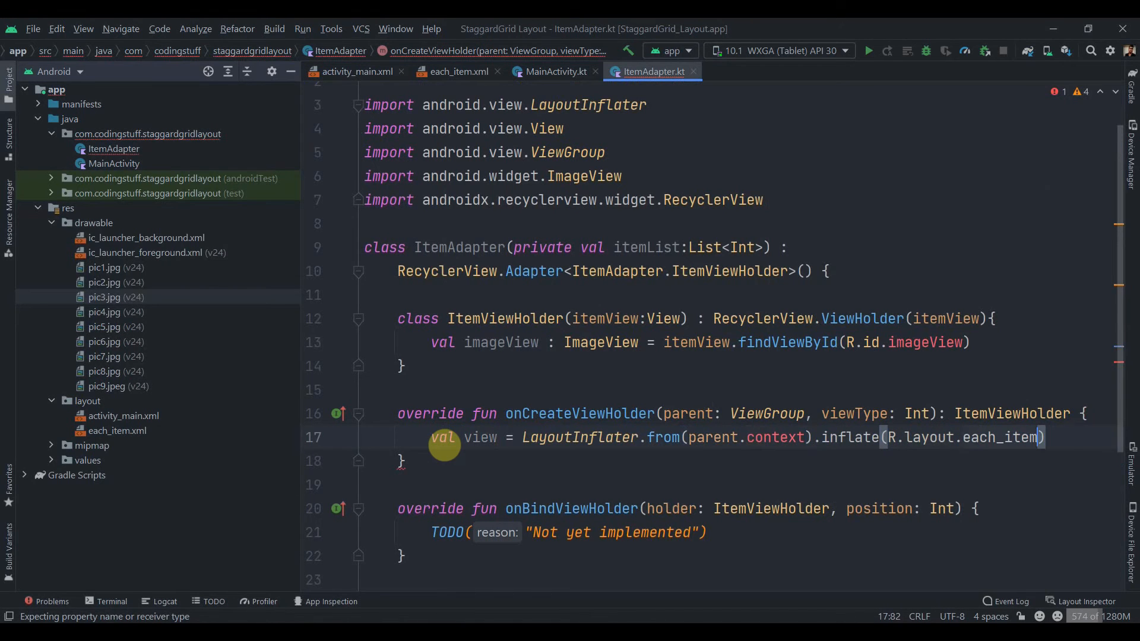
{"action": "type", "text": ", parent ,"}
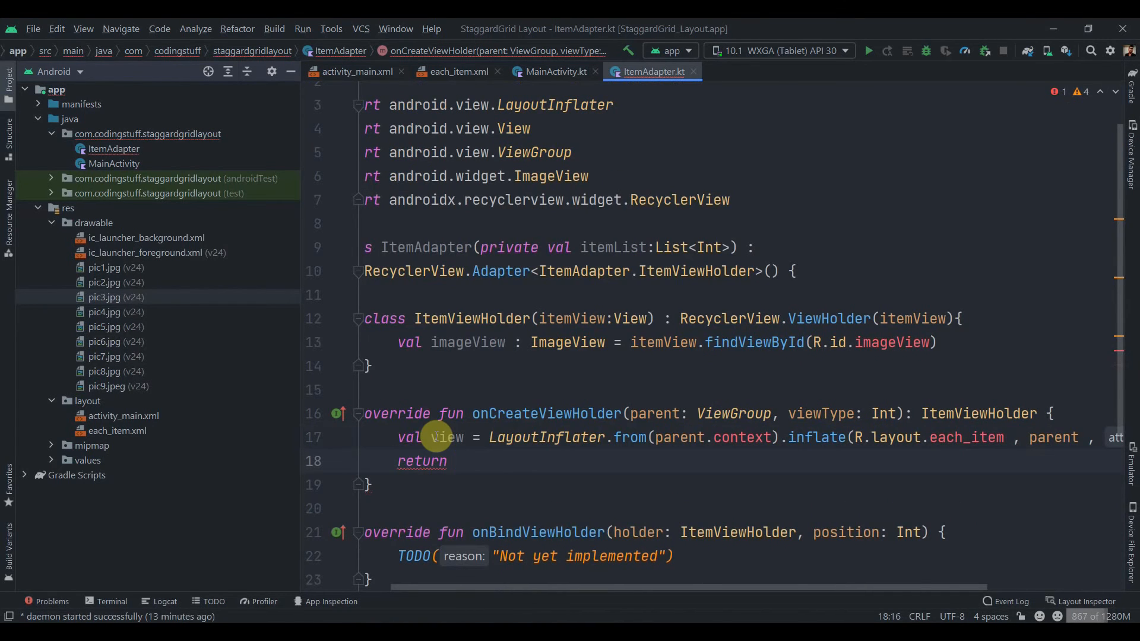
Return ItemViewHolder(view) from onCreateViewHolder.
{"action": "type", "text": "Item"}
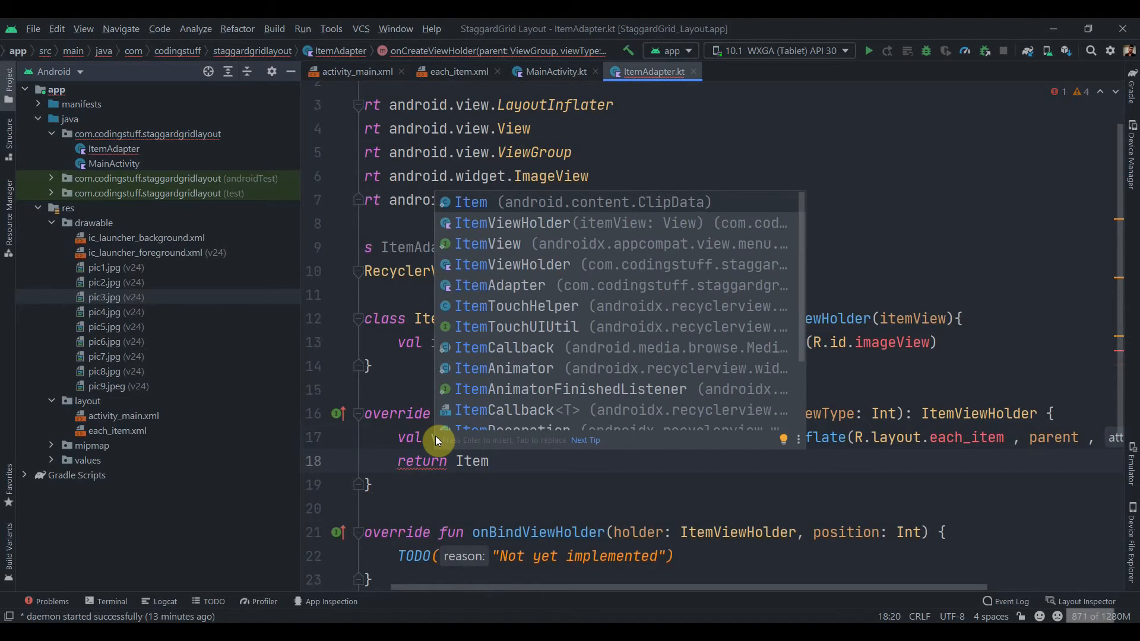
{"action": "key", "text": "Enter"}
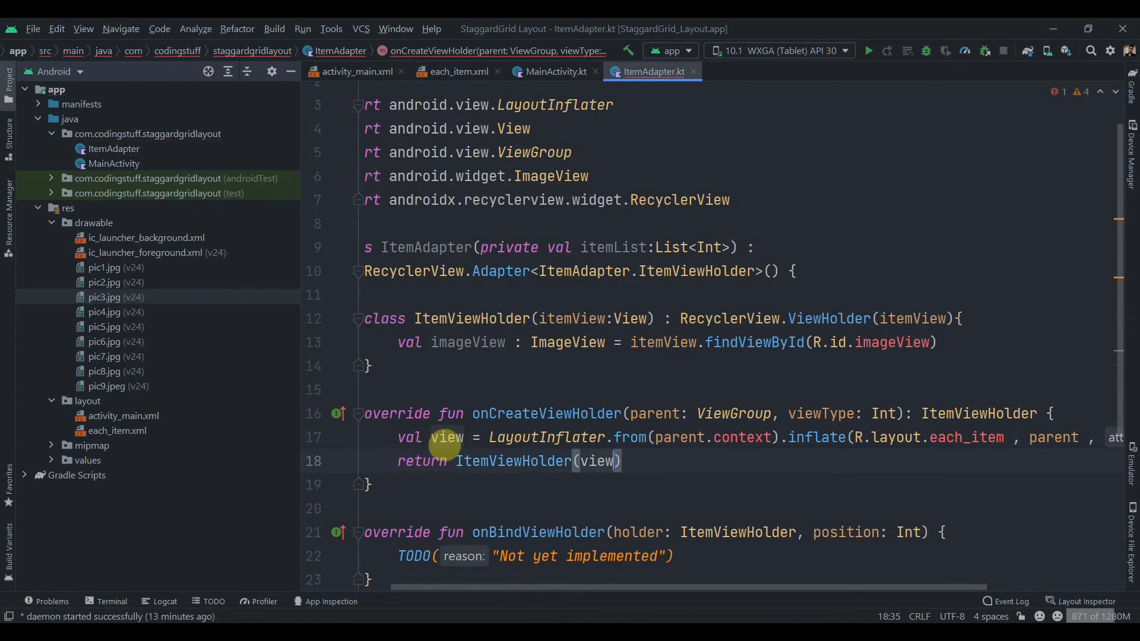
{"action": "scroll", "scroll_direction": "down", "scroll_amount": 3}
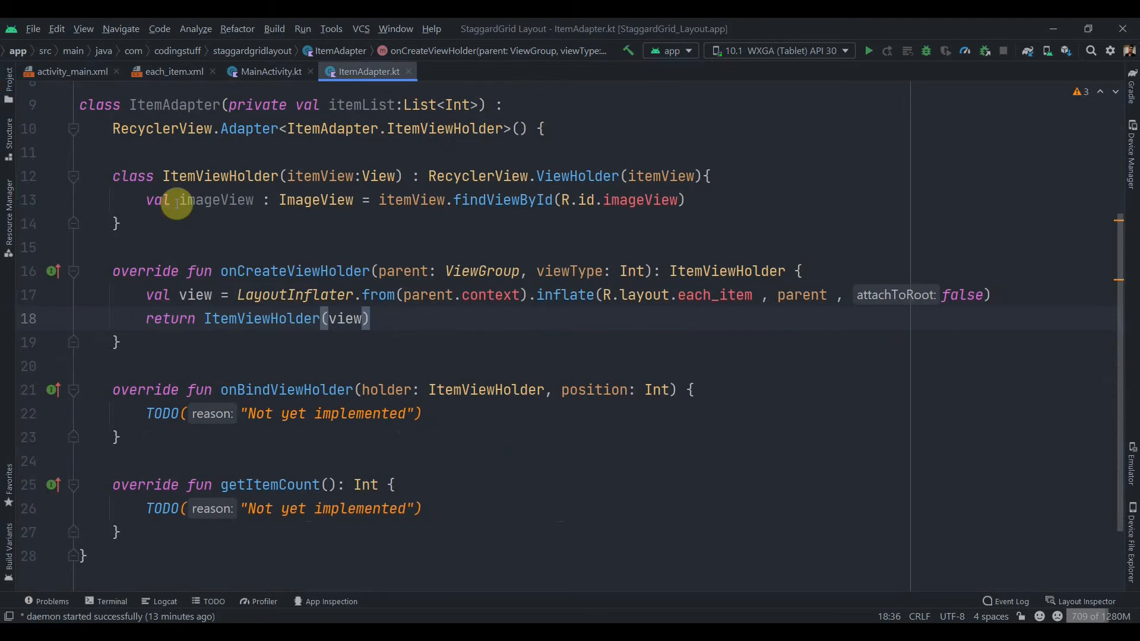
Make getItemCount return itemList.size instead of the TODO placeholder.
{"action": "left_click", "coordinate": [153, 509]}
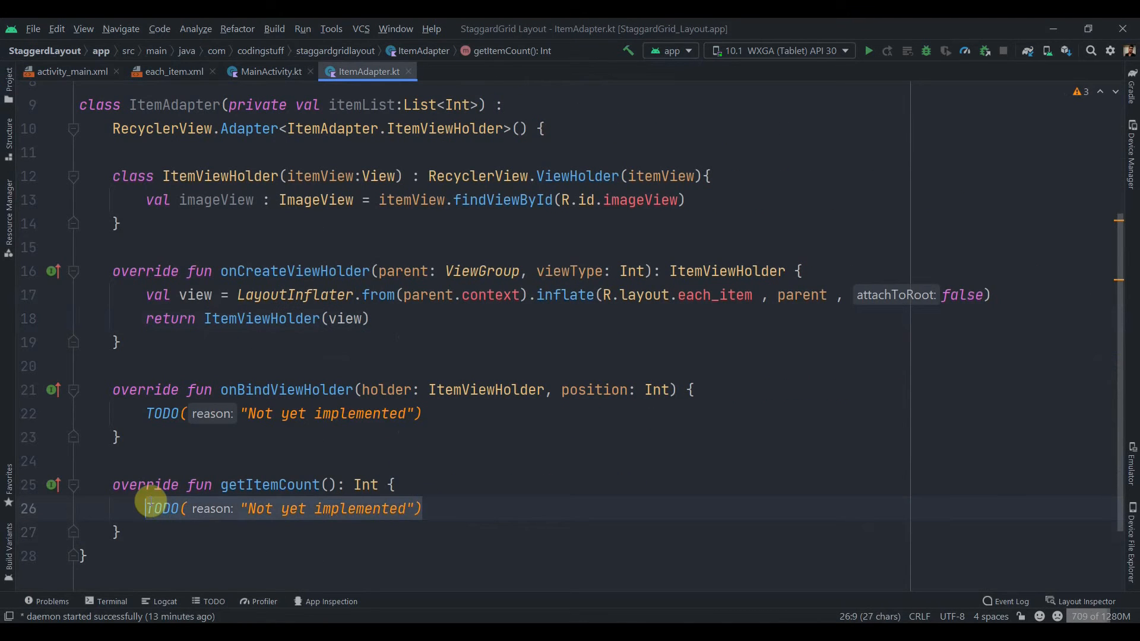
{"action": "type", "text": "return"}
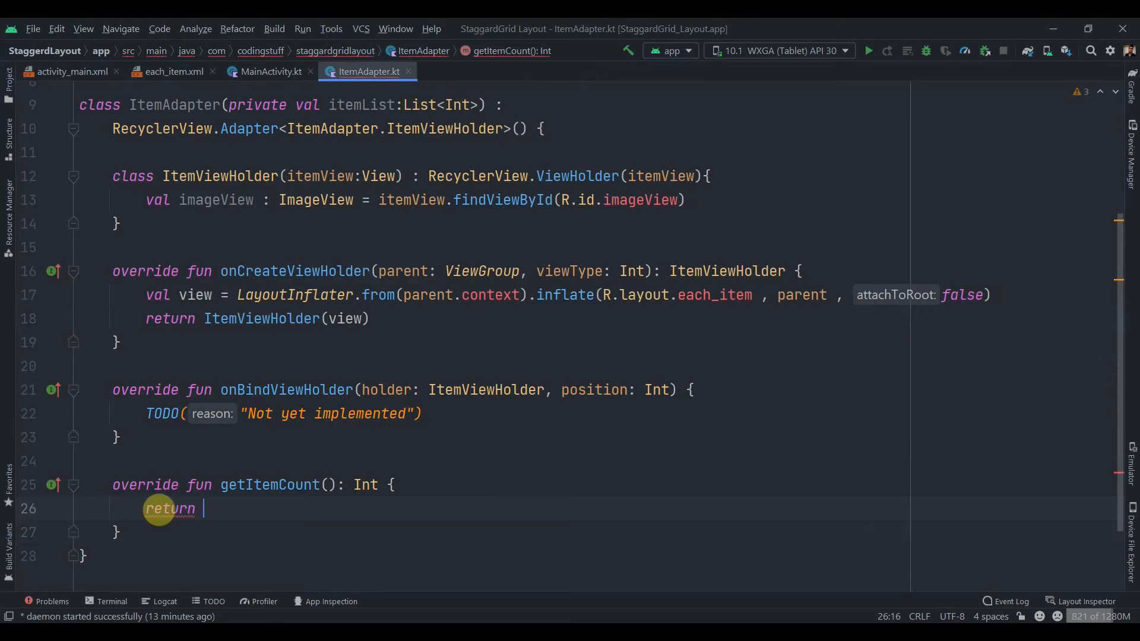
{"action": "type", "text": "itemCount"}
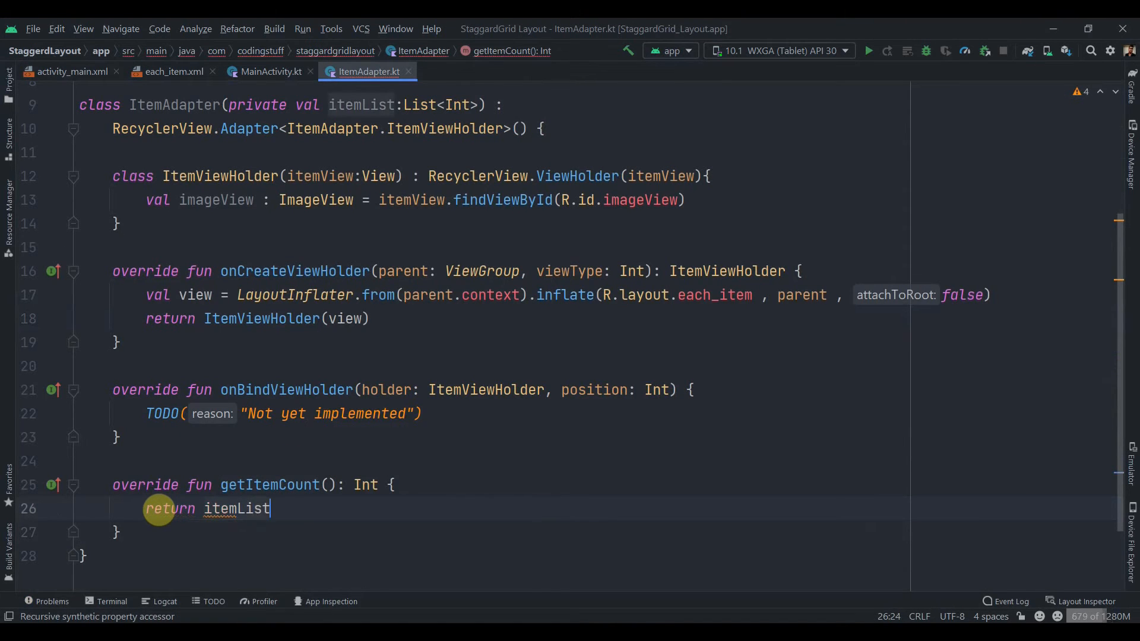
{"action": "type", "text": ".size"}
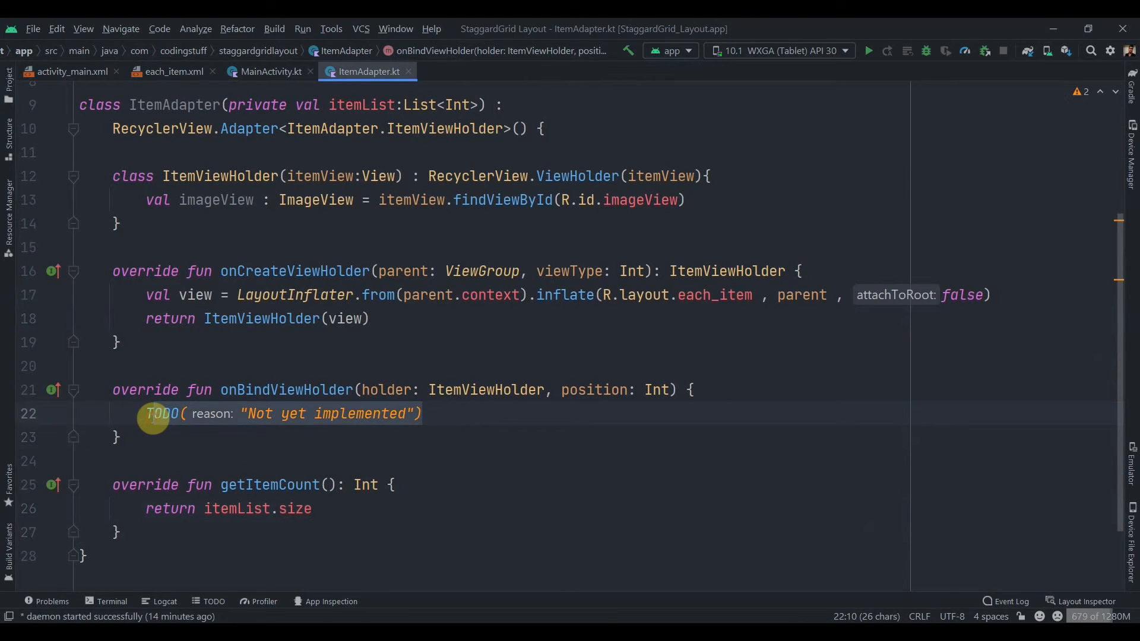
Bind each item with holder.imageView.setImageResource(itemList[position]) in onBindViewHolder.
{"action": "type", "text": "ho"}
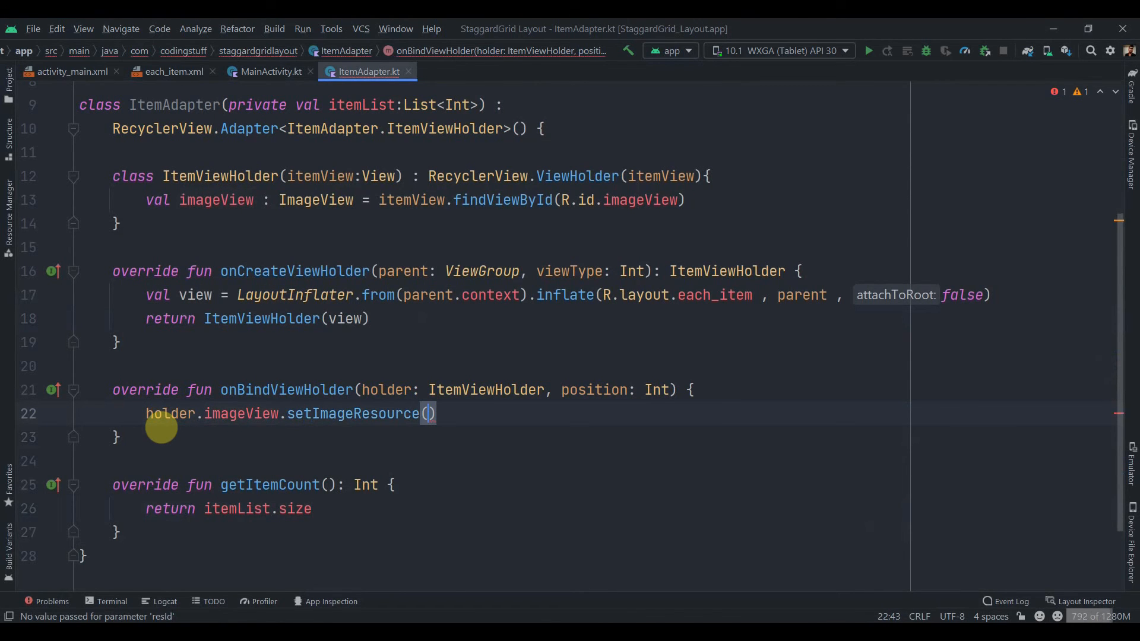
{"action": "type", "text": "itemList"}
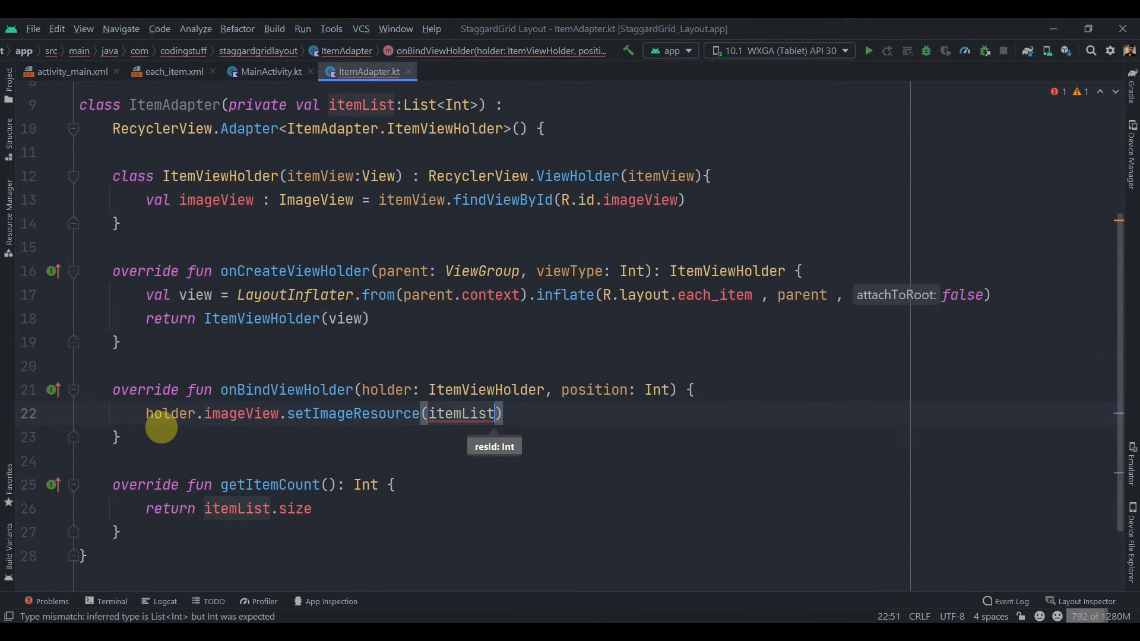
{"action": "type", "text": "[position]"}
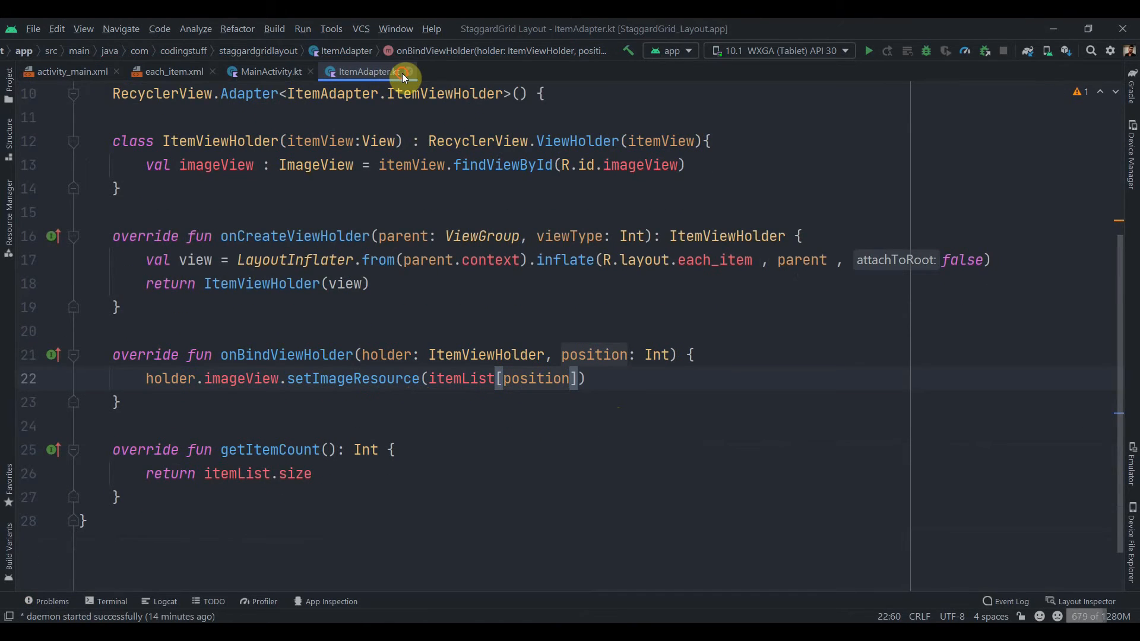
Close ItemAdapter.kt and declare private lateinit var itemList: ArrayList<Int> in MainActivity.
{"action": "left_click", "coordinate": [270, 71]}
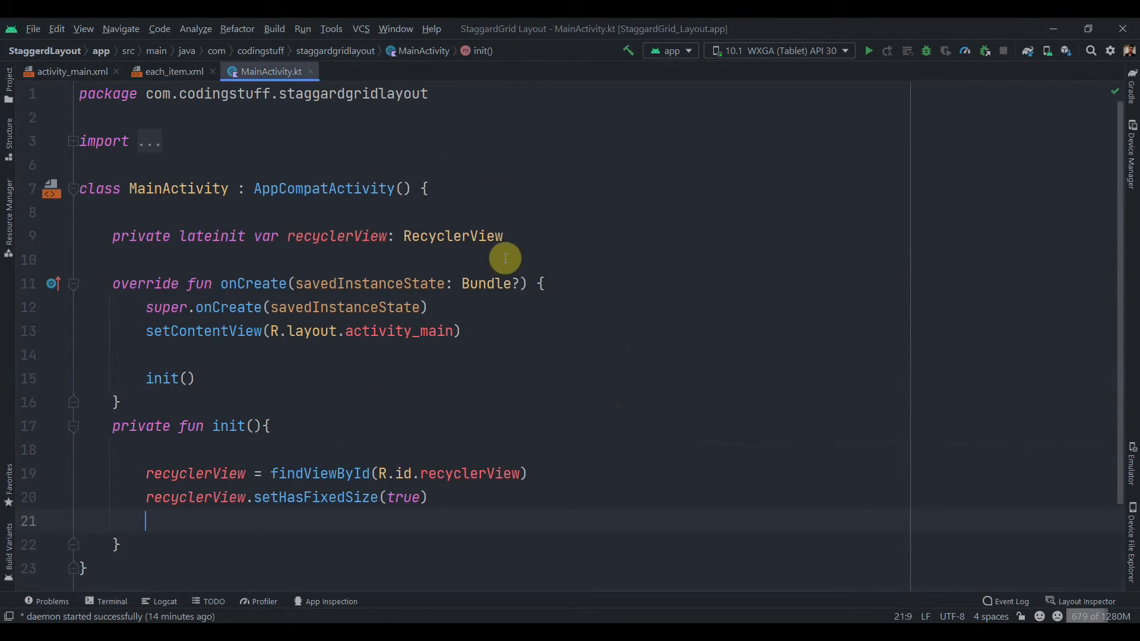
{"action": "type", "text": "pri"}
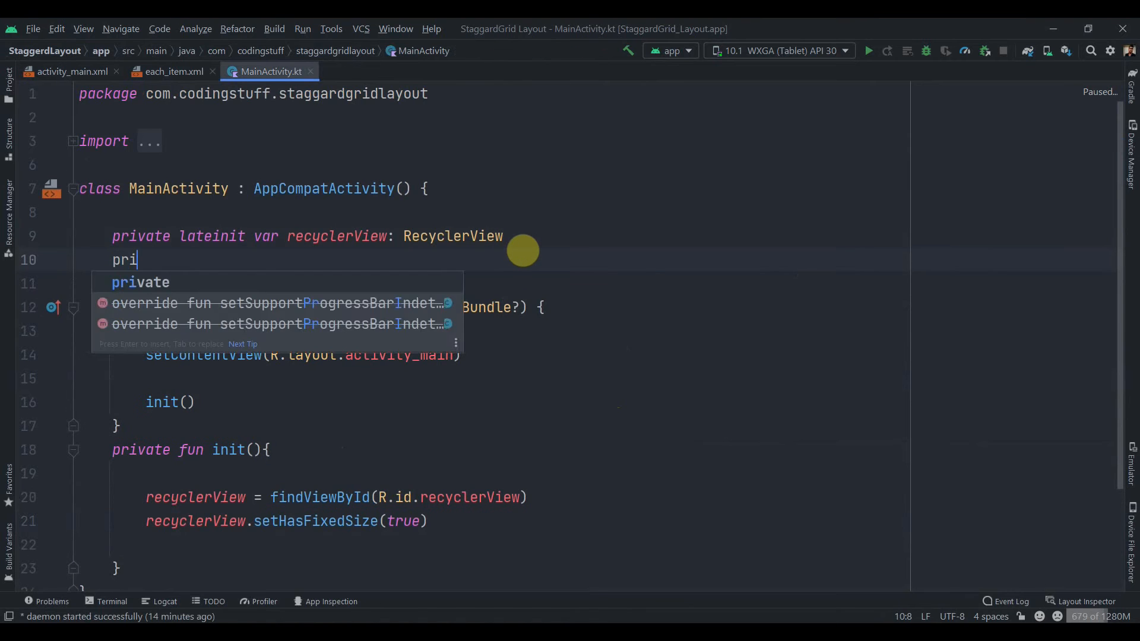
{"action": "type", "text": "vate lateinit var"}
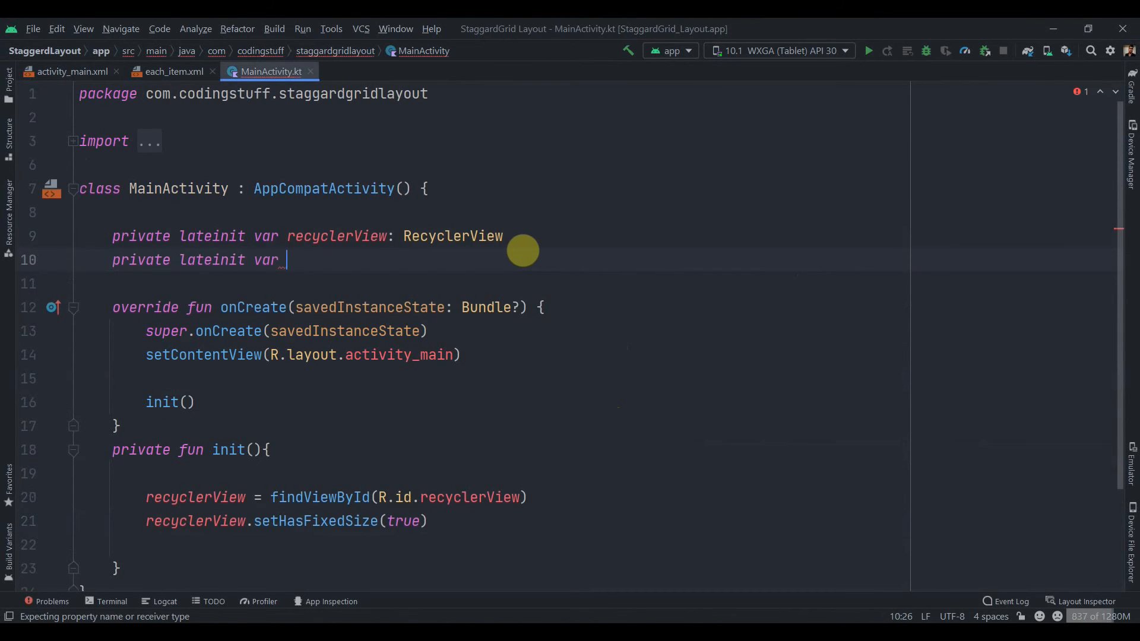
{"action": "type", "text": "itemList"}
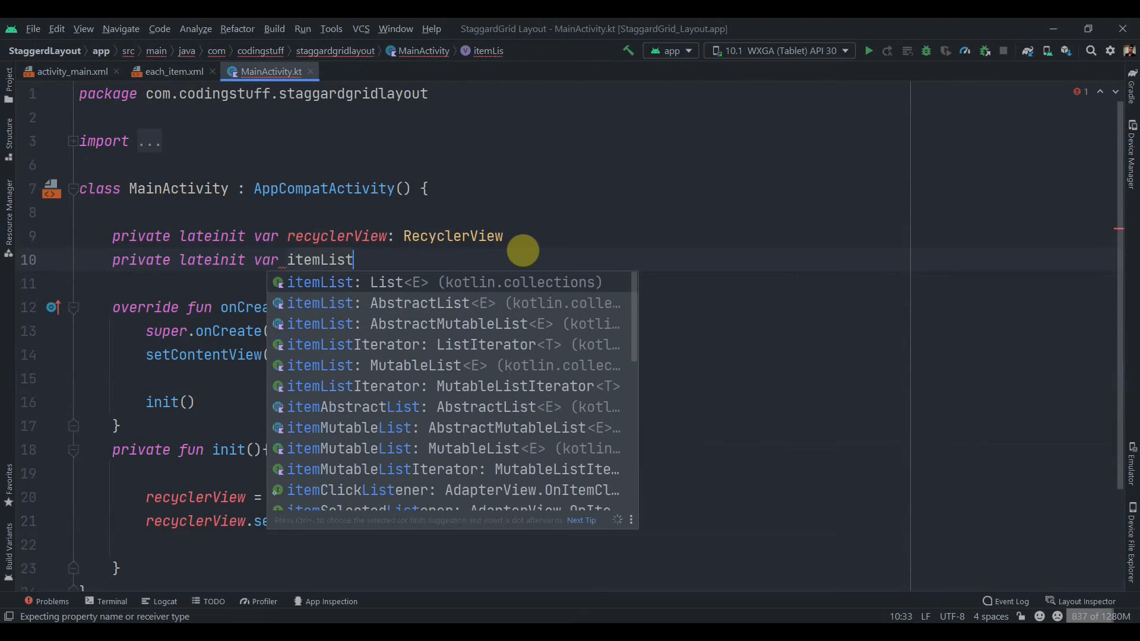
{"action": "type", "text": ":ArrayList<Int>"}
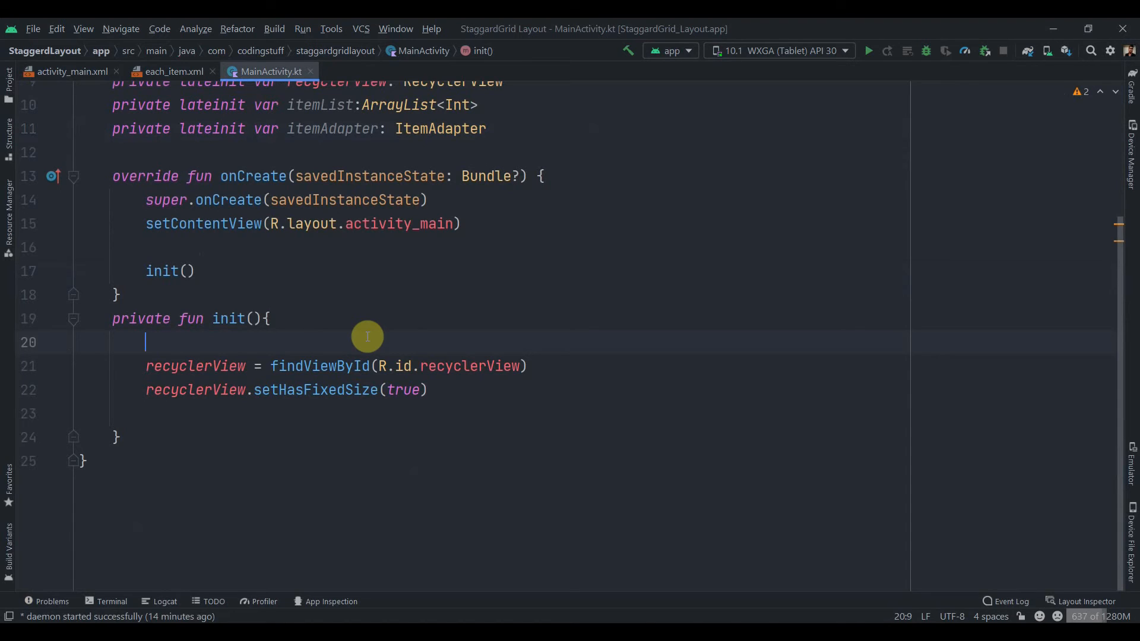
Initialize itemList = ArrayList() inside init().
{"action": "type", "text": "itemList"}
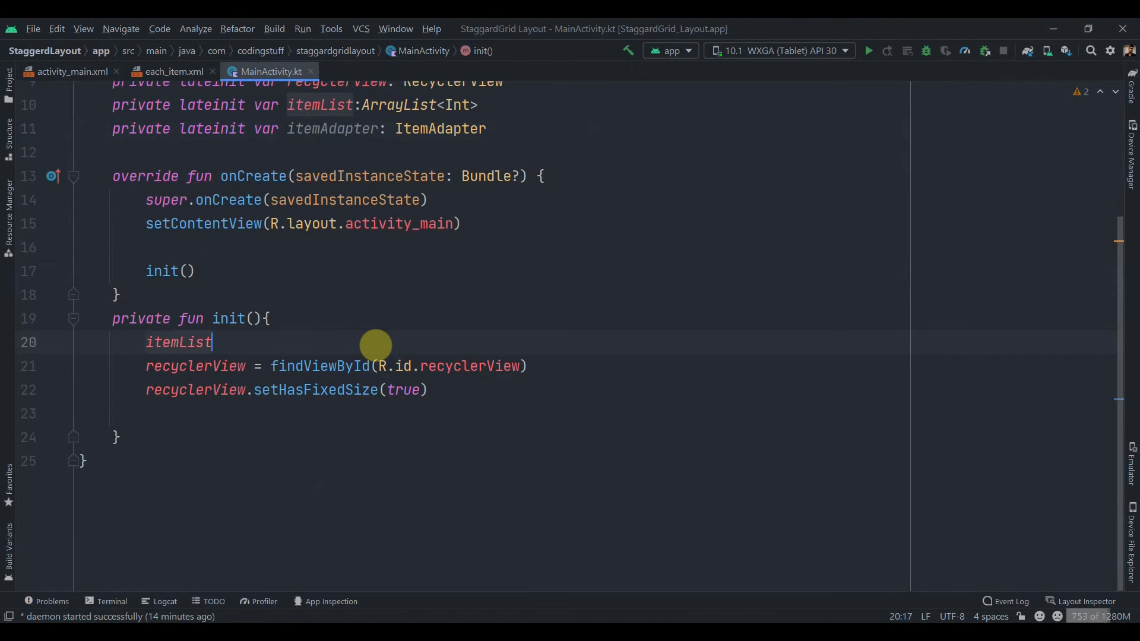
{"action": "type", "text": "="}
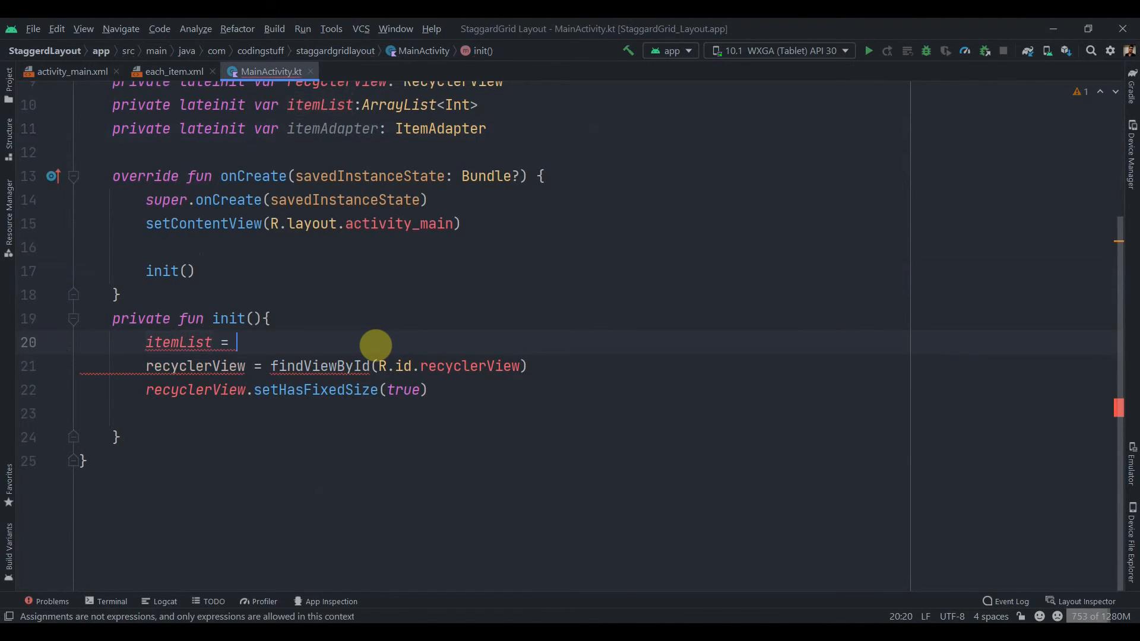
{"action": "type", "text": "ArrayList("}
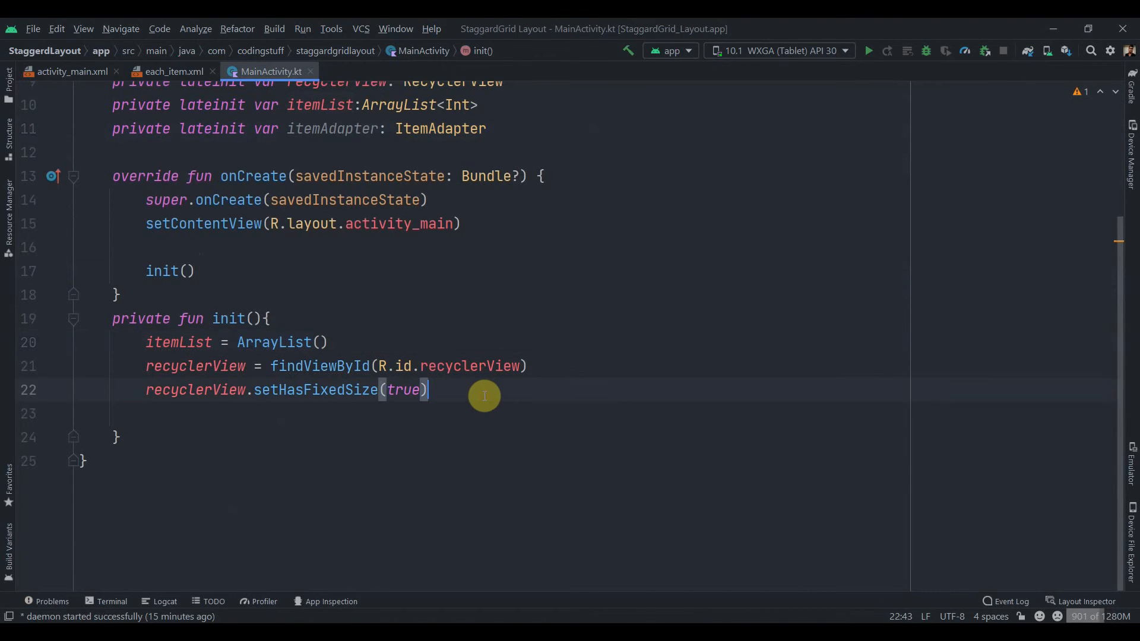
{"action": "key", "text": "Enter"}
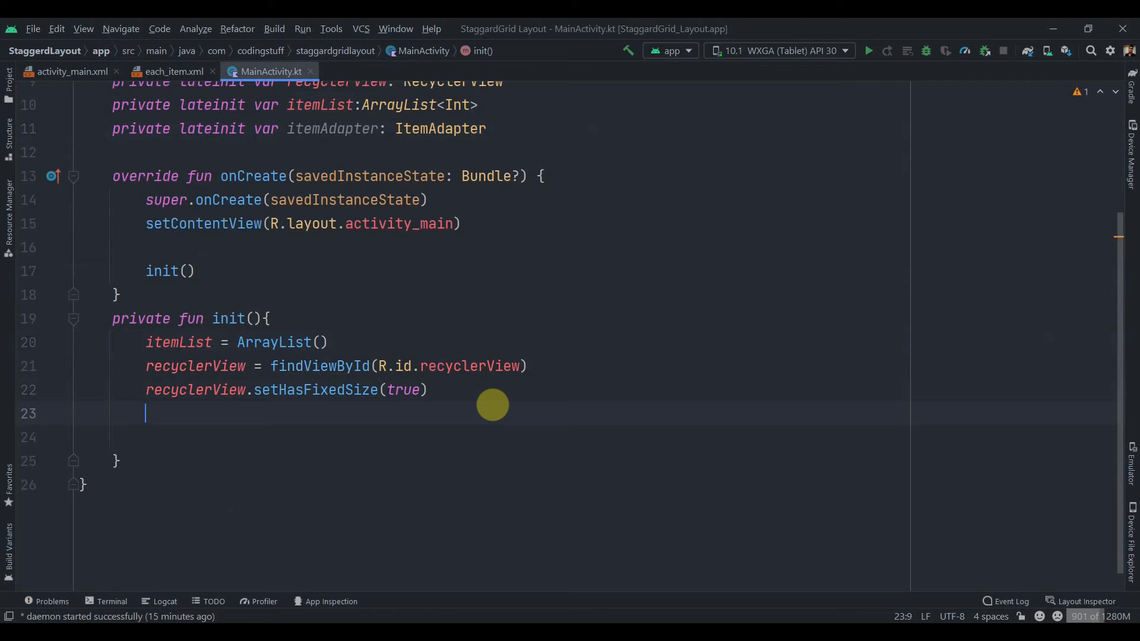
Give recyclerView a StaggeredGridLayoutManager with span count 2 and VERTICAL orientation.
{"action": "type", "text": "recyclerView."}
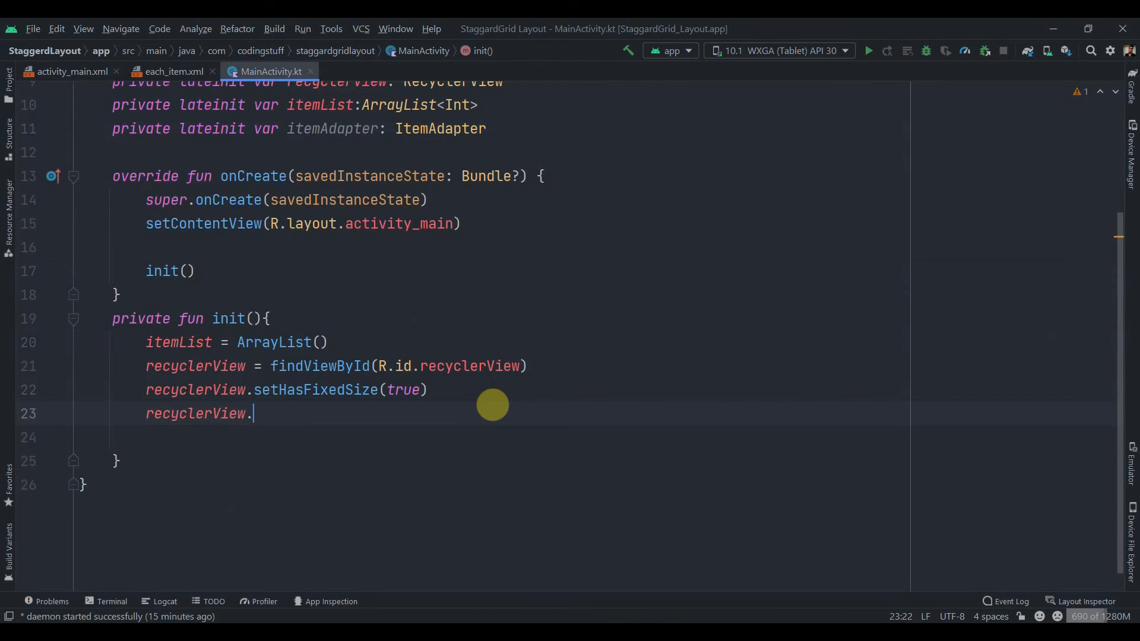
{"action": "type", "text": "layoutManager = St"}
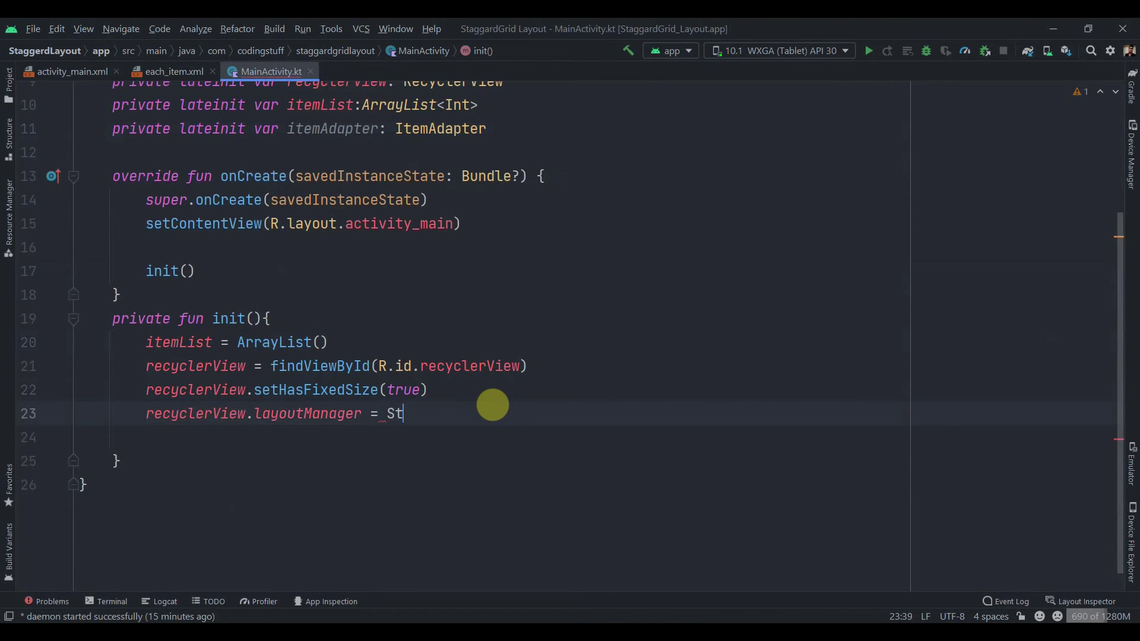
{"action": "type", "text": "aggeredGridLayoutManager"}
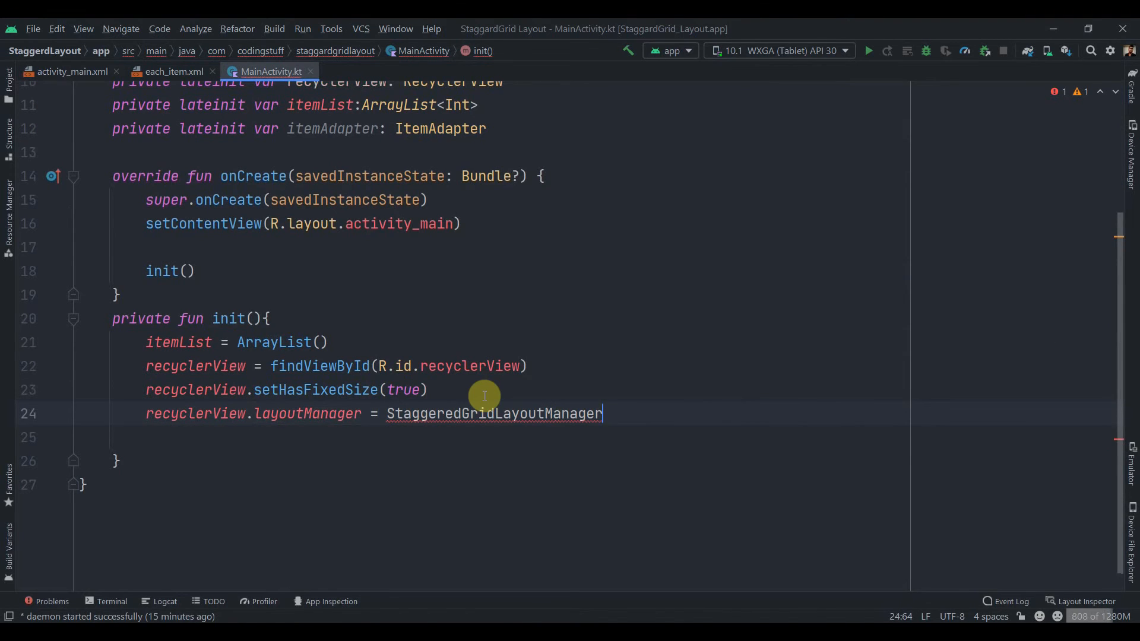
{"action": "type", "text": "()"}
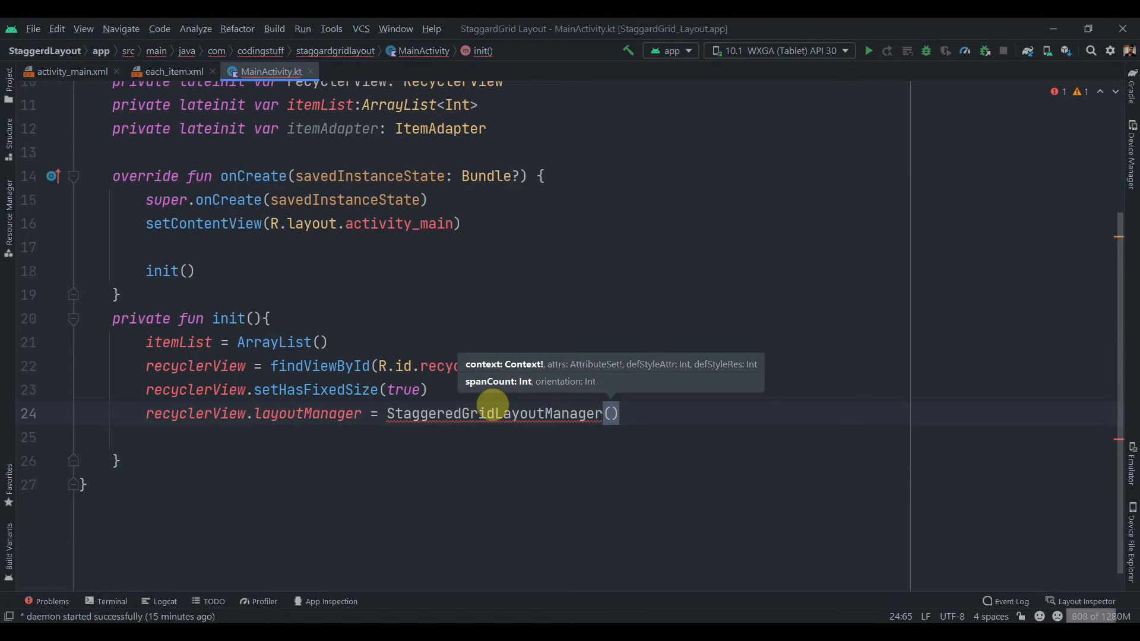
{"action": "type", "text": "2"}
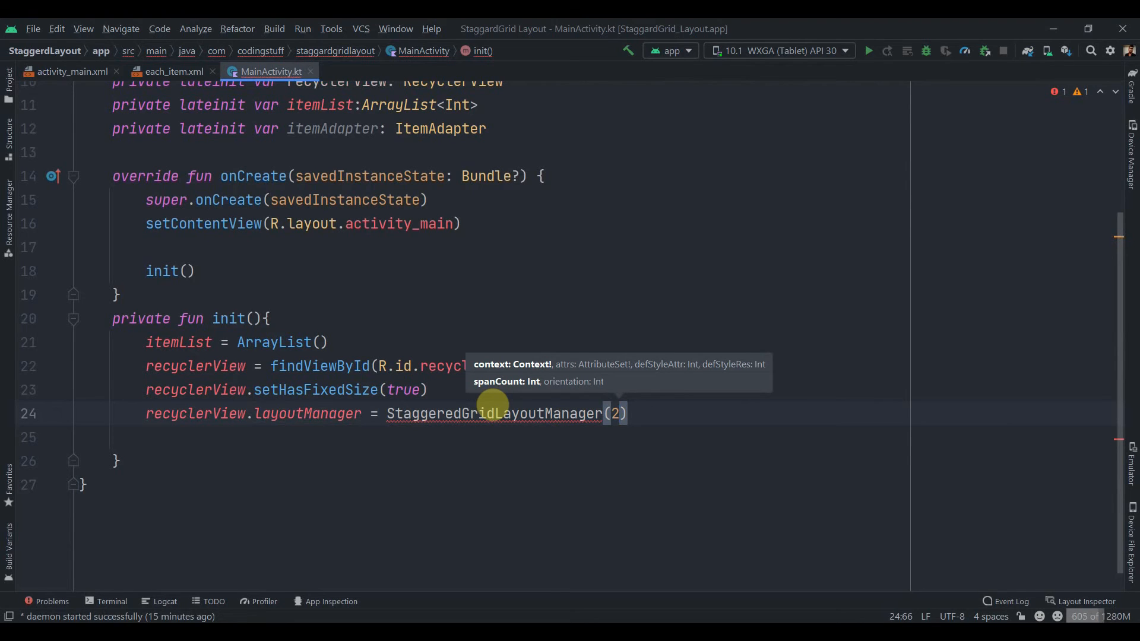
{"action": "type", "text": ","}
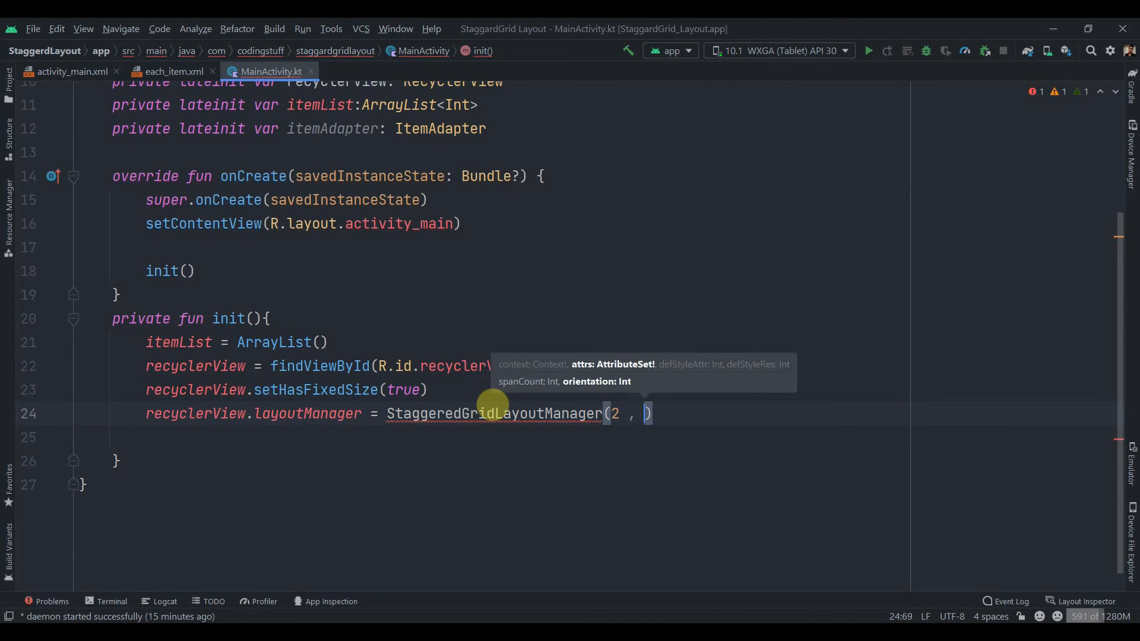
{"action": "type", "text": "StaggeredGridLayoutManager"}
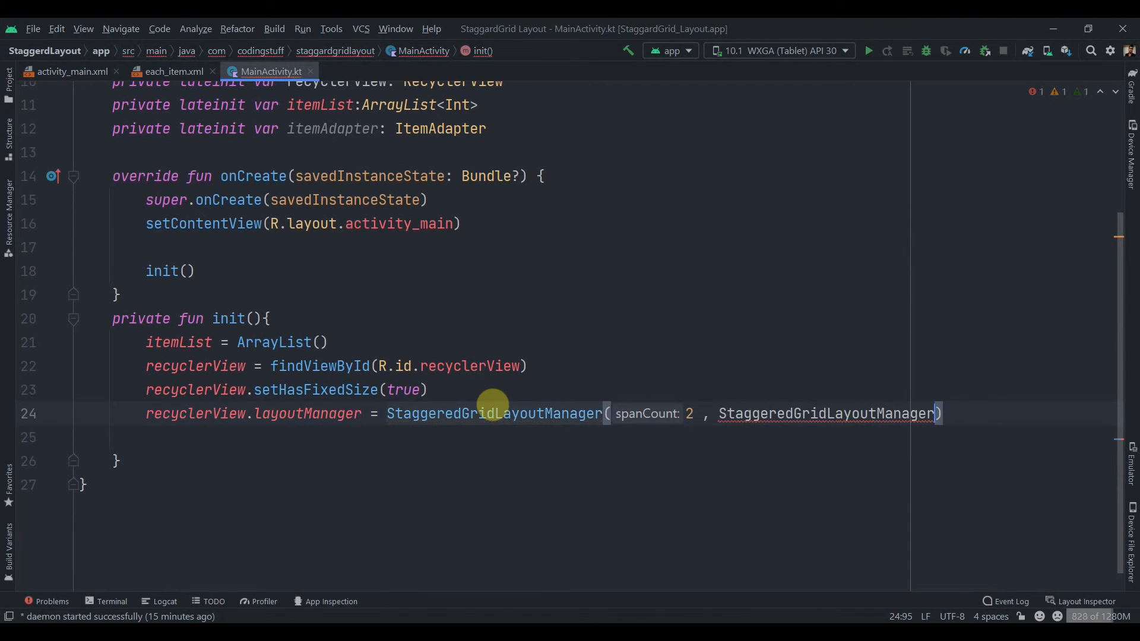
{"action": "type", "text": ".V"}
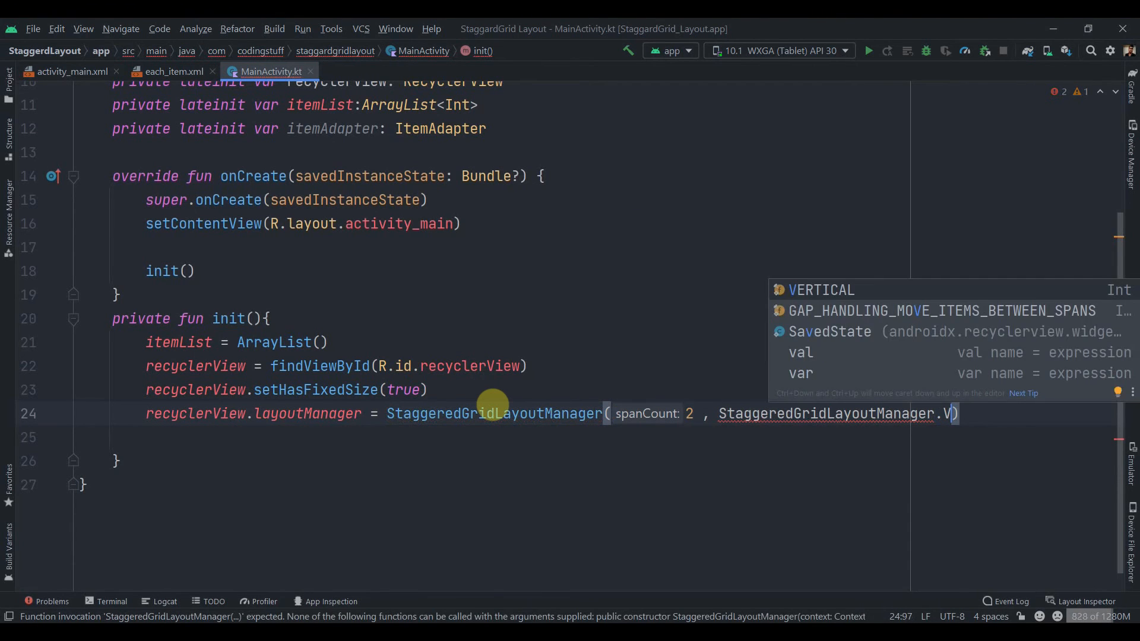
{"action": "key", "text": "Enter"}
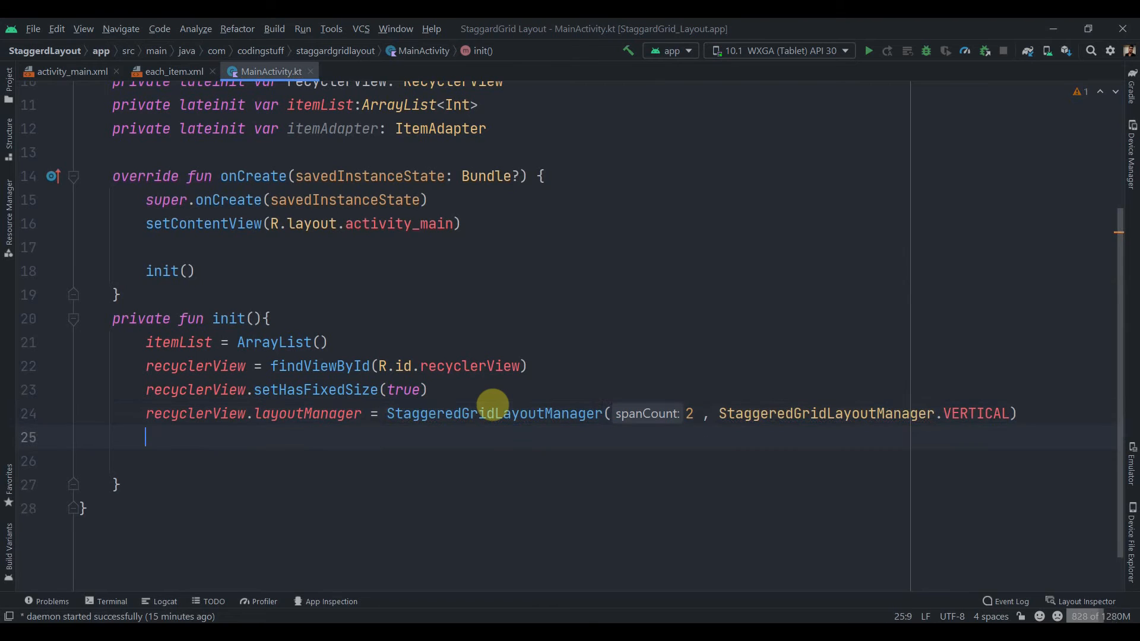
{"action": "key", "text": "Enter"}
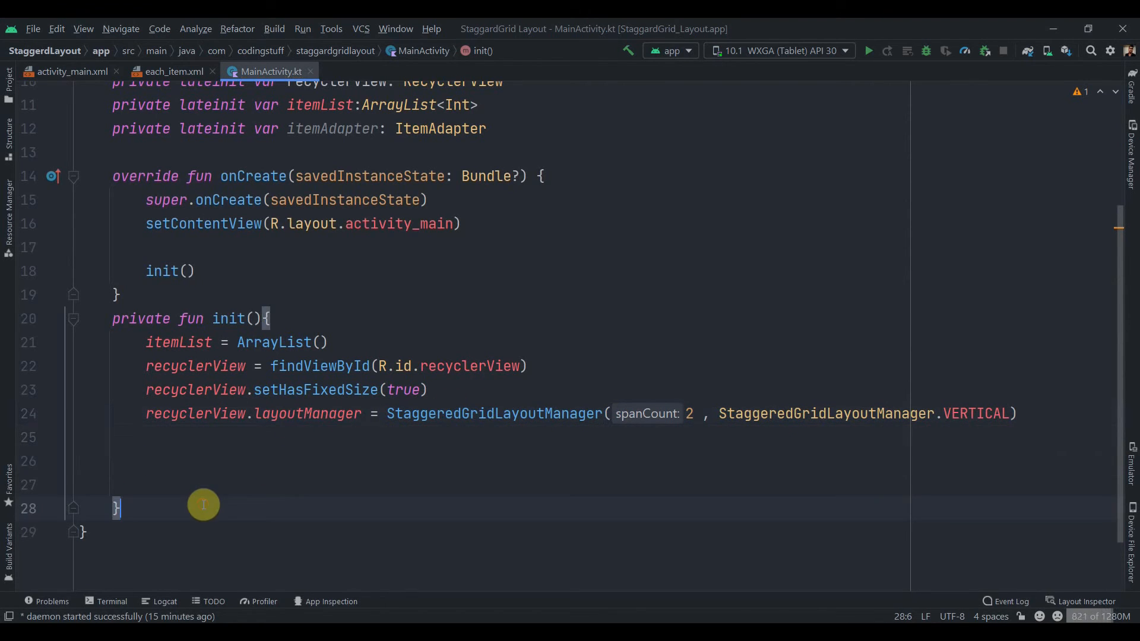
Write private fun addToList() adding R.drawable.pic items to itemList.
{"action": "type", "text": "private"}
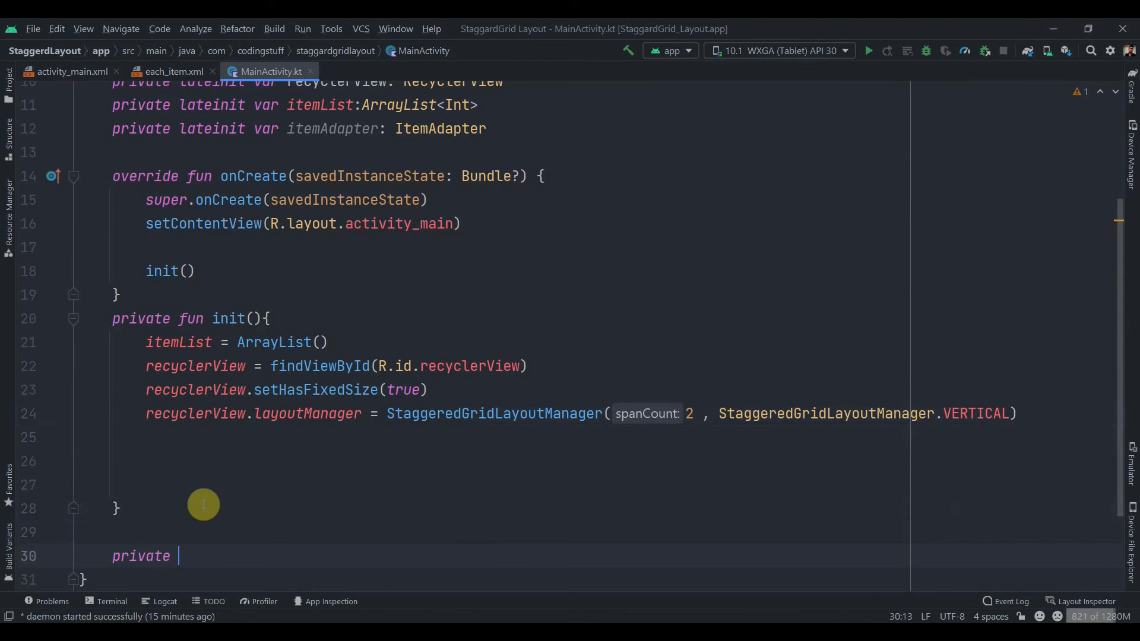
{"action": "type", "text": "fun add"}
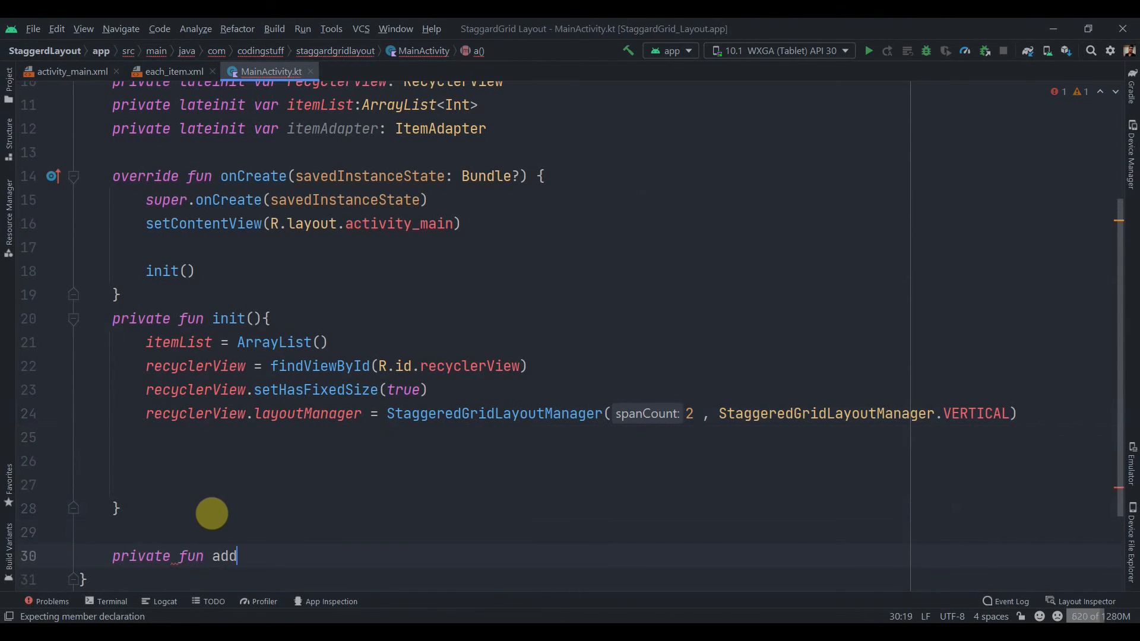
{"action": "type", "text": "ToList()"}
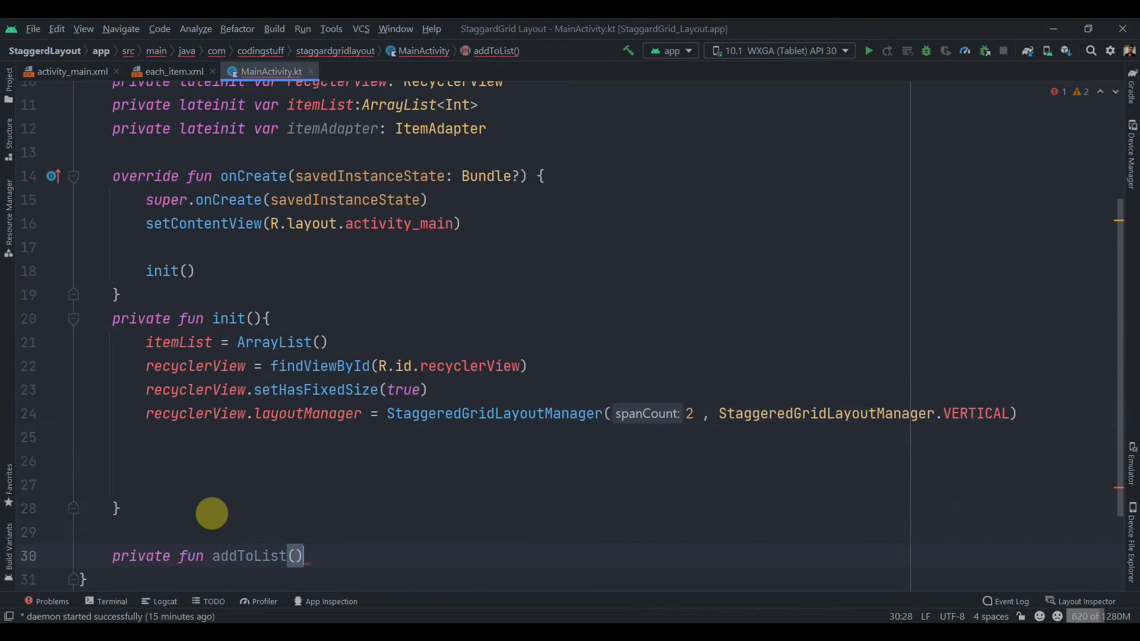
{"action": "type", "text": "itemList.add("}
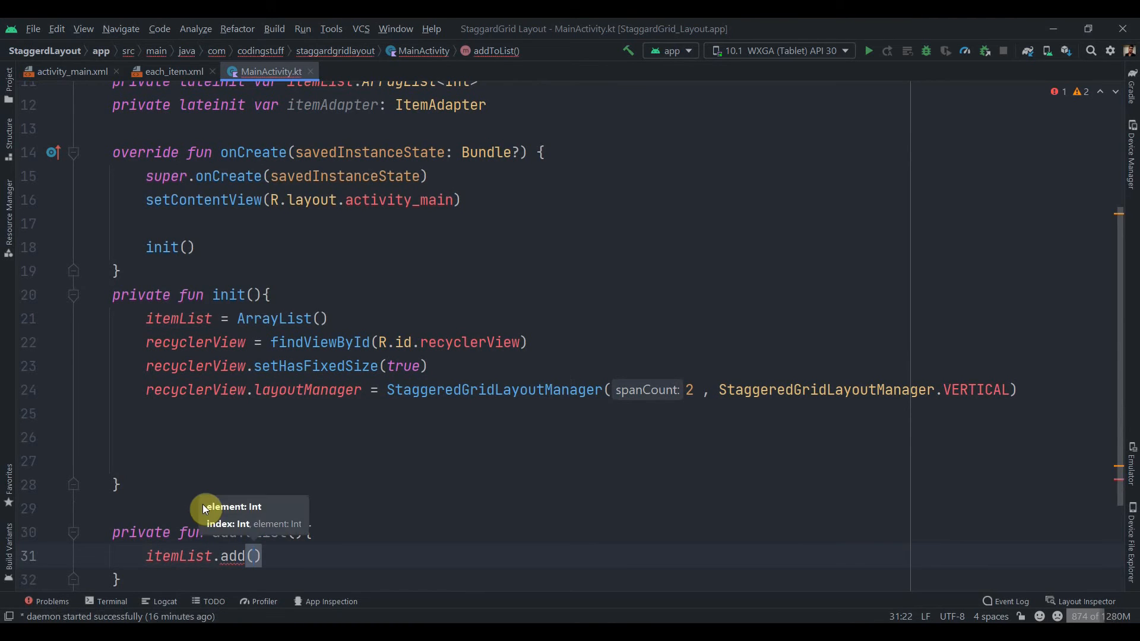
{"action": "type", "text": "R.drawable.pic1"}
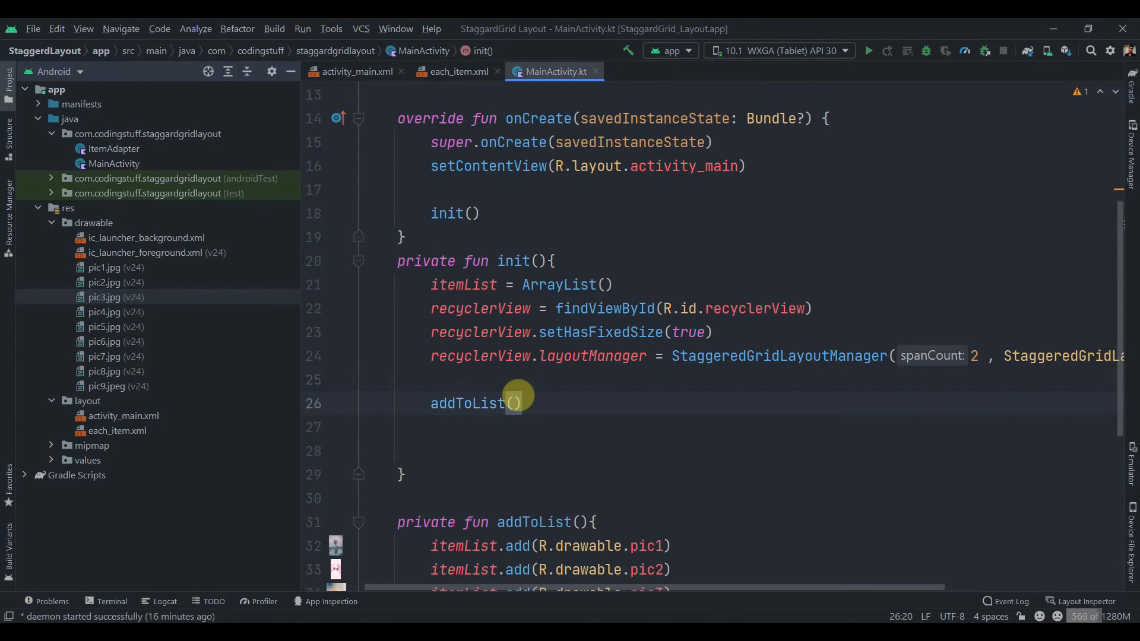
Create itemAdapter = ItemAdapter(itemList) in init().
{"action": "key", "text": "Enter"}
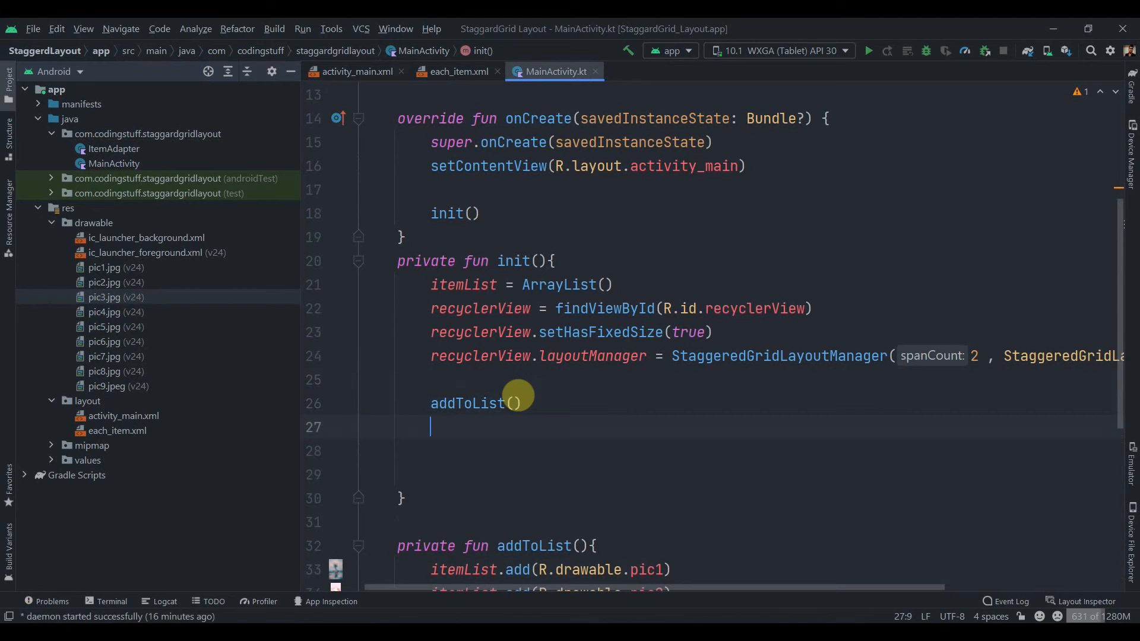
{"action": "type", "text": "itemAdapter"}
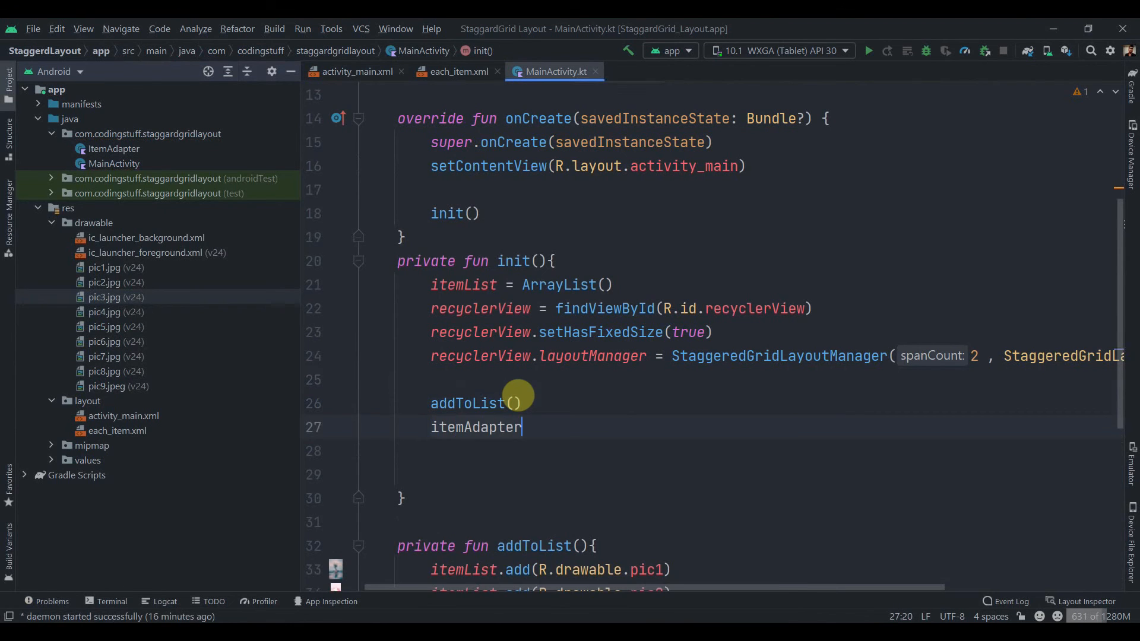
{"action": "type", "text": "= ItemAdapter("}
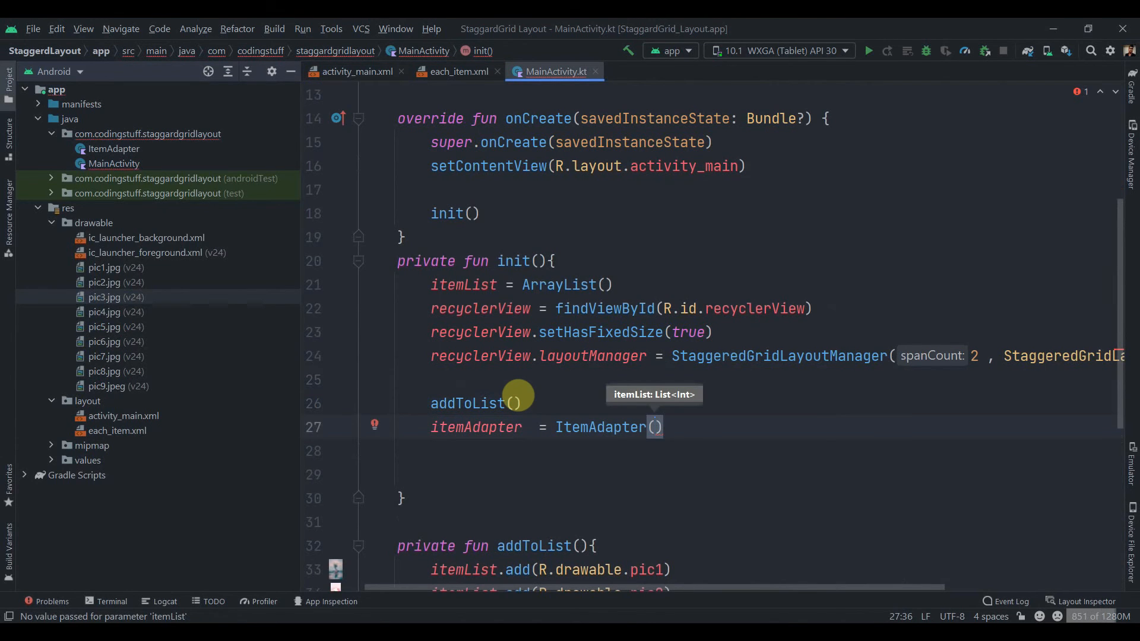
{"action": "type", "text": "ite"}
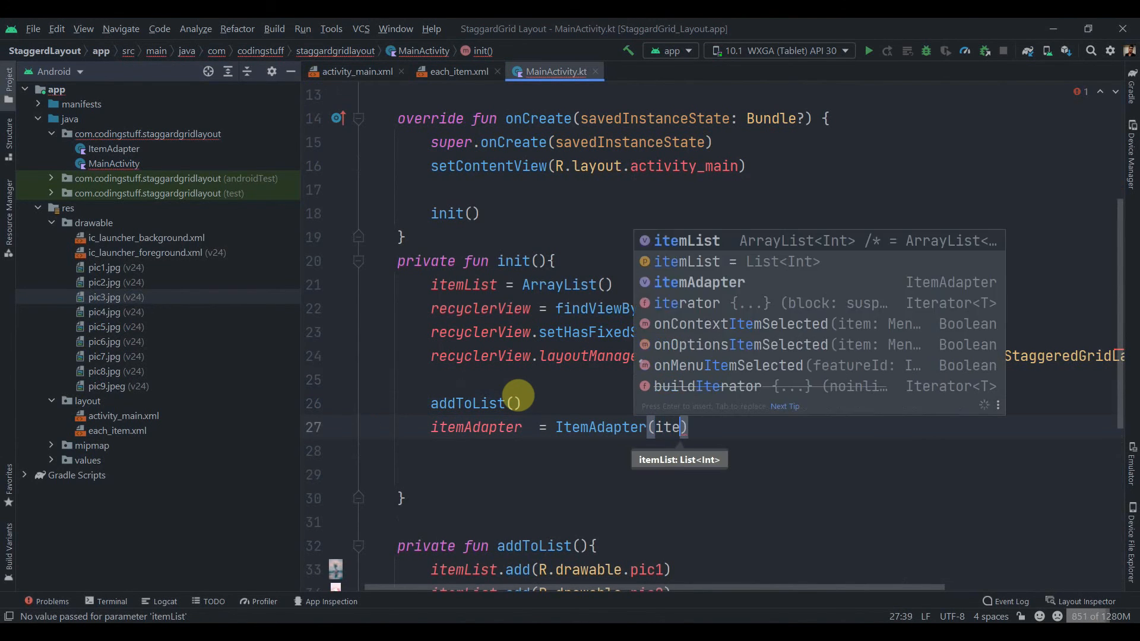
{"action": "key", "text": "Enter"}
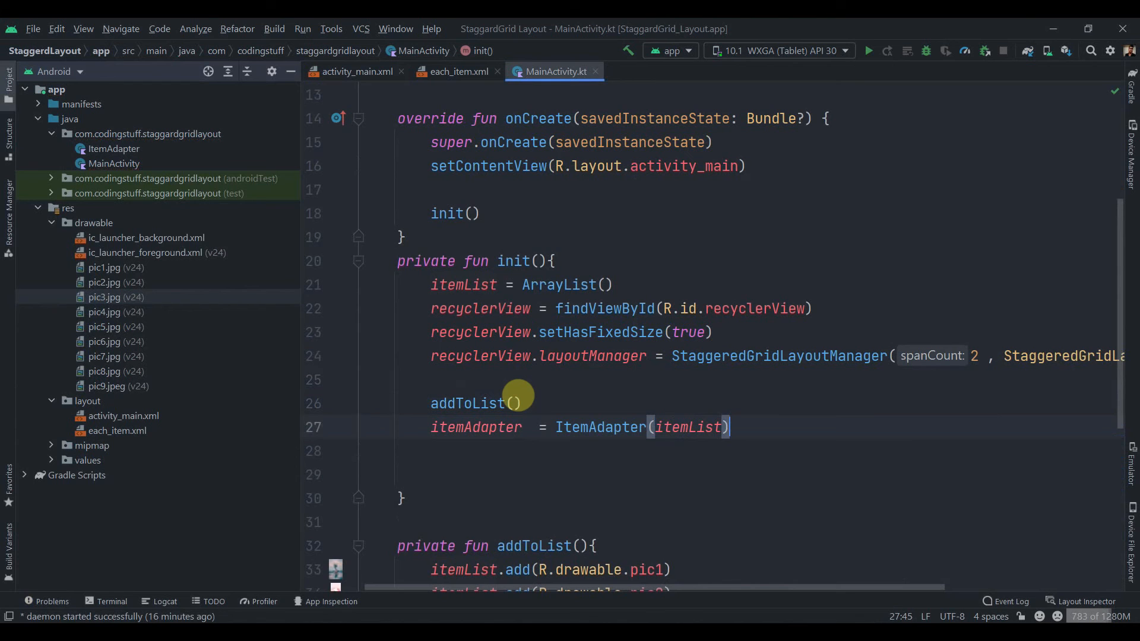
Assign recyclerView.adapter = itemAdapter.
{"action": "type", "text": "recyclerView."}
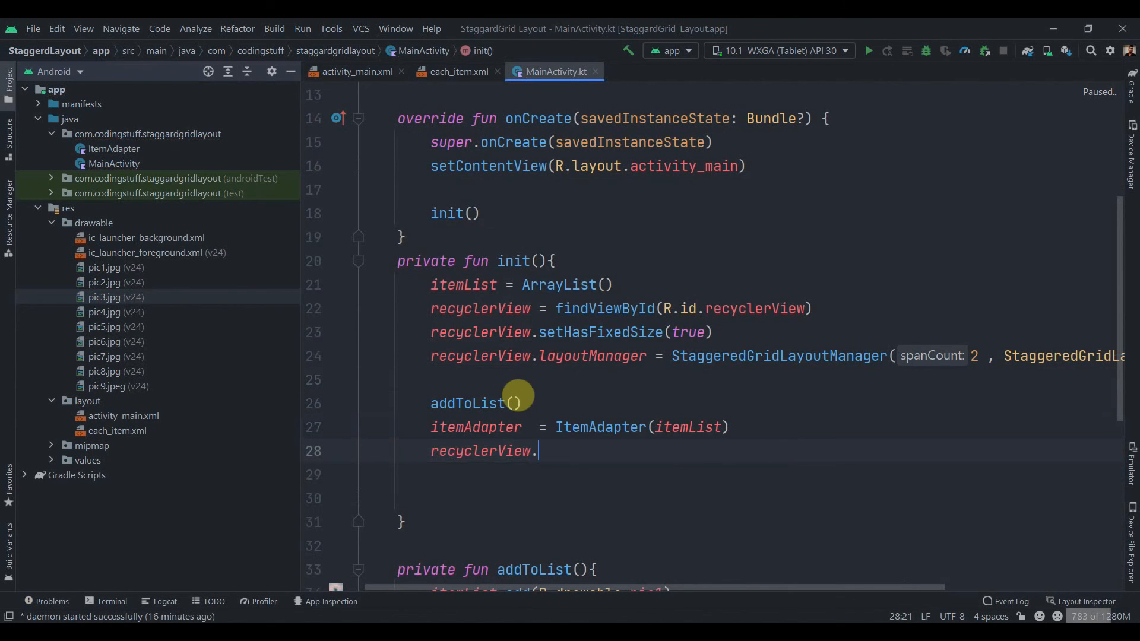
{"action": "type", "text": "adapter ="}
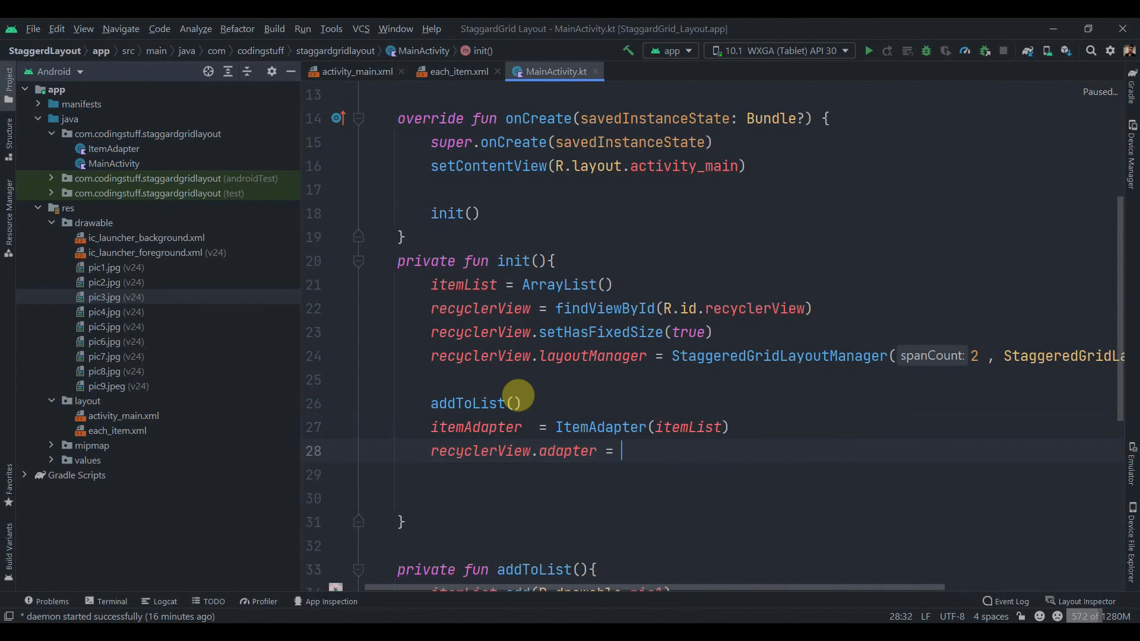
{"action": "type", "text": "itemAdapter"}
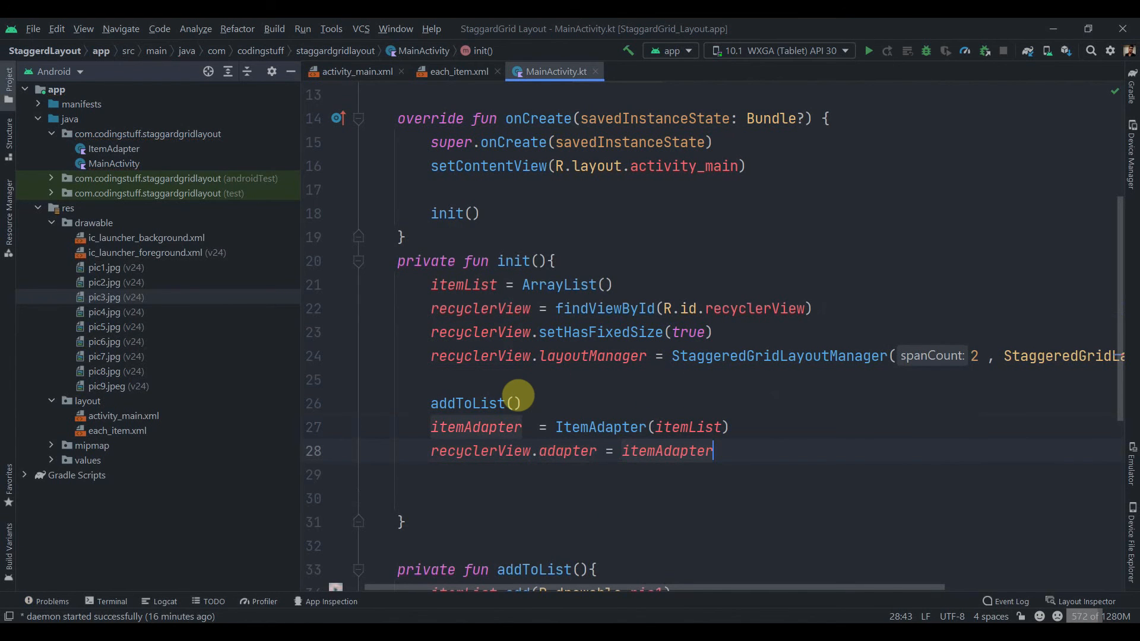
{"action": "mouse_move", "coordinate": [740, 191]}
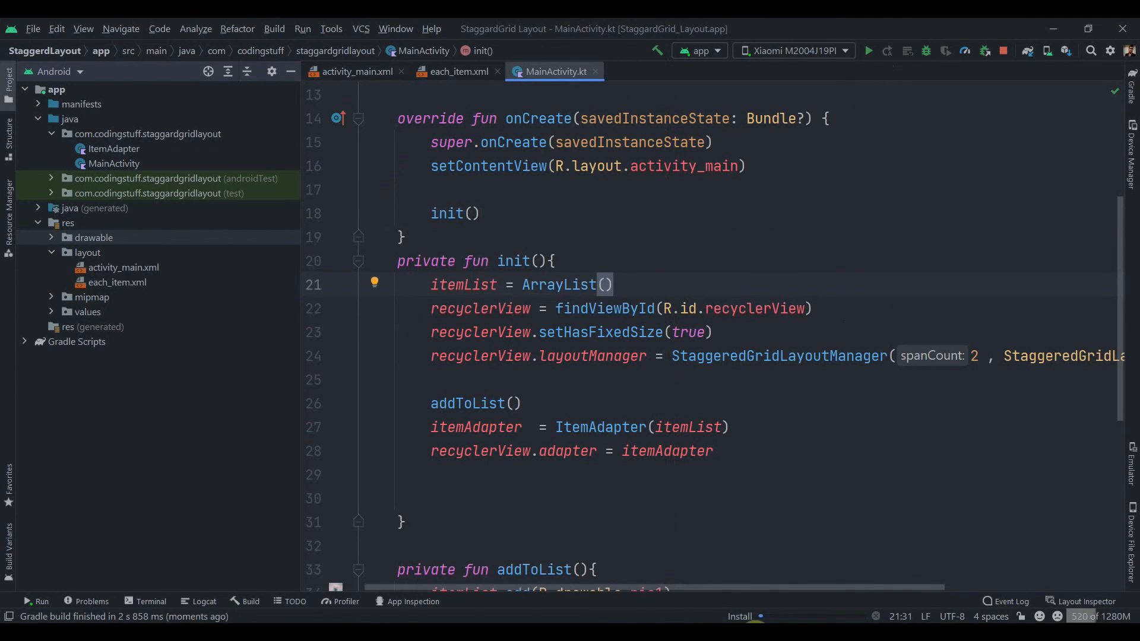
Run the app on the phone and scroll through the two-column staggered picture grid.
{"action": "left_click", "coordinate": [869, 50]}
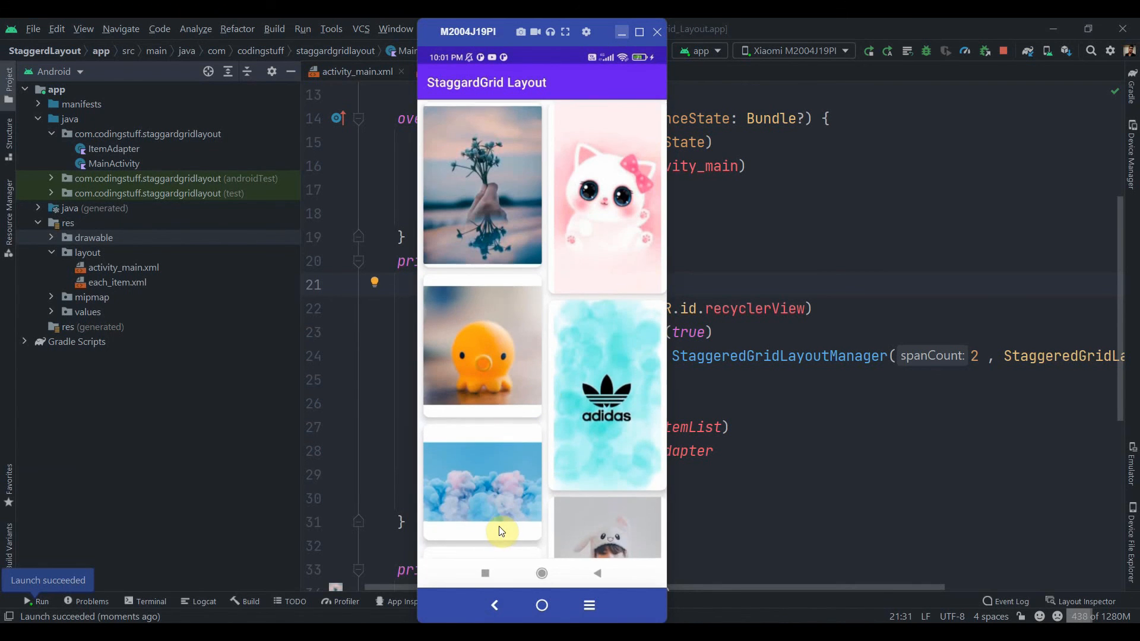
{"action": "scroll", "scroll_direction": "down", "scroll_amount": 3}
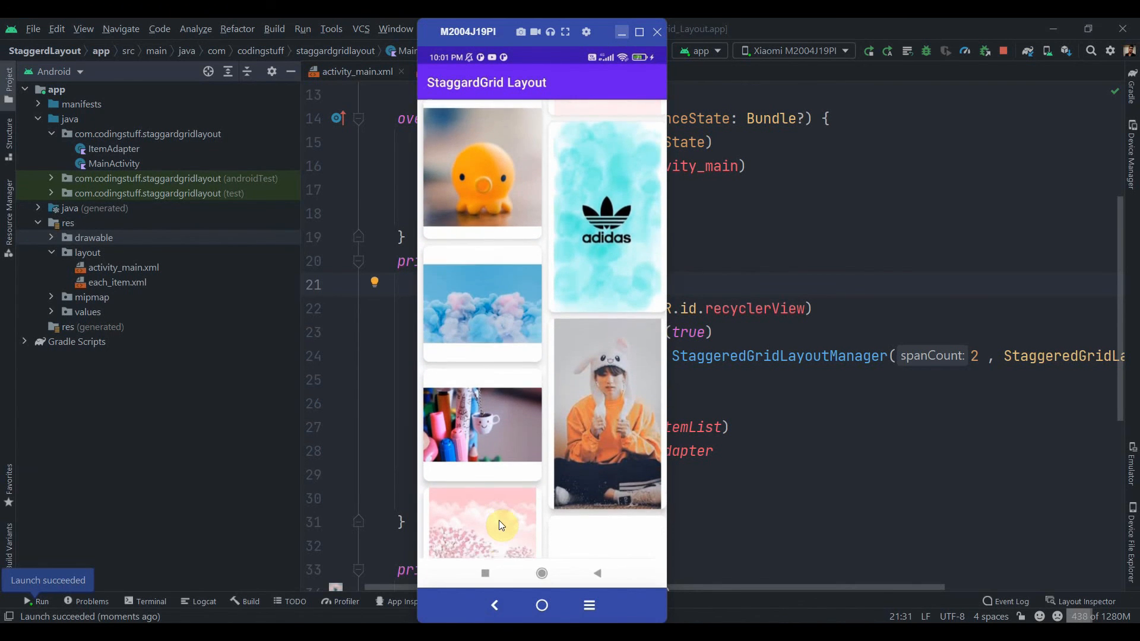
{"action": "scroll", "scroll_direction": "down", "scroll_amount": 3}
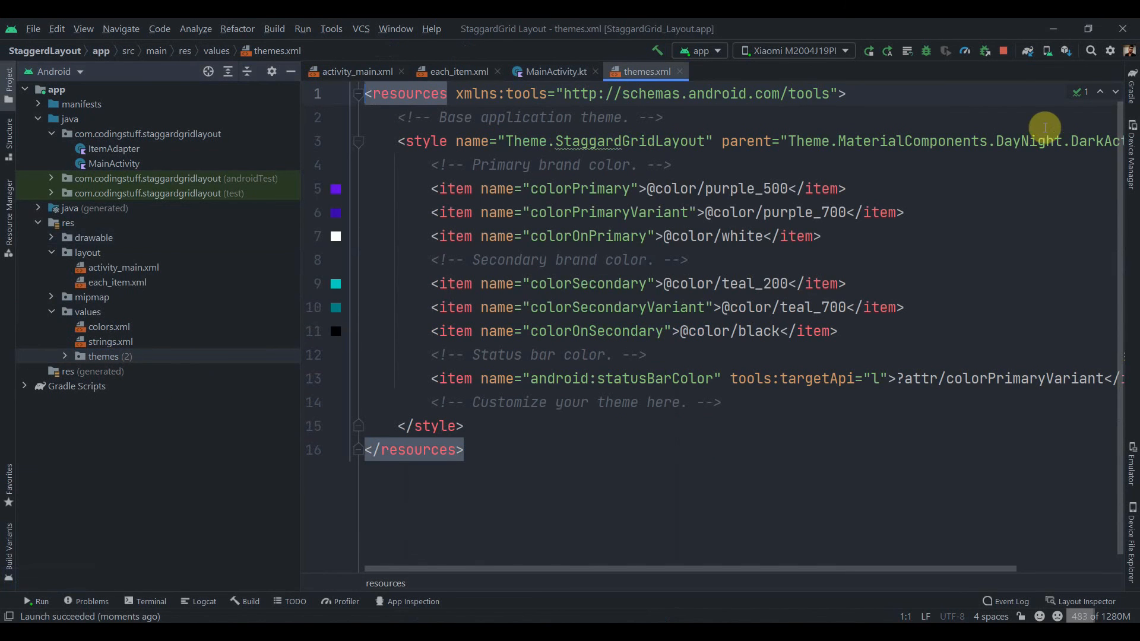
{"action": "left_click", "coordinate": [1095, 142]}
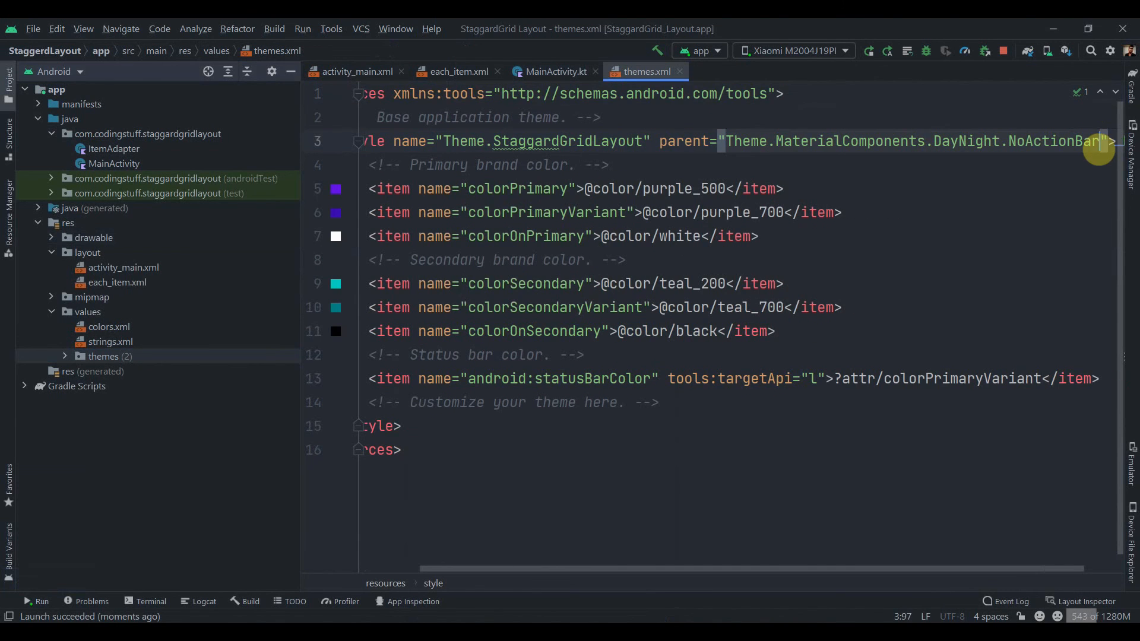
{"action": "double_click", "coordinate": [946, 378]}
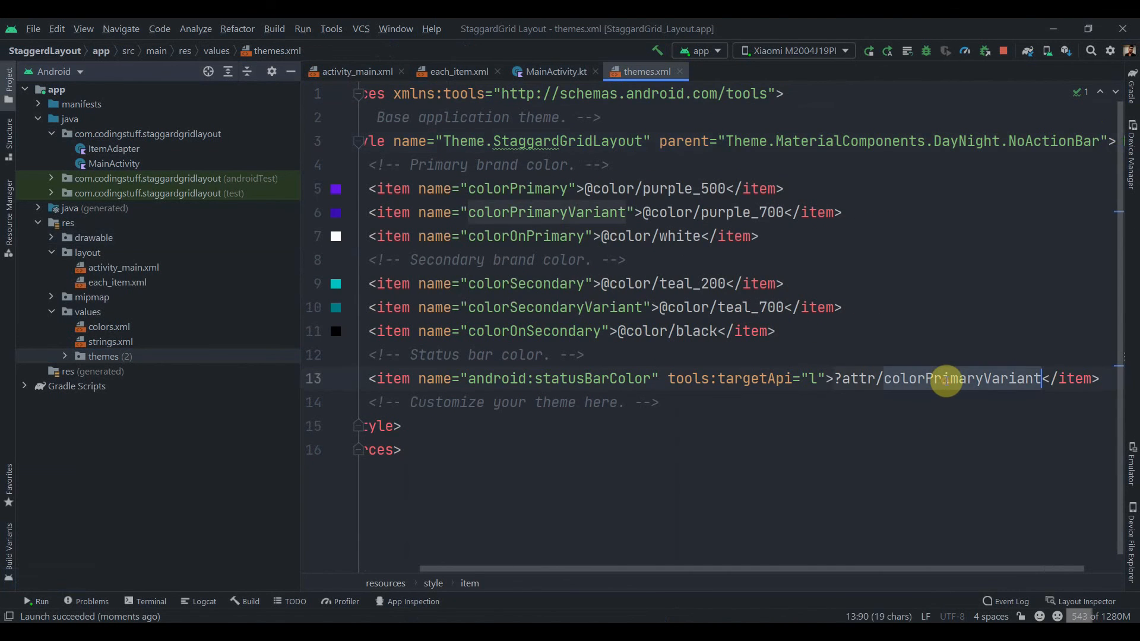
{"action": "key", "text": "Delete"}
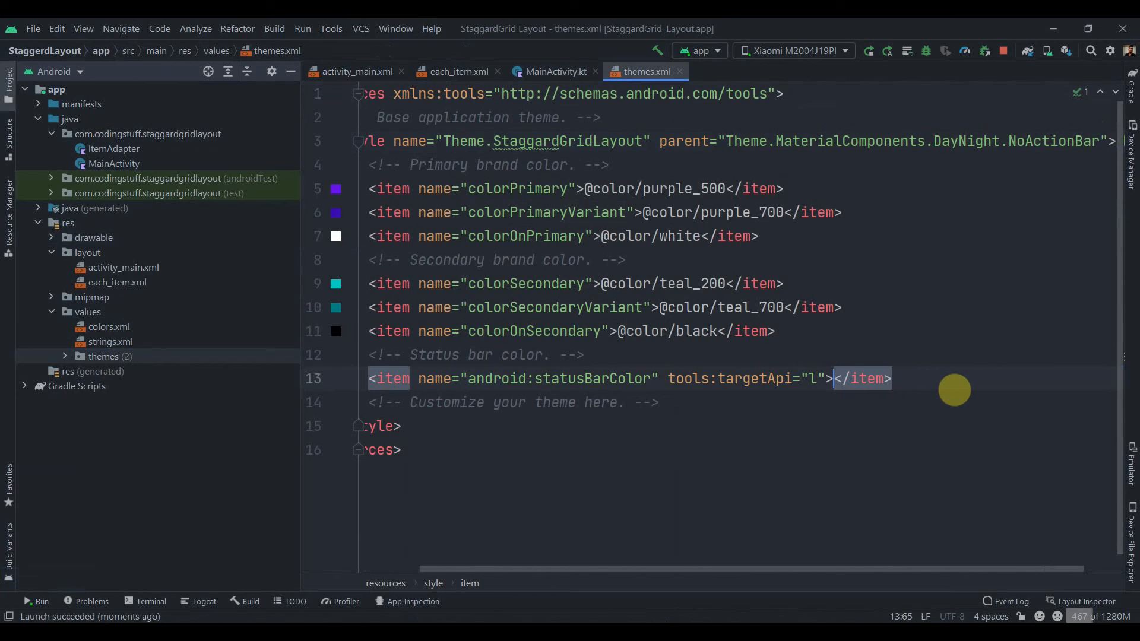
{"action": "type", "text": "@color/black"}
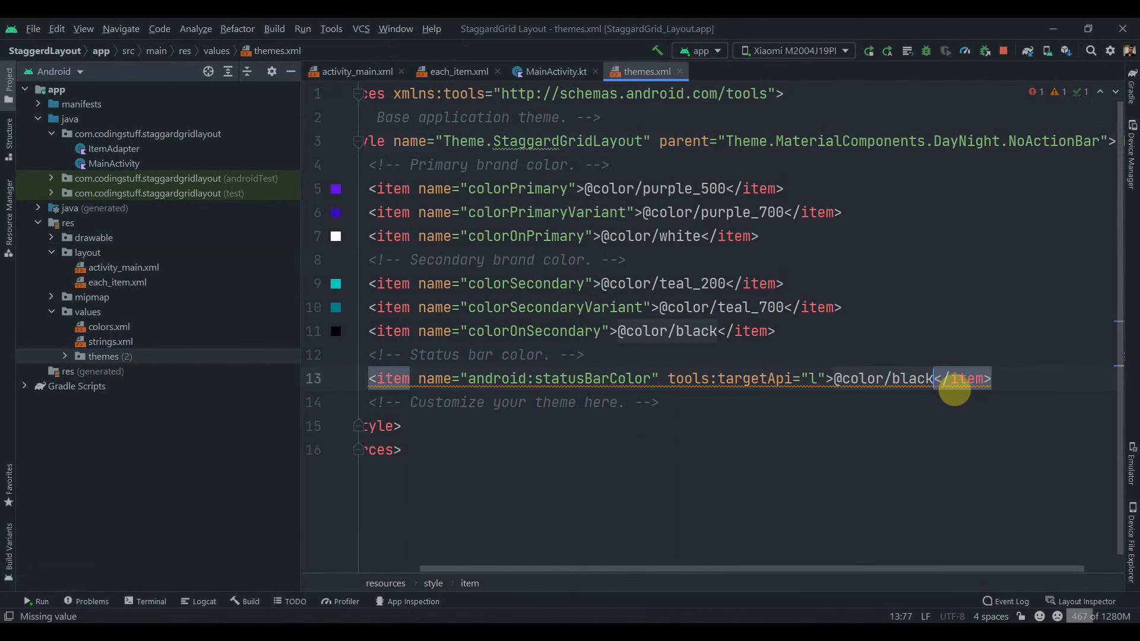
{"action": "left_click", "coordinate": [454, 71]}
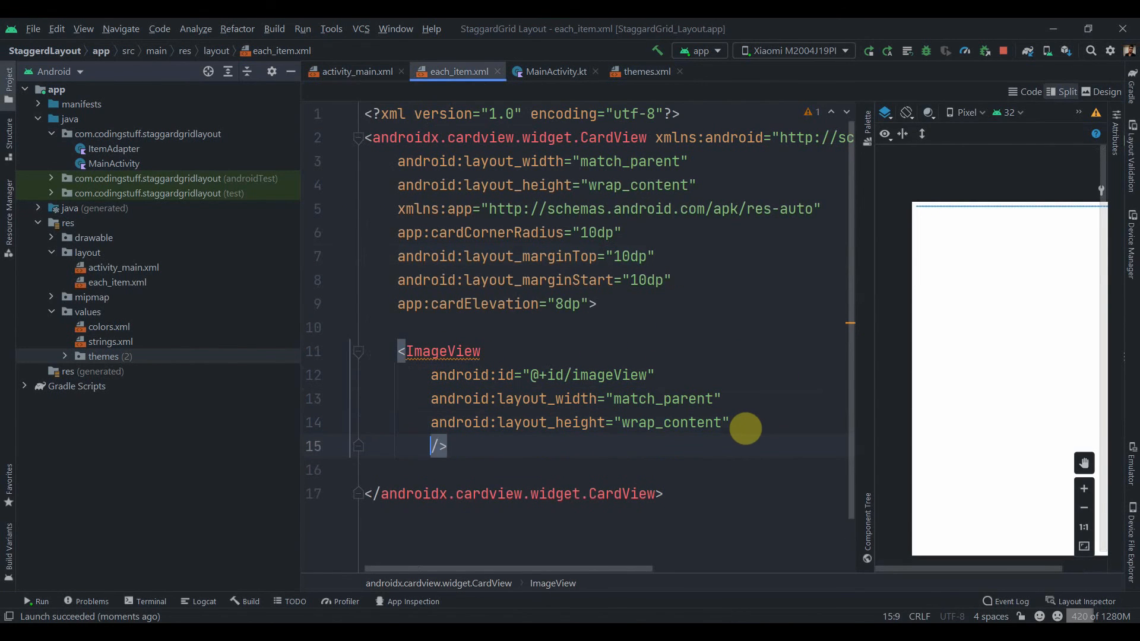
Add android:adjustViewBounds="true" to the card ImageView and rerun the app on the phone.
{"action": "type", "text": "adjustViewBounds=\"true"}
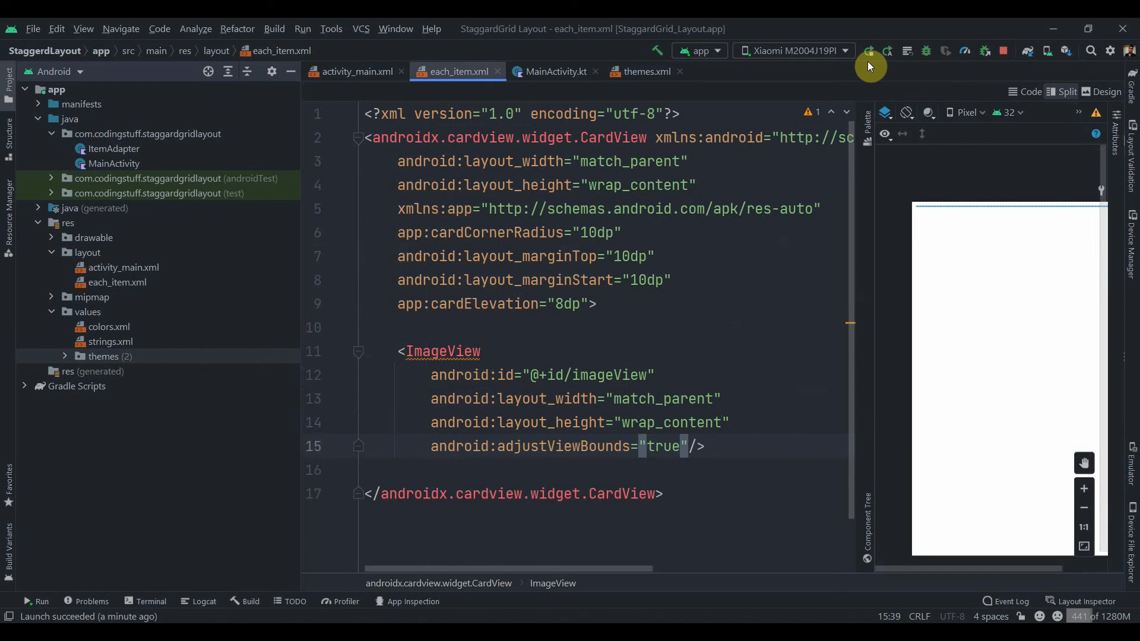
{"action": "left_click", "coordinate": [869, 50]}
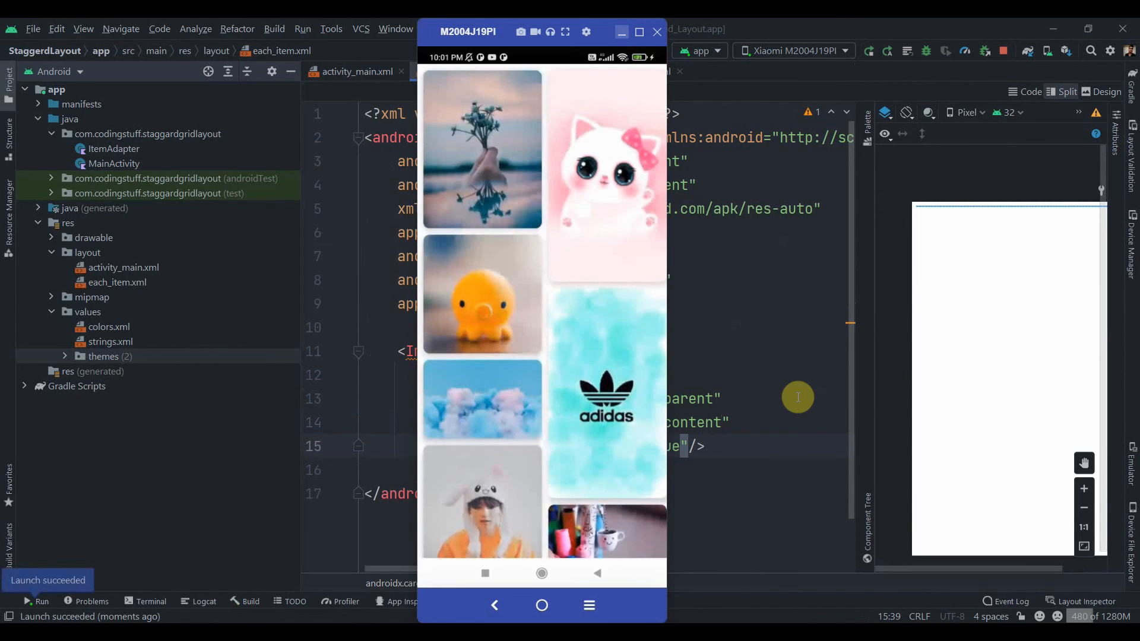
{"action": "mouse_move", "coordinate": [820, 376]}
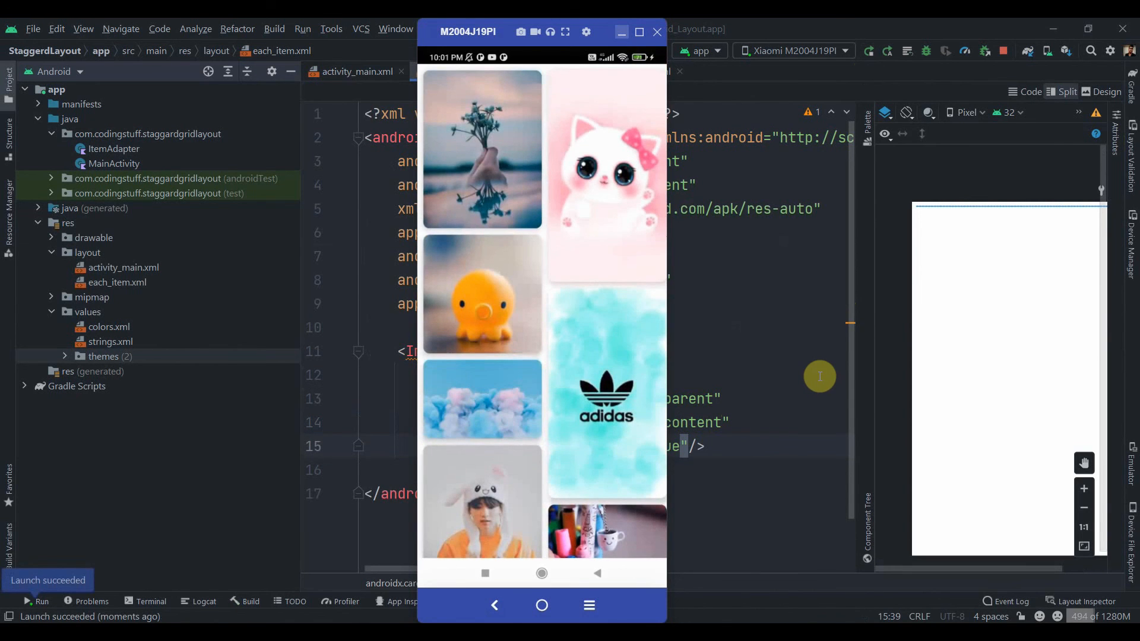